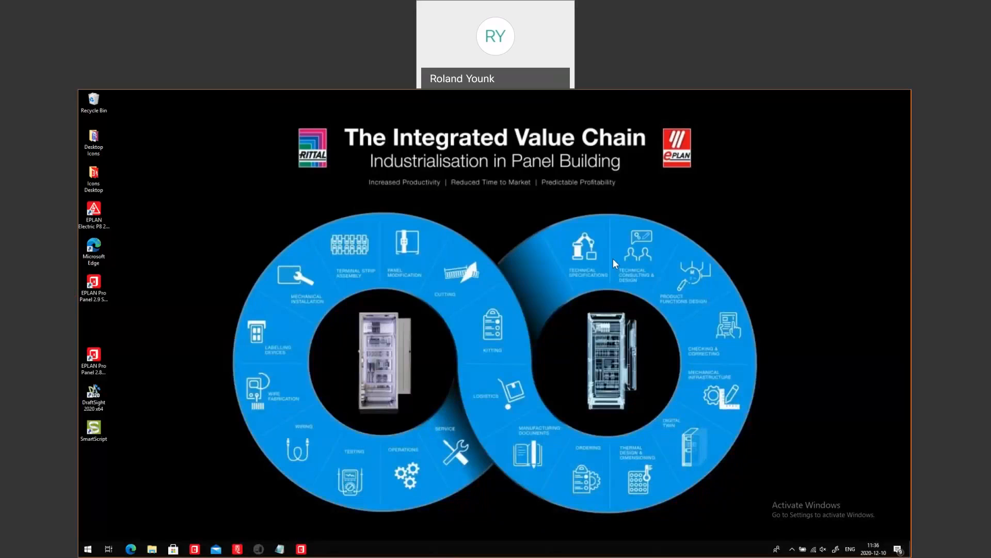
mouse_move(592, 129)
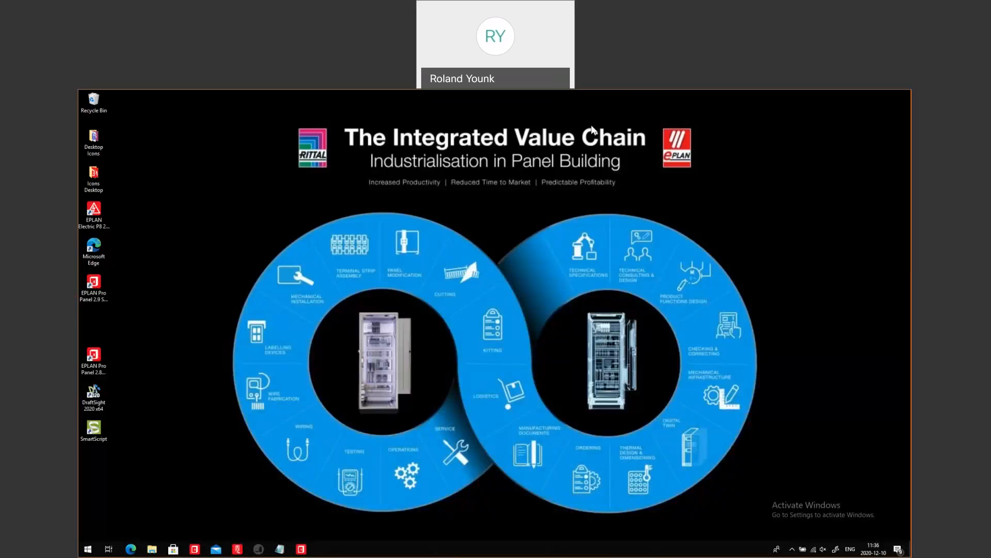
mouse_move(657, 217)
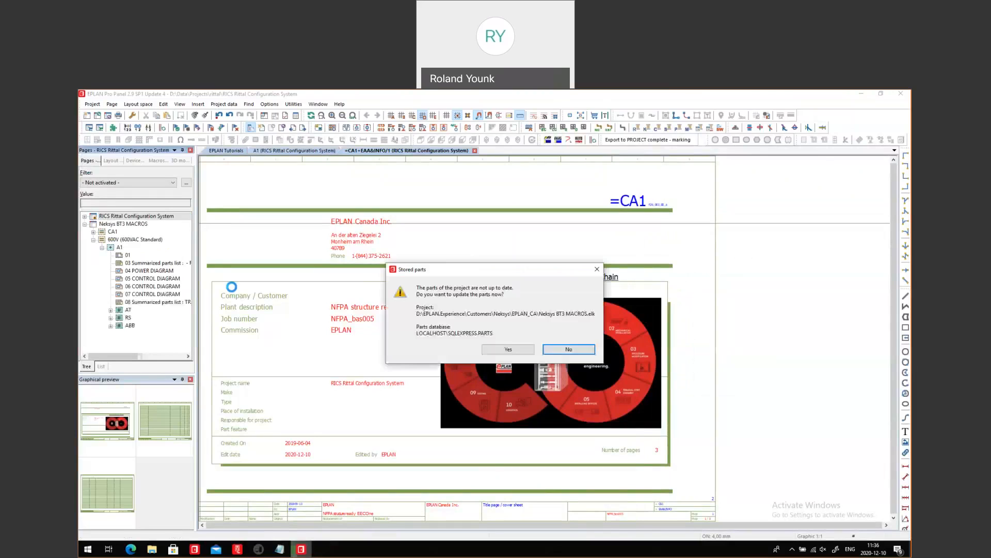
- Dismiss the stored parts prompt and generate the RICS project in Cogineer with 600VAC voltage
click(567, 349)
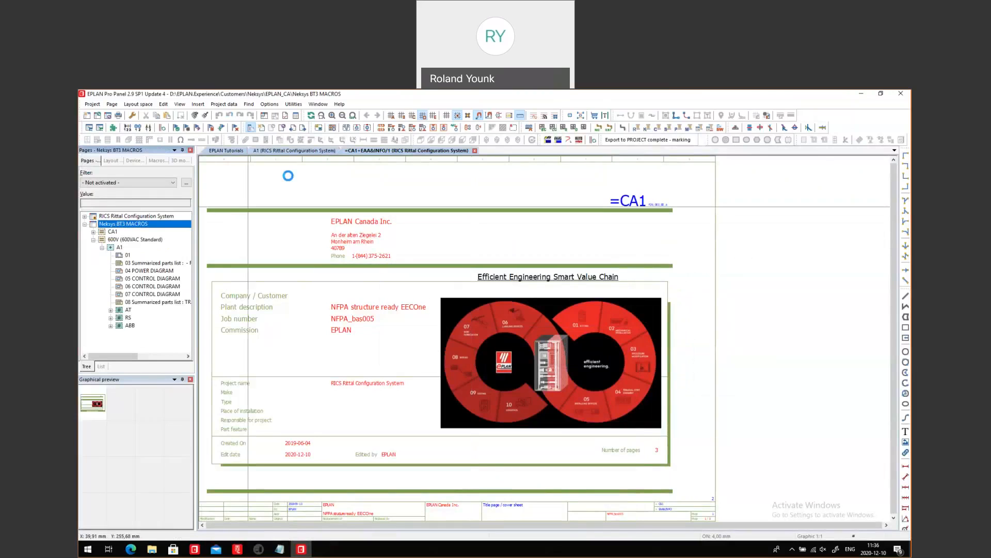
click(293, 104)
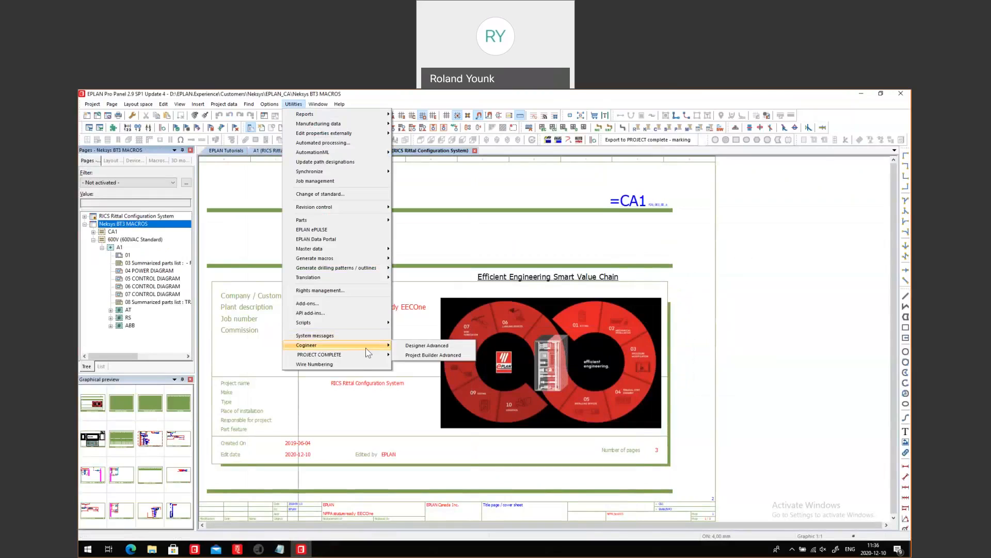
click(430, 355)
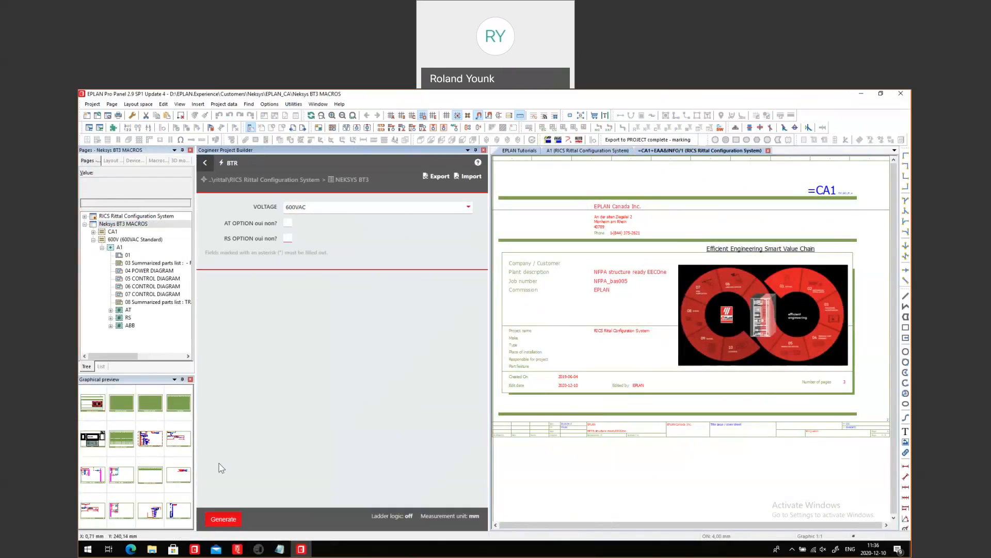
click(223, 518)
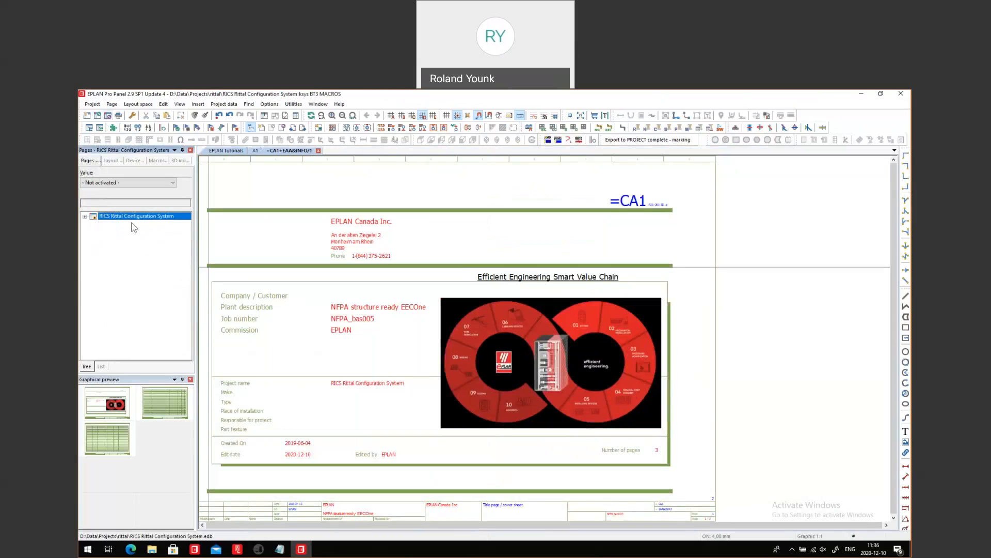
- Expand the generated project, review a control diagram page, then open layout space A1
click(85, 216)
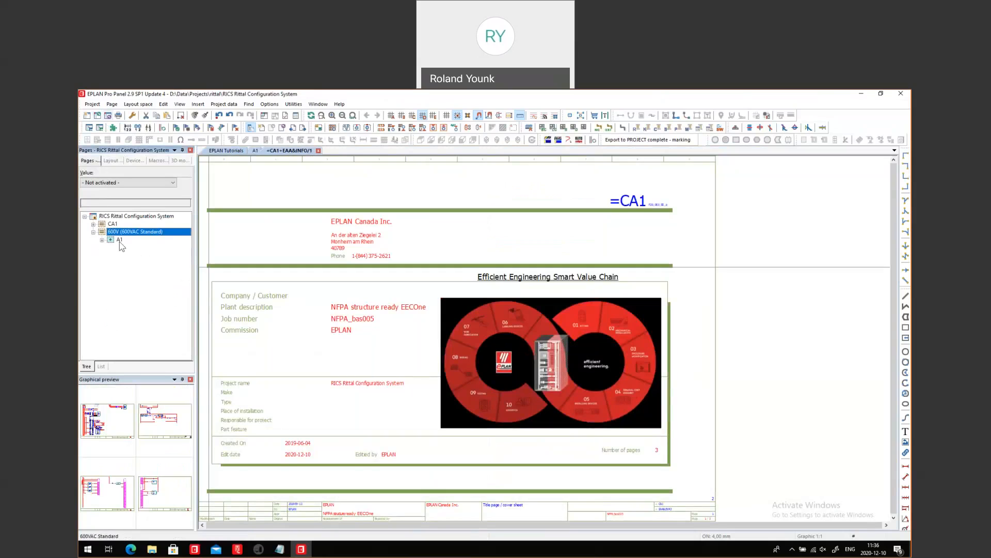
click(101, 239)
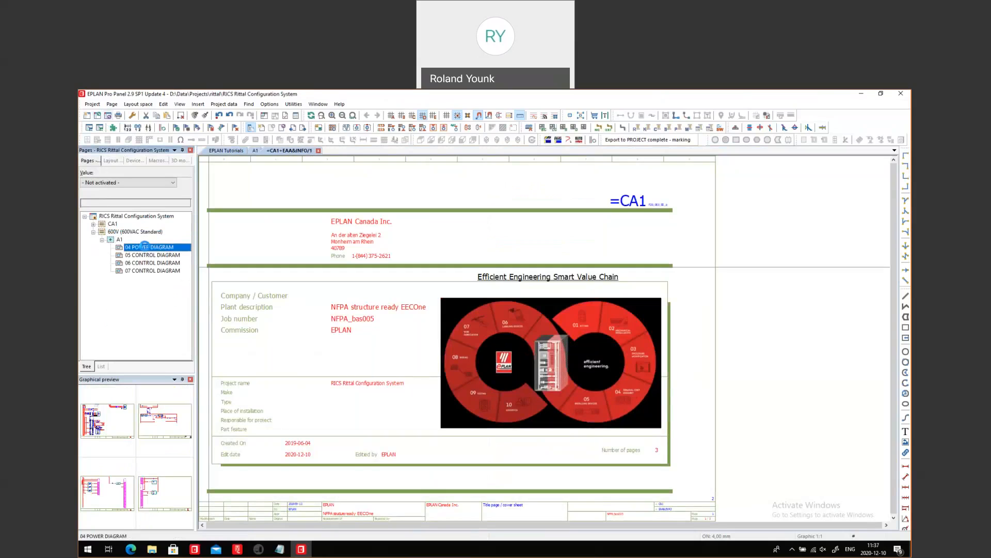
double_click(151, 247)
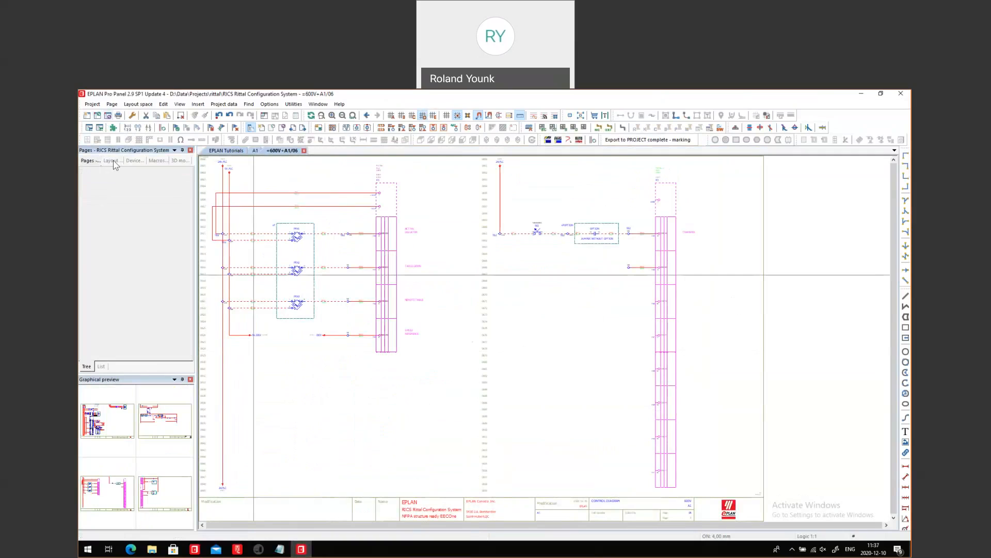
click(112, 161)
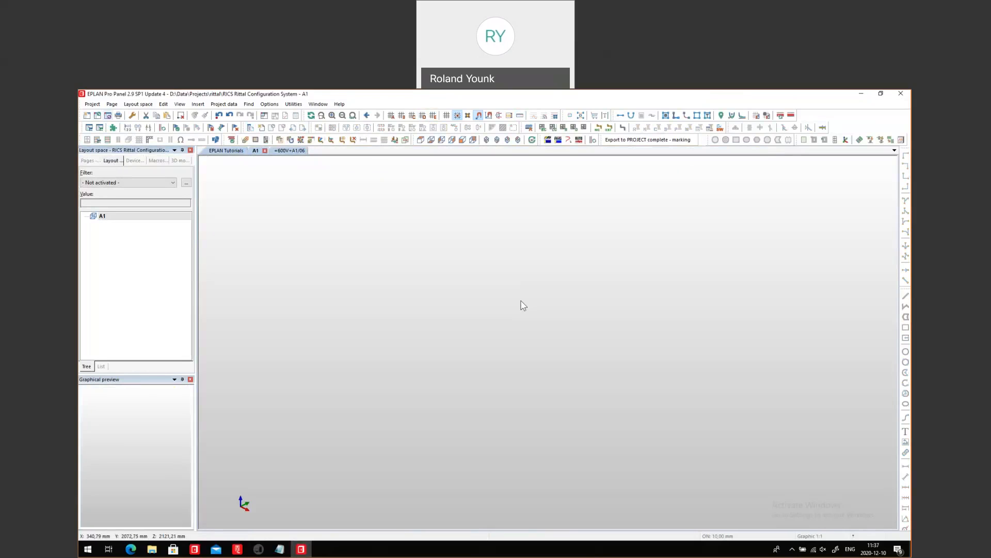
key(alt+tab)
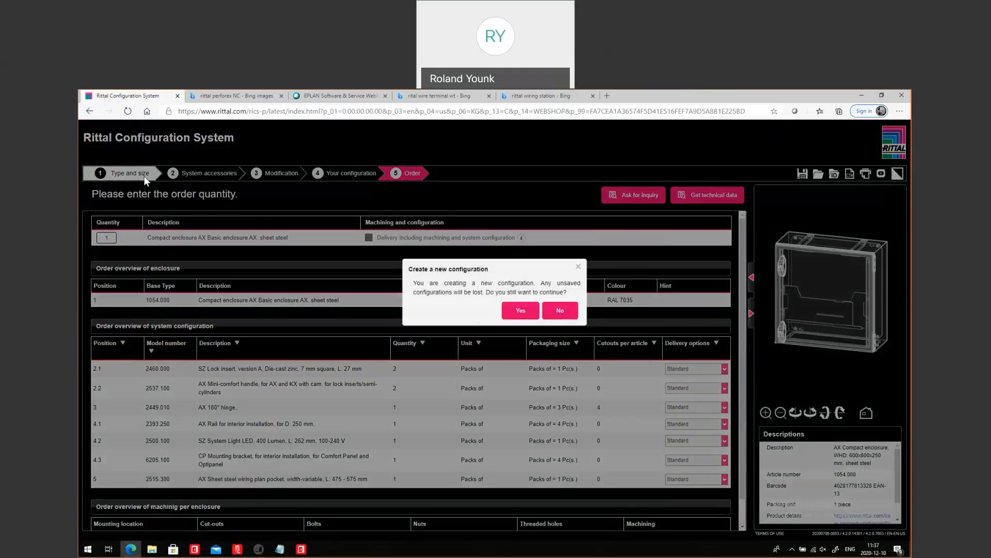
- Start a new configuration, filter to width 600 and heights 600/700, and pick AX 1054.000
click(520, 310)
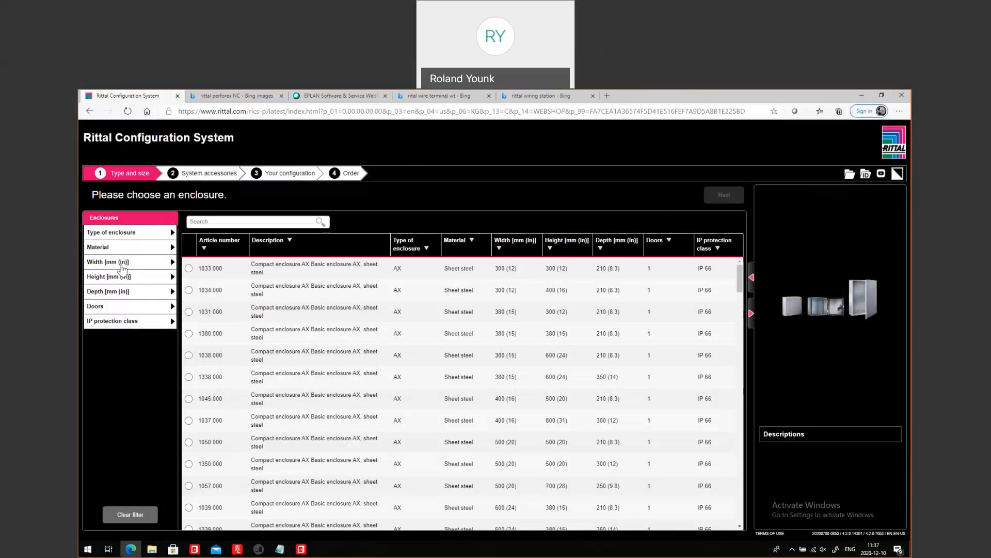
click(107, 262)
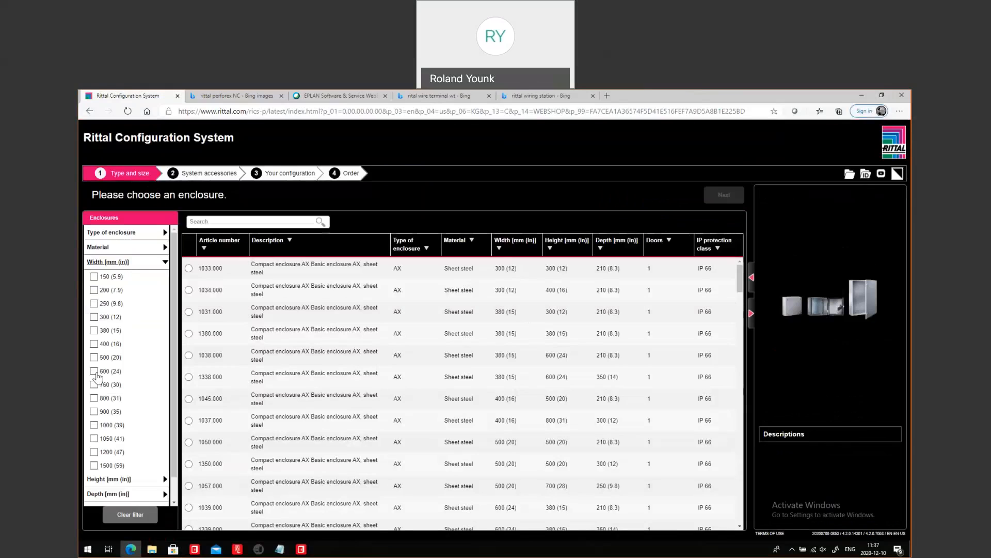
click(94, 372)
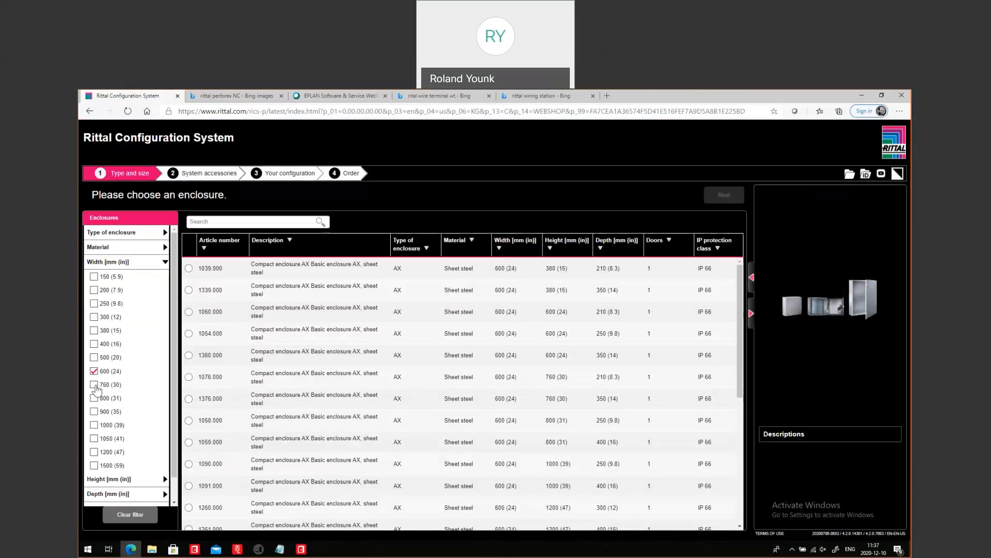
click(94, 385)
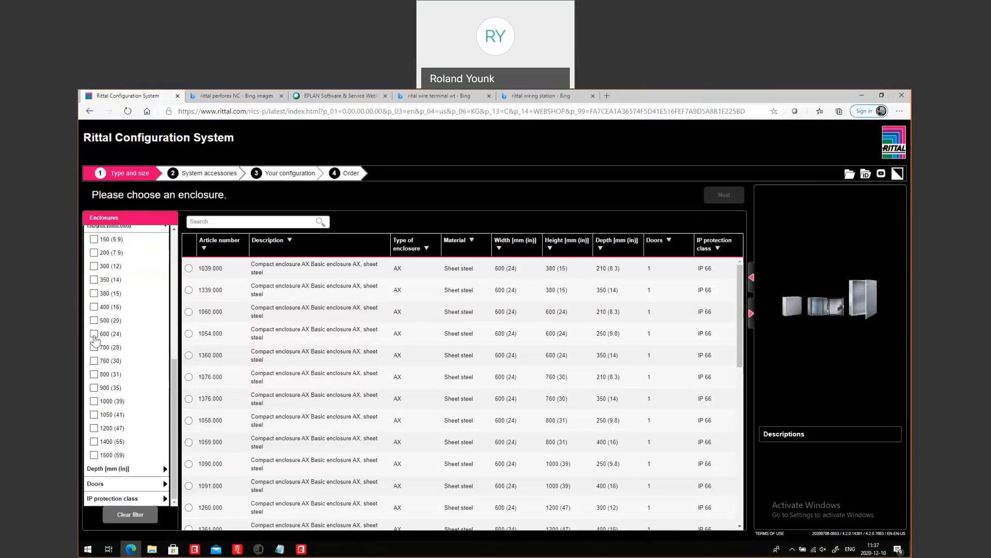
click(94, 346)
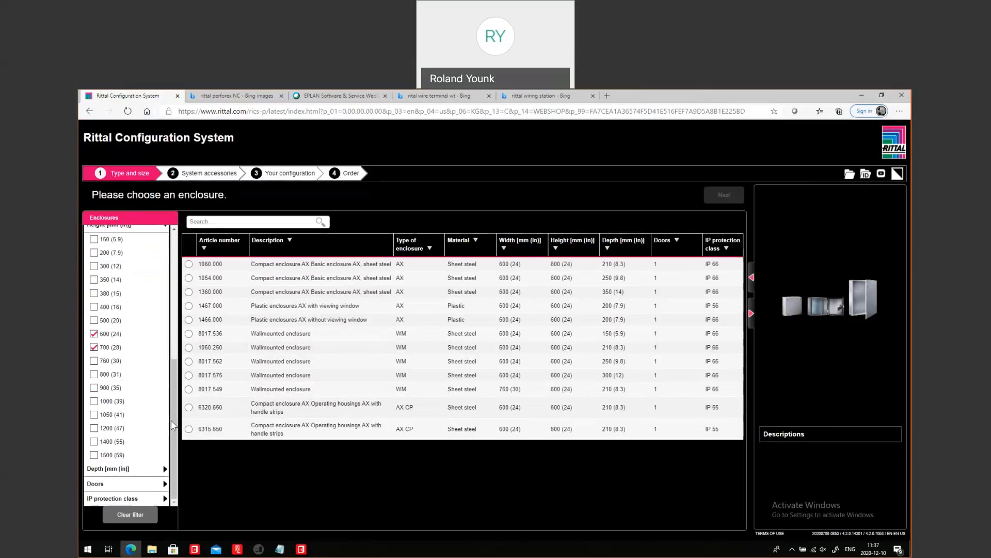
click(189, 407)
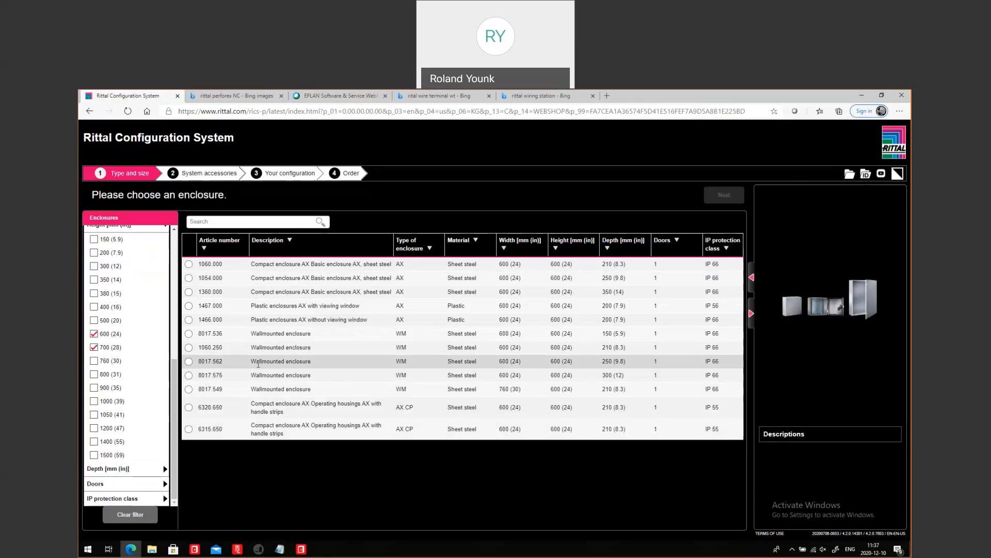
mouse_move(422, 302)
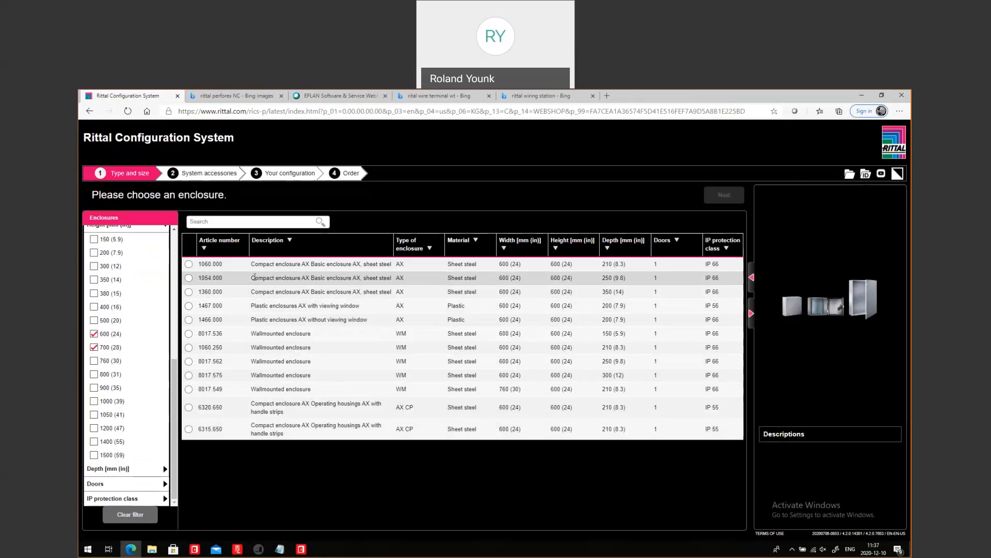
click(188, 278)
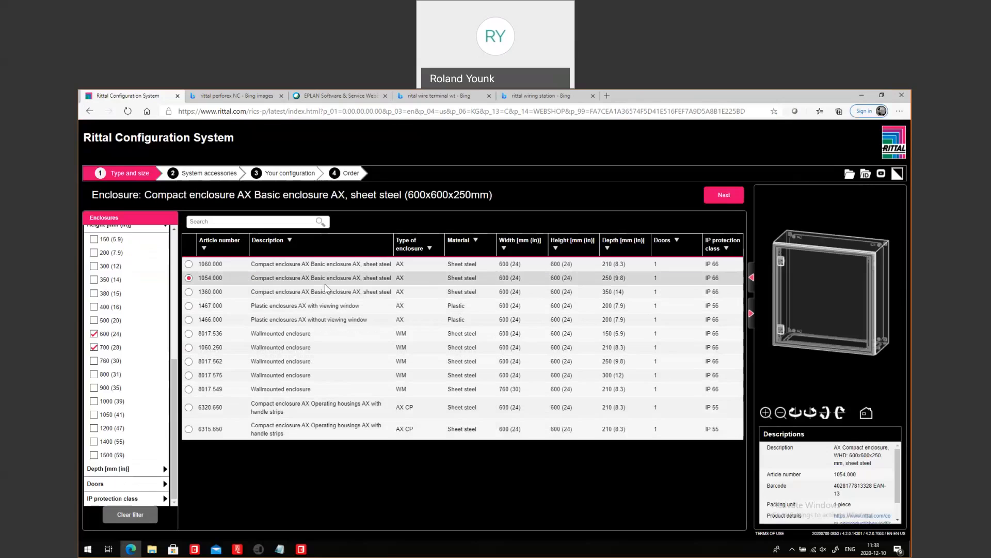
- On the accessories step, add the Mini-comfort handle AX (Square 8 mm insert) and 180° hinge
click(723, 194)
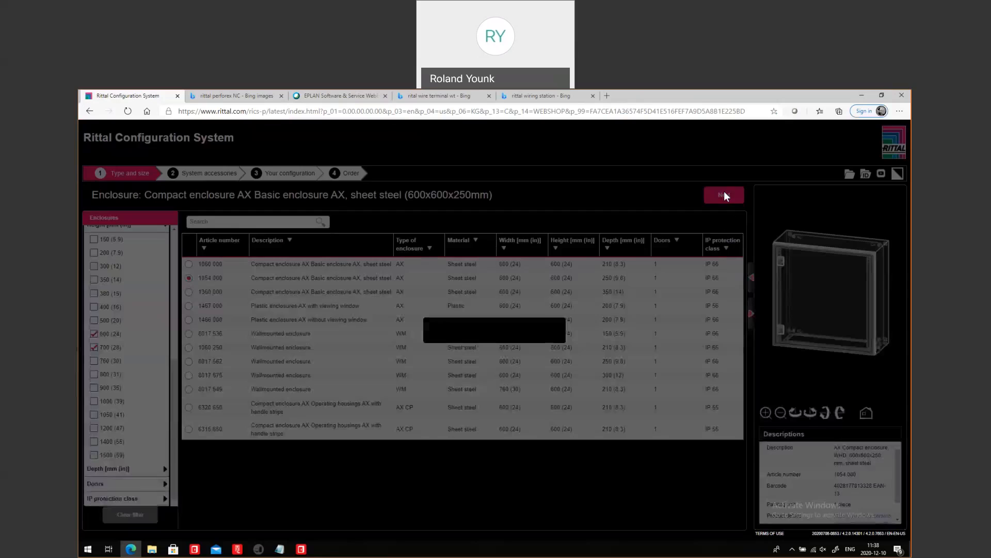
click(723, 194)
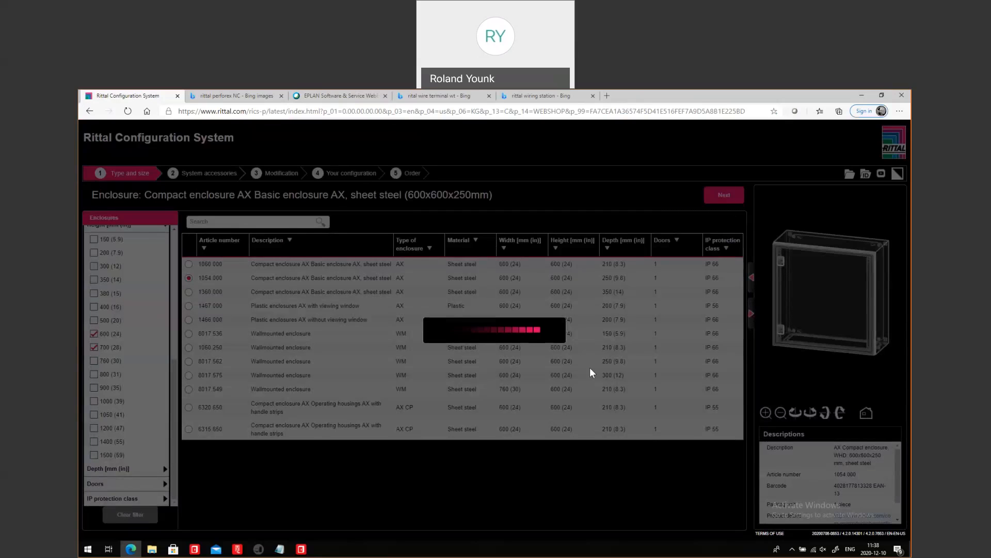
click(723, 194)
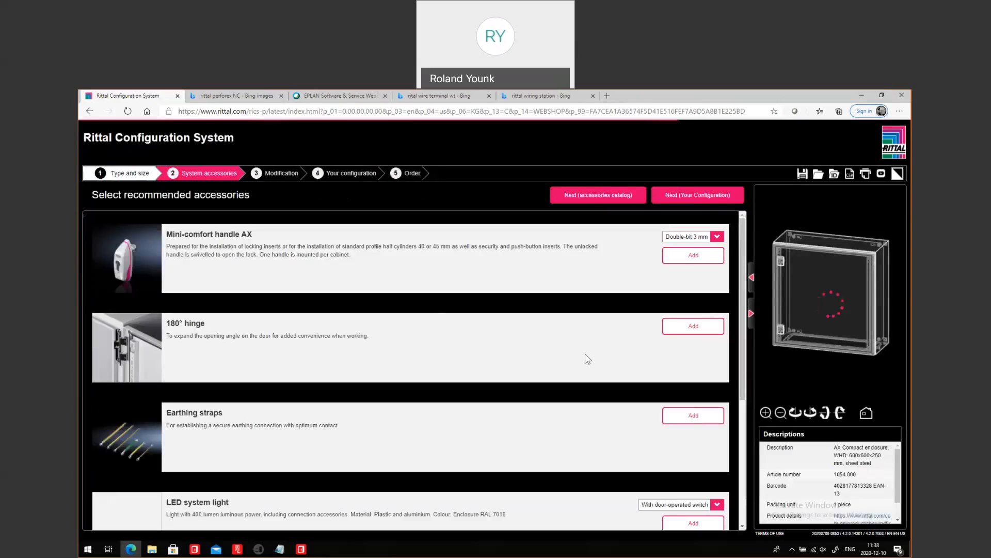
click(717, 236)
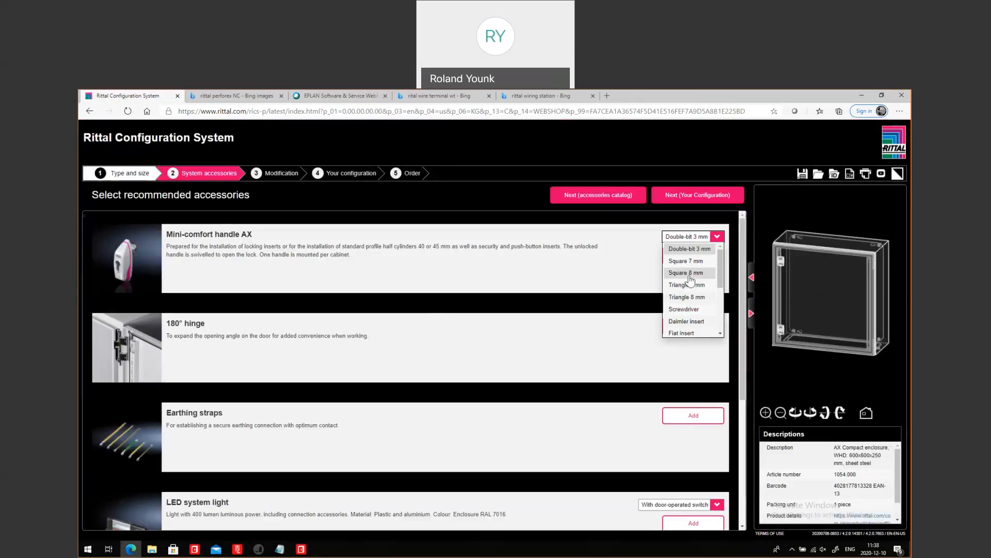
click(687, 273)
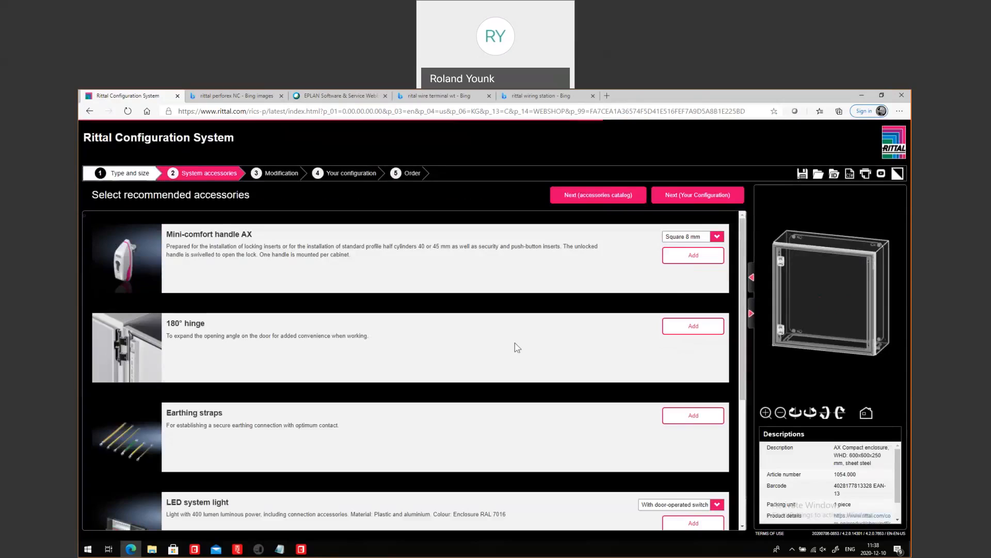
click(692, 326)
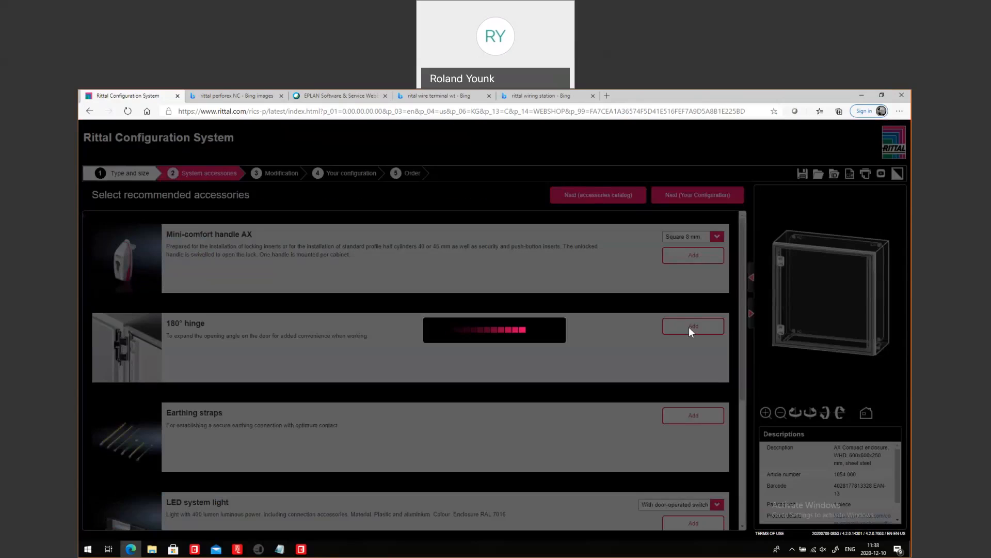
click(692, 254)
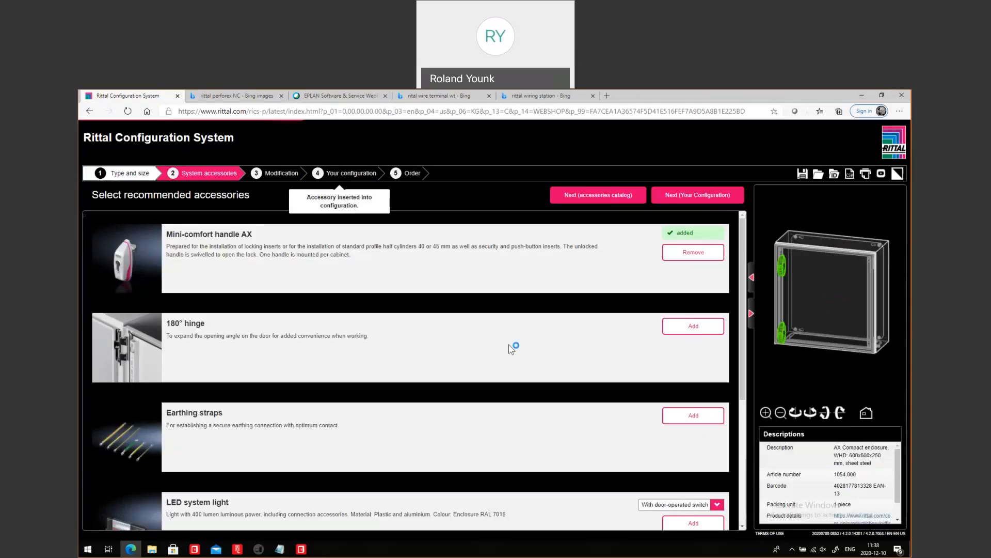
scroll(down, 3)
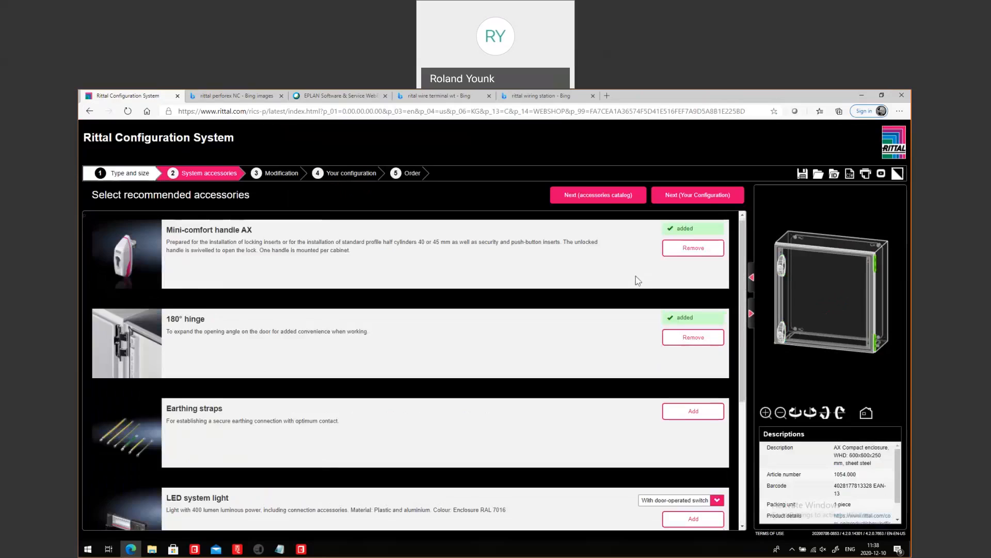
- Save the order's bill of material as CSV and open the downloaded file
click(698, 194)
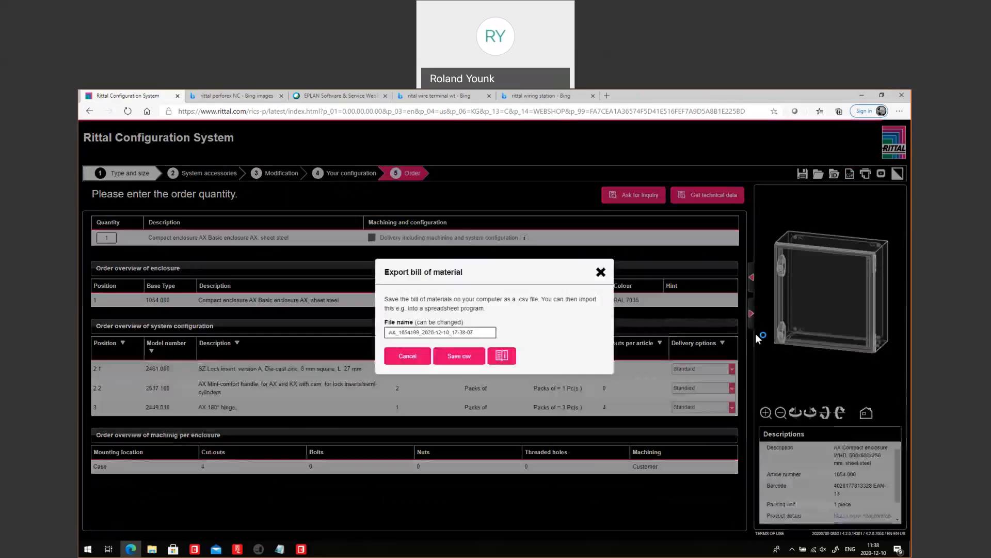
click(459, 356)
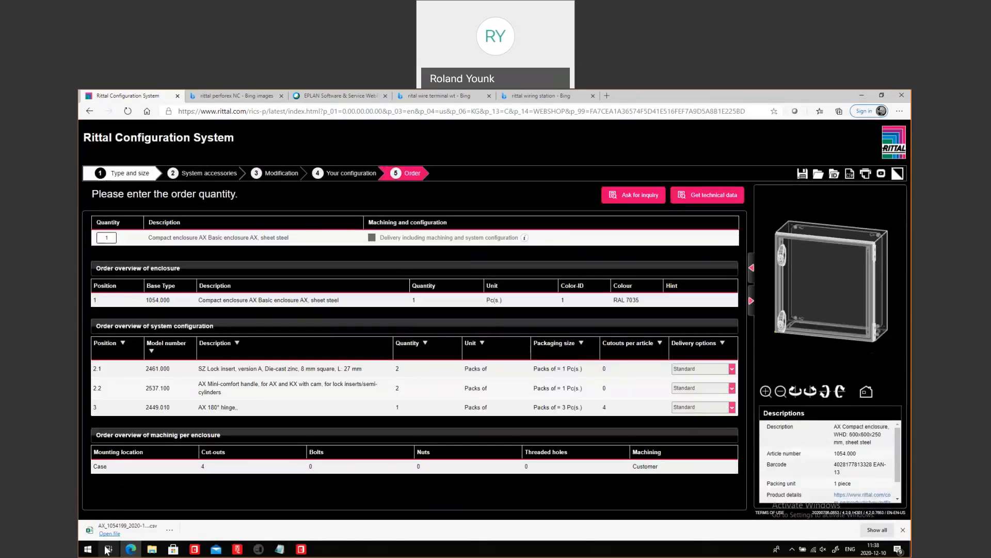
click(109, 533)
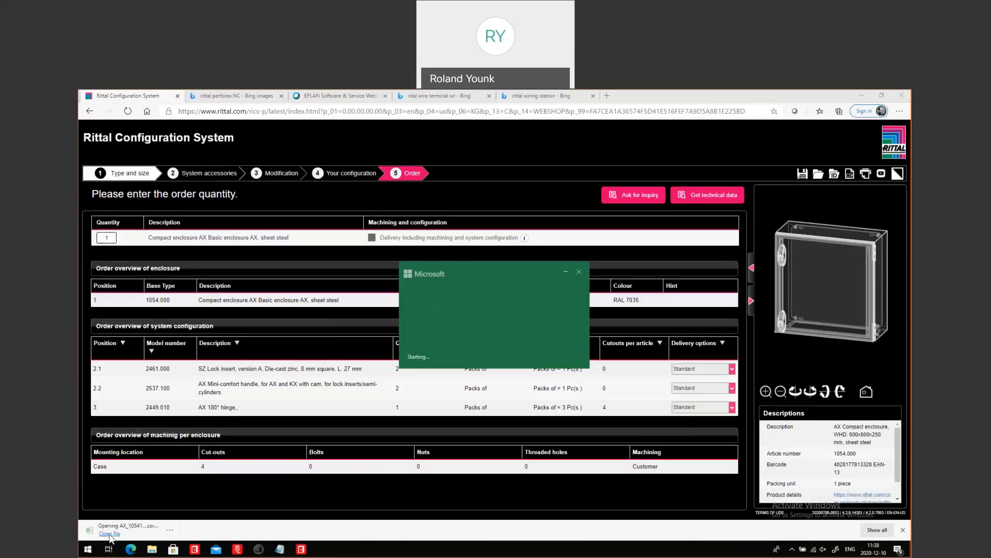
- Insert a header row and blank columns, labelling headers PART, ORDER, ERP and DECR
click(109, 532)
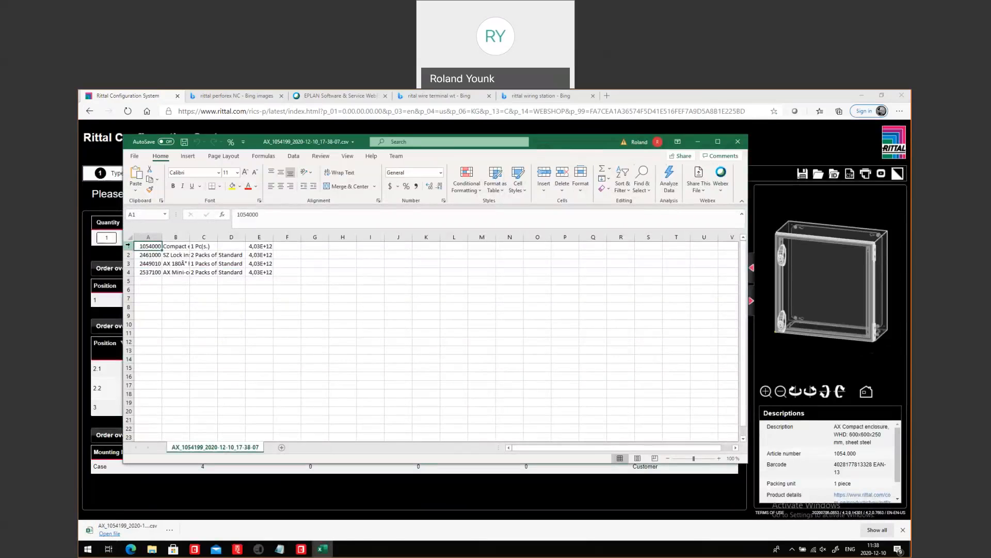
right_click(149, 246)
text(O)
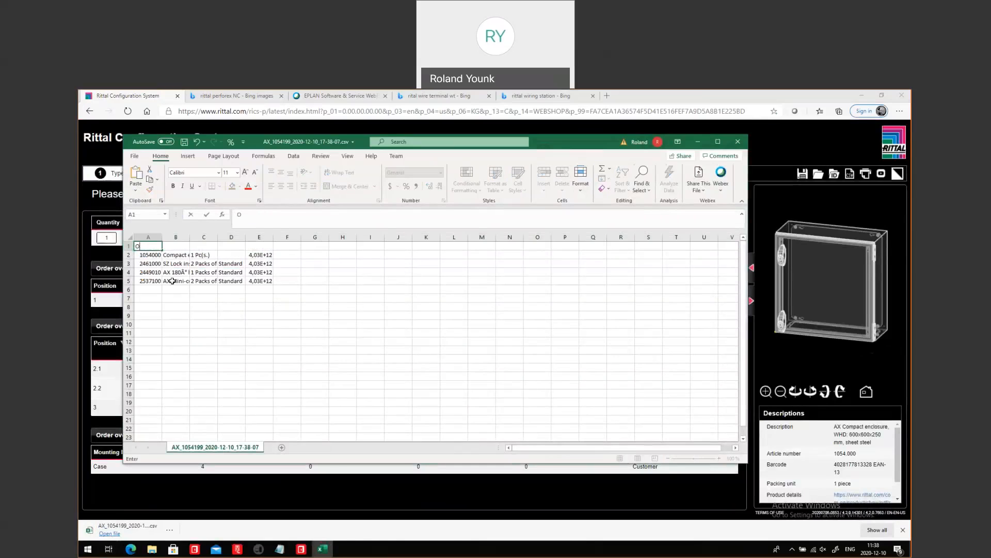
text(DEC)
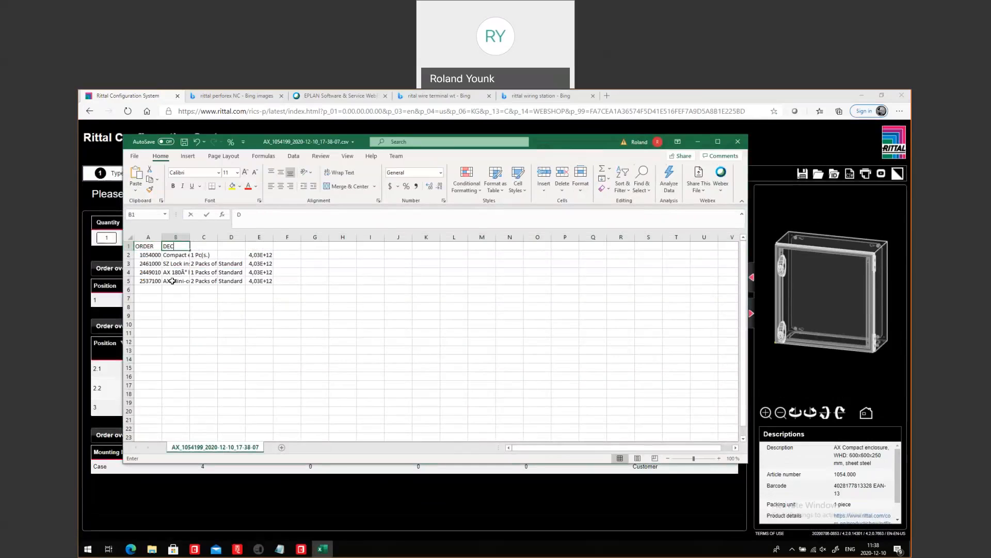
text(R)
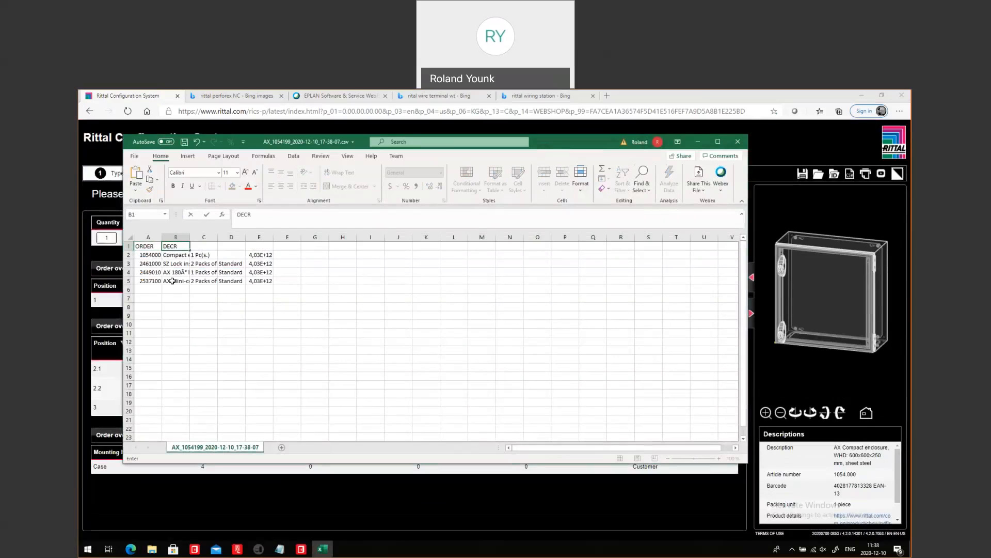
click(204, 246)
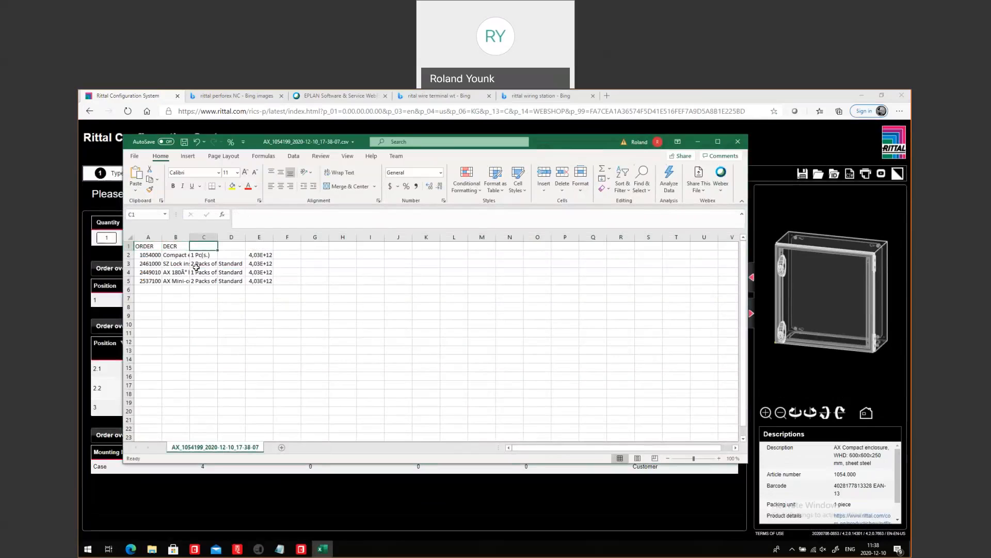
right_click(148, 237)
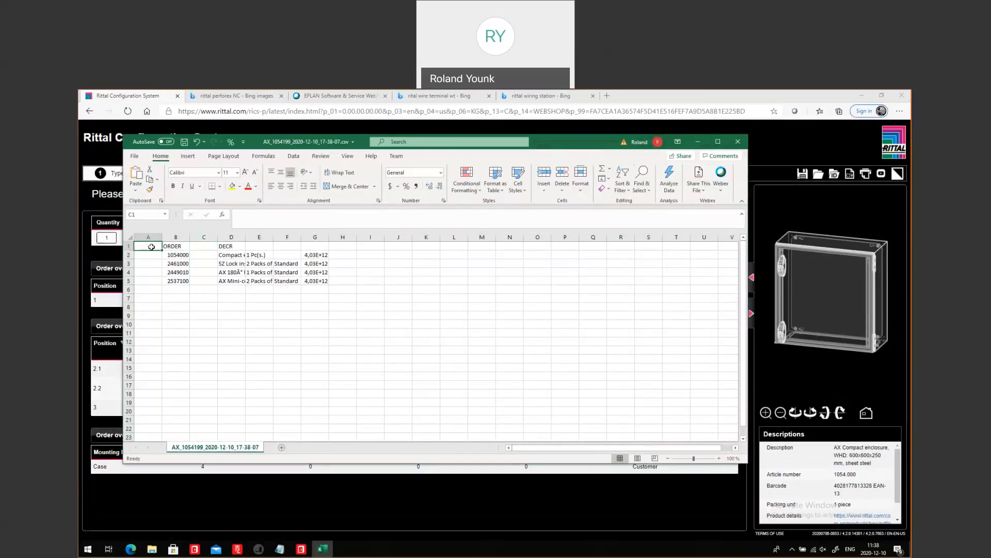
text(PART)
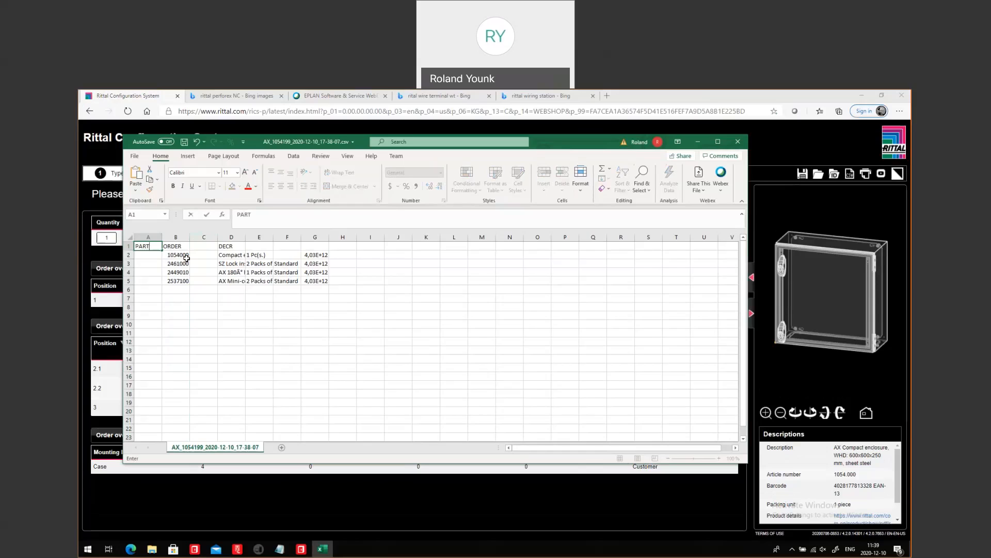
click(203, 245)
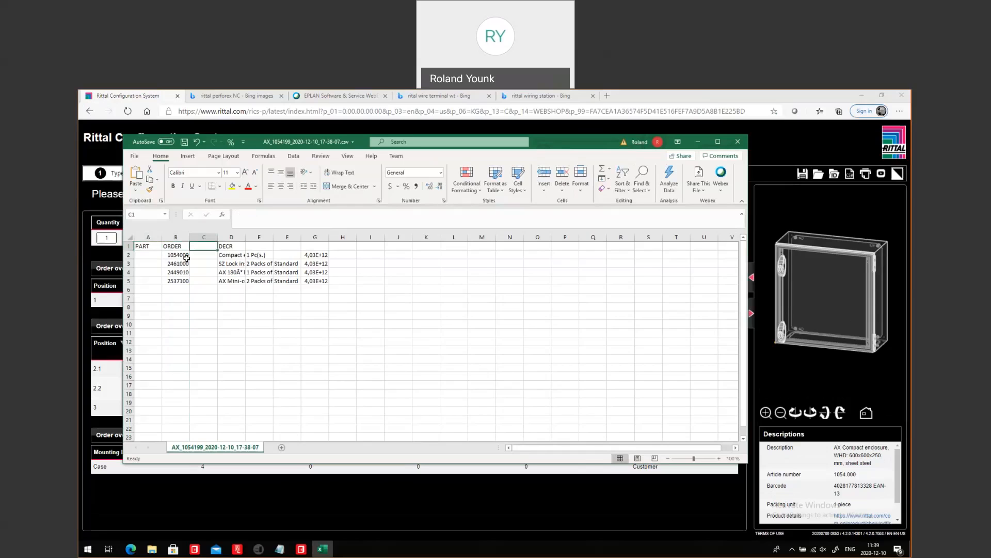
text(ERP)
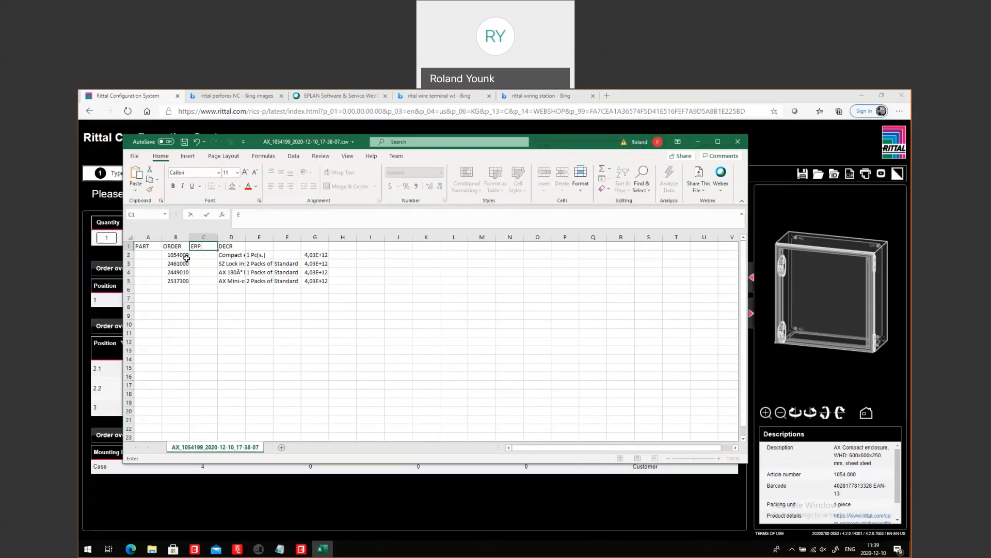
- Enter =CONCATENATE("RIT.";B2) in A2 to prefix the part number
click(148, 255)
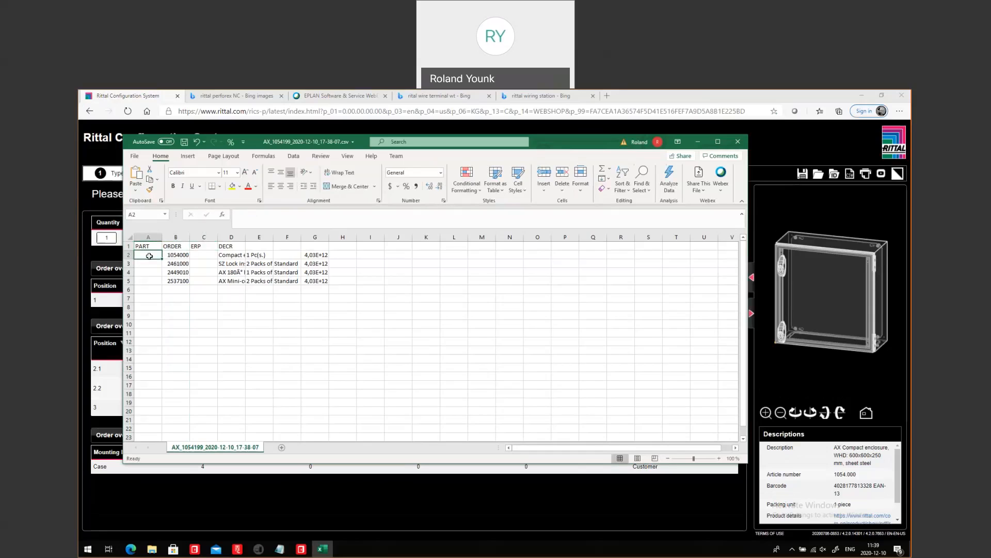
text(=CON)
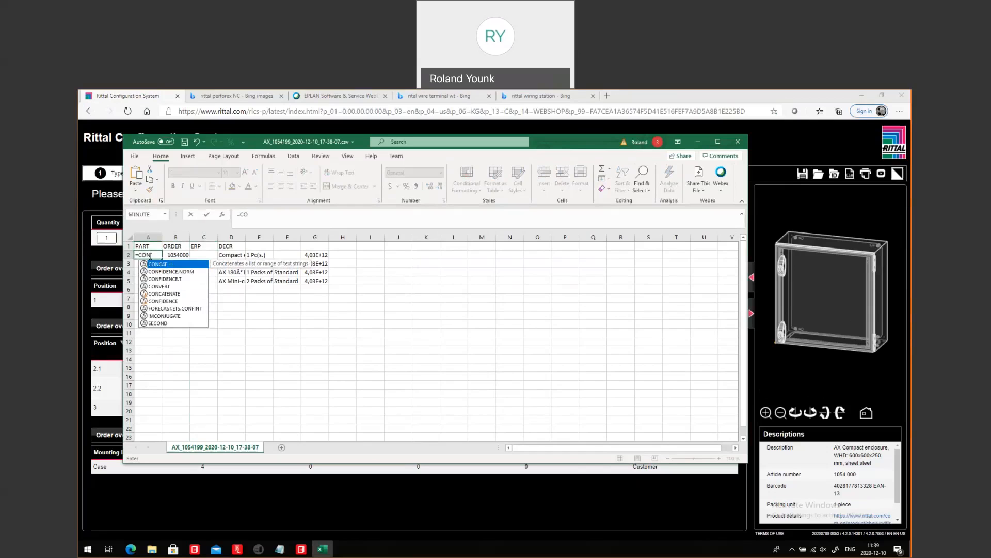
mouse_move(185, 299)
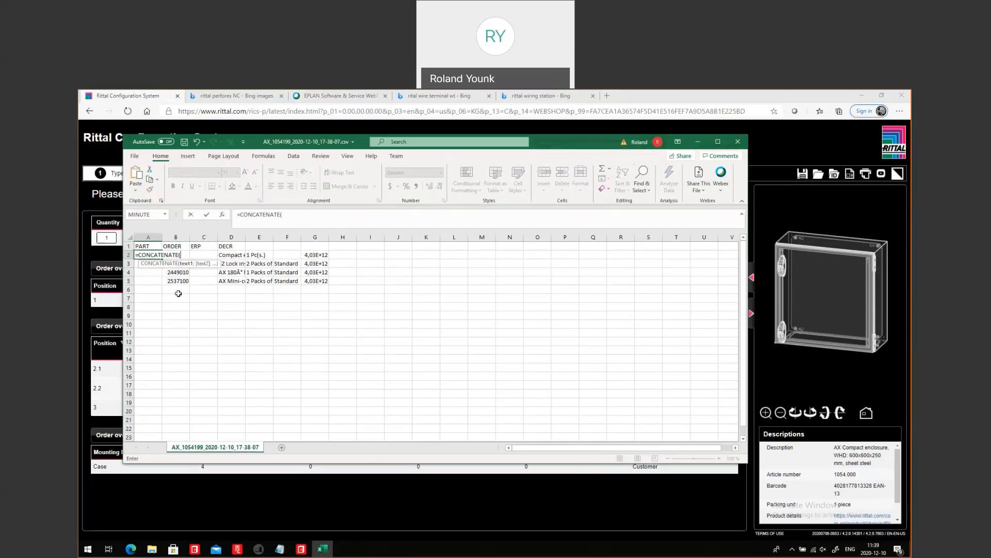
text(")
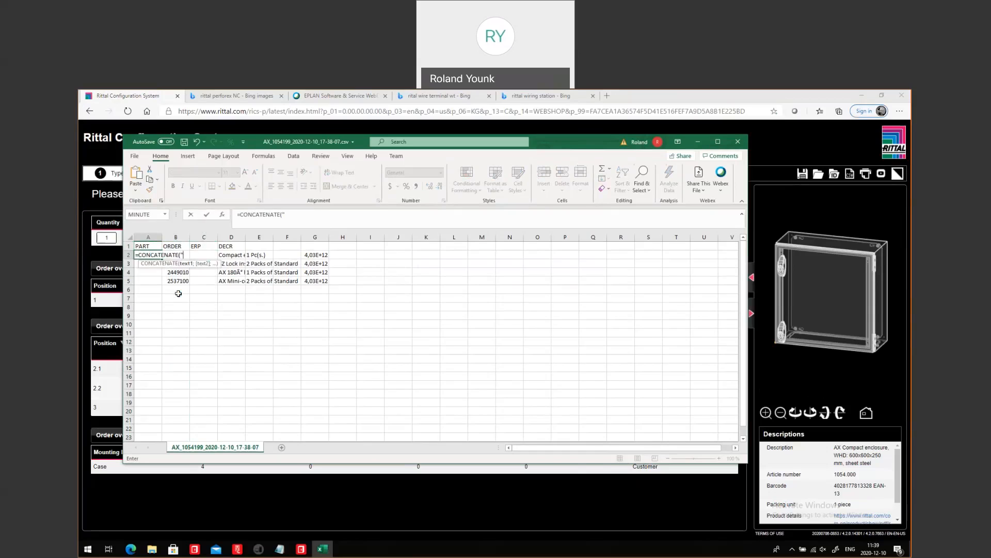
text(RIT)
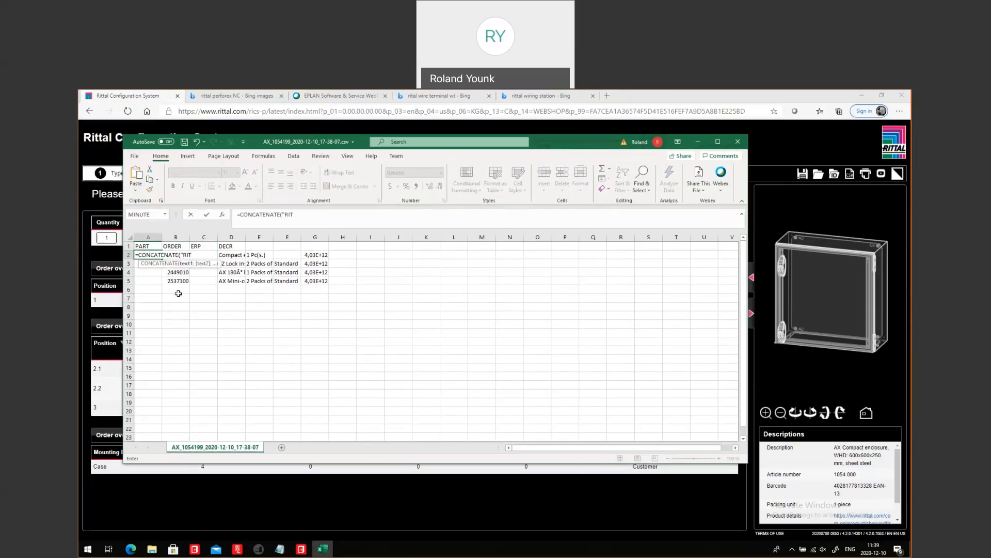
text(.)
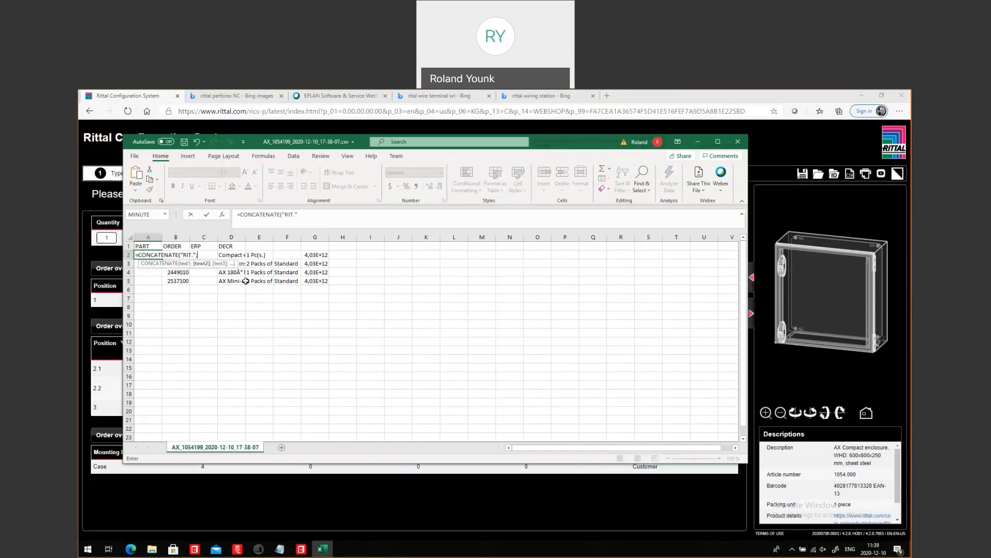
text(;B2))
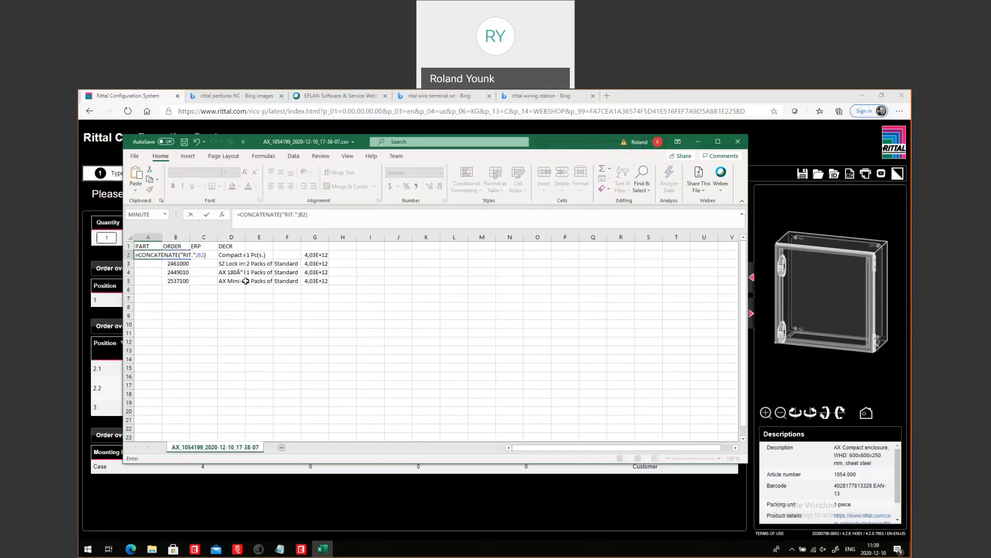
key(enter)
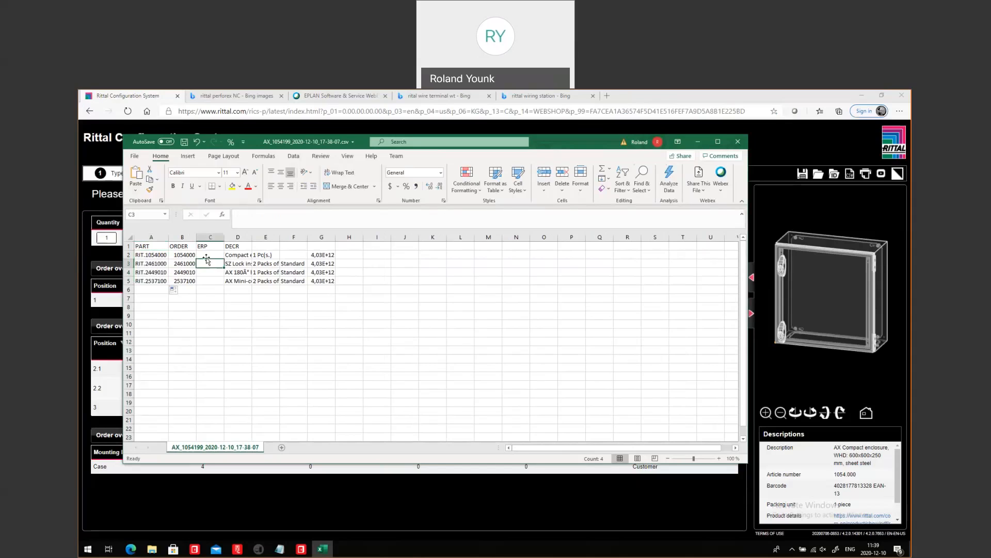
- Enter RICS.AN.1 in the ERP column and fill it down to row 5
text(R)
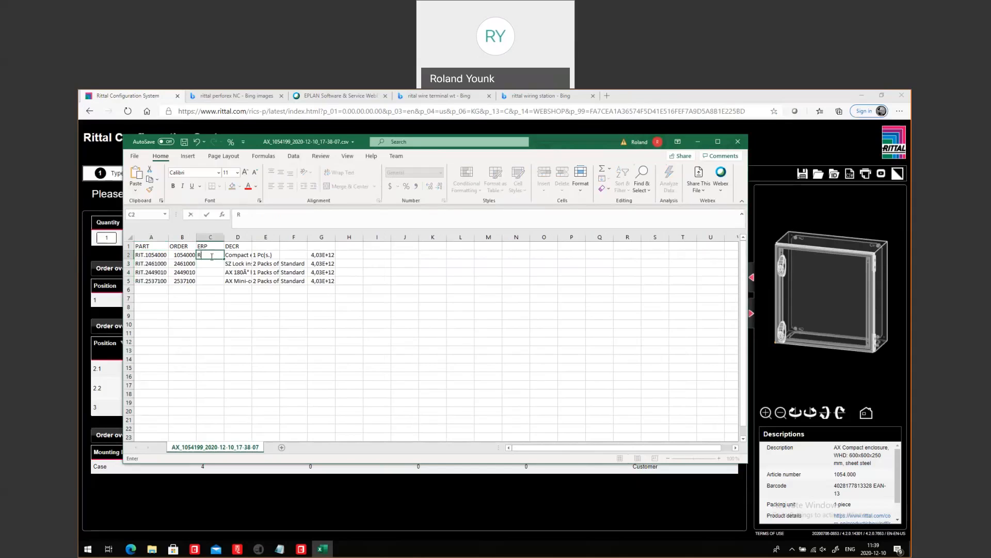
text(ICS)
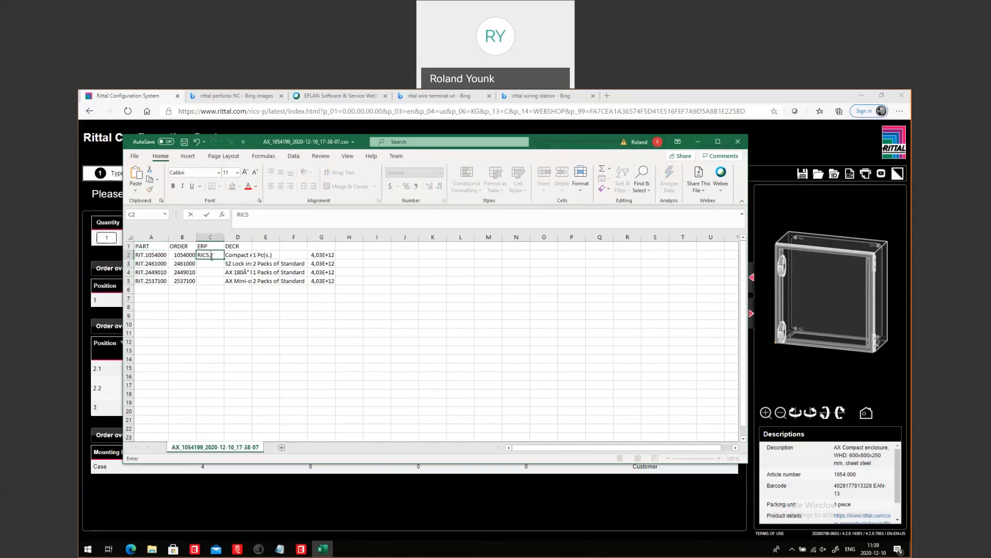
text(AN.1)
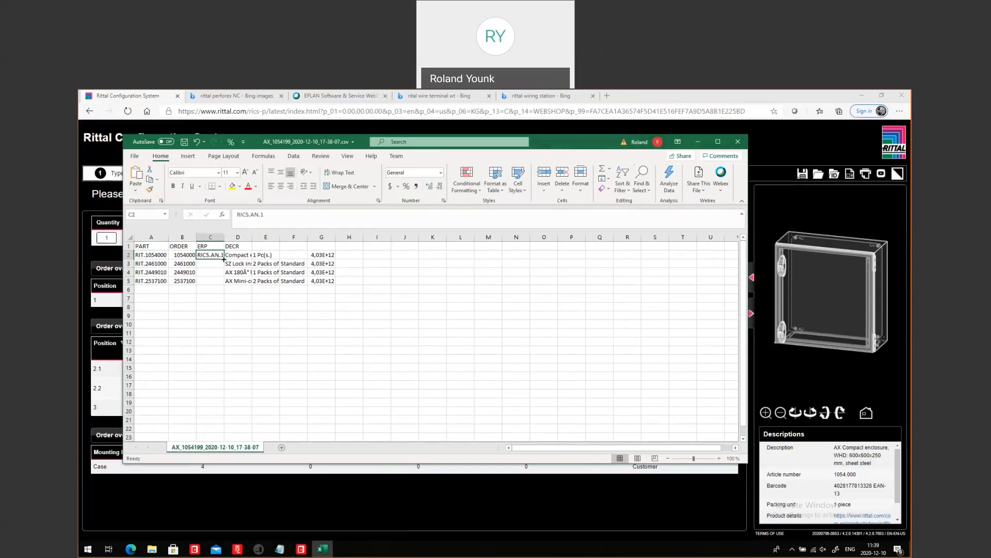
drag(210, 254, 210, 281)
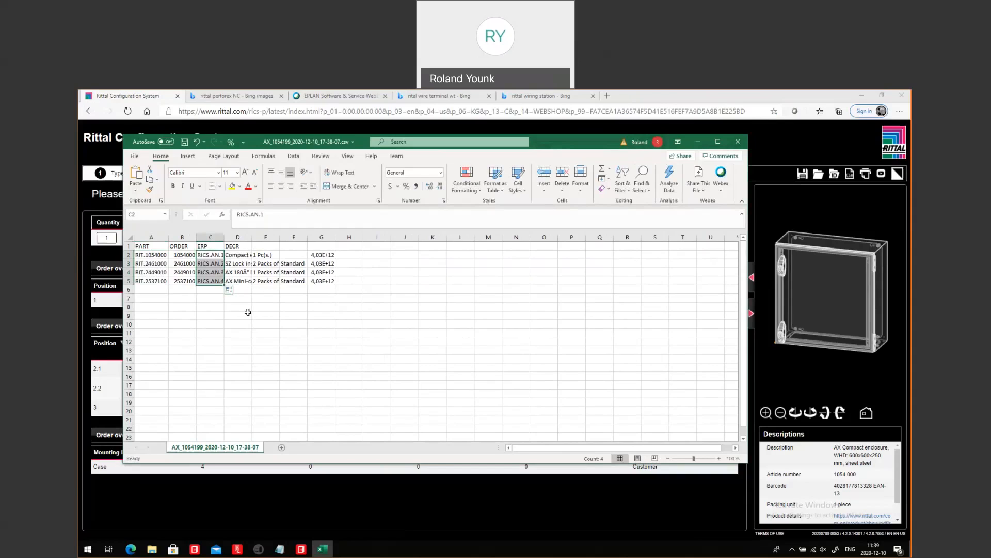
mouse_move(255, 355)
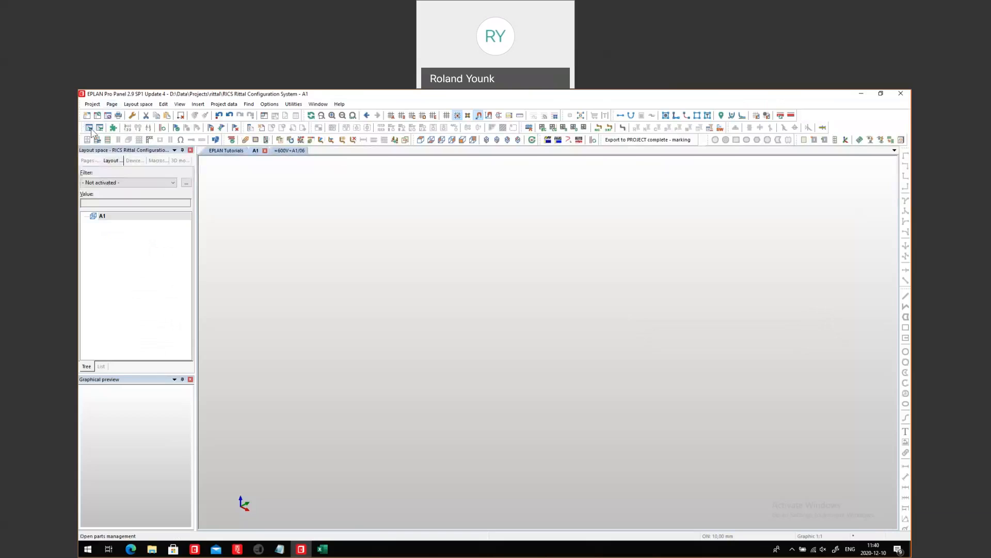
- Import the downloaded CSV parts file into the parts database
click(89, 115)
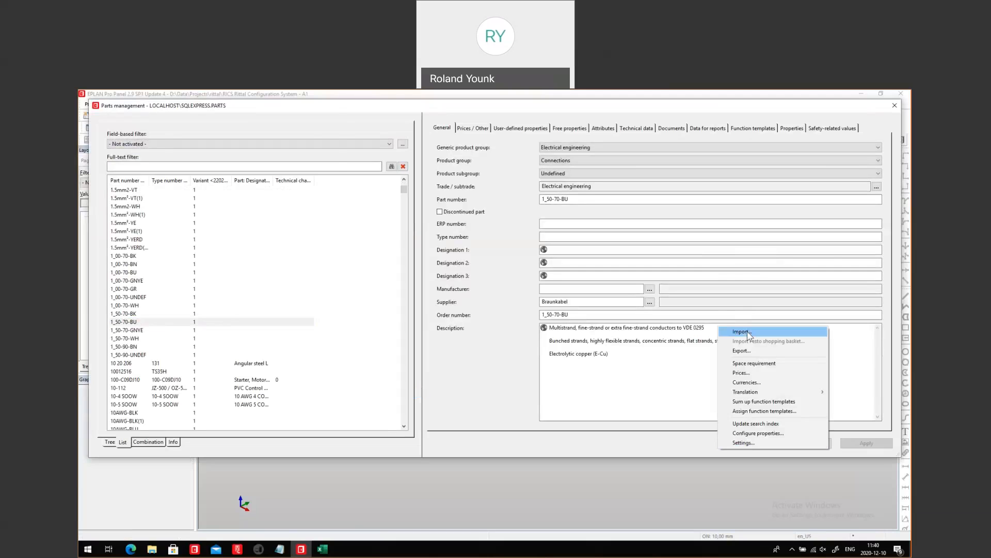
click(740, 332)
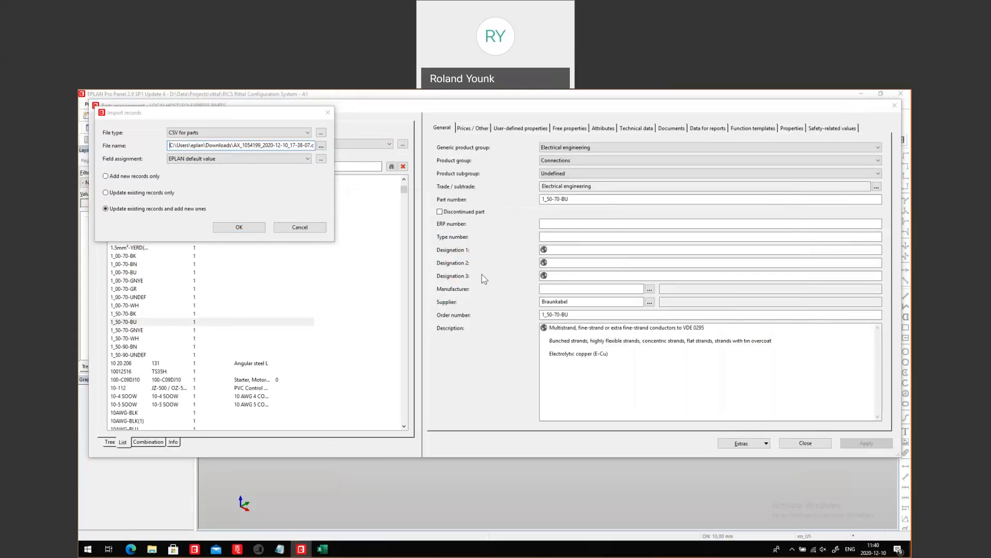
click(239, 227)
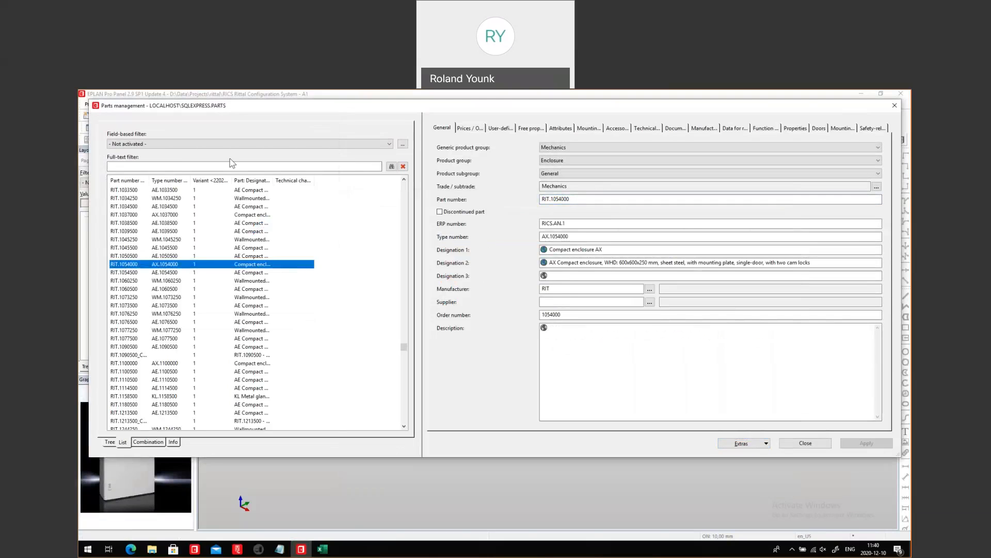
- Filter the parts list by RICS.AN and open actions for the four parts
click(243, 165)
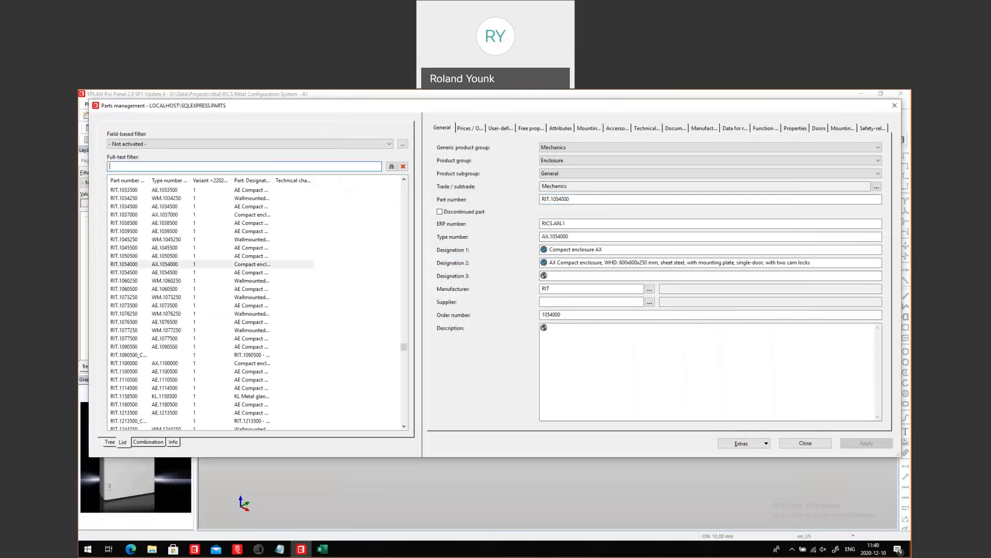
text(RICS.AN)
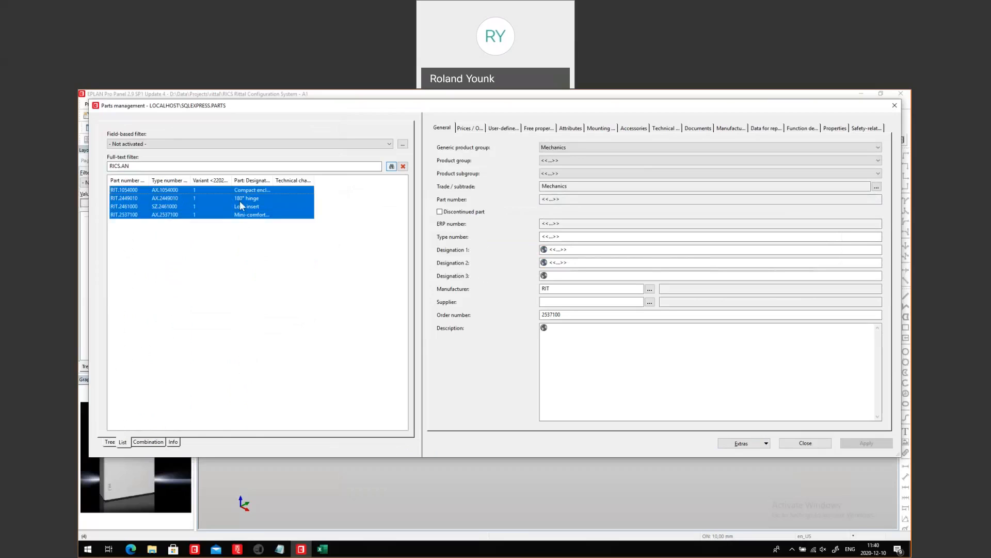
right_click(247, 206)
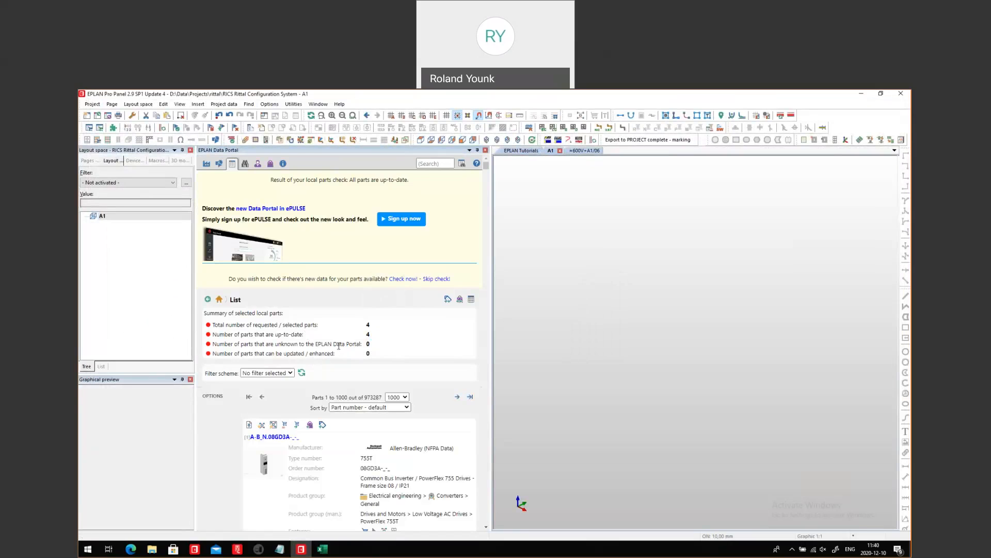
- Scroll the Data Portal check summary showing all four parts up-to-date
scroll(down, 3)
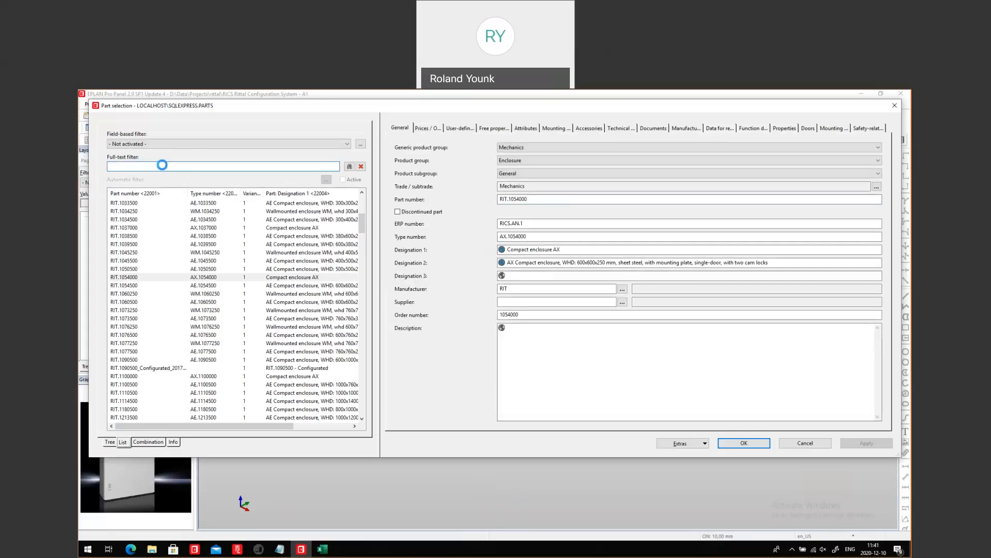
- Place the AX compact enclosure RIT.1054000 in layout space A1 and expand its mounting panel
text(RICS.AN)
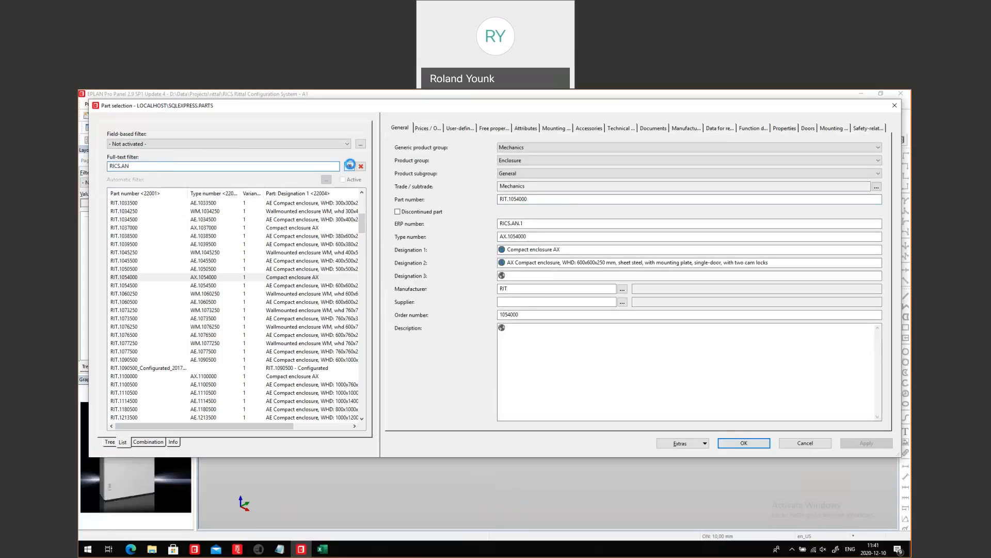
click(349, 166)
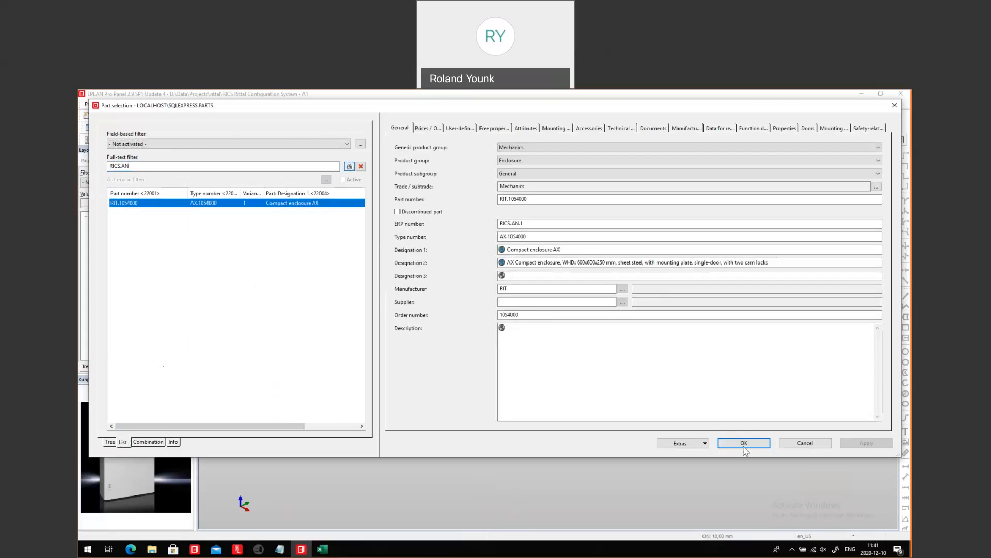
click(743, 442)
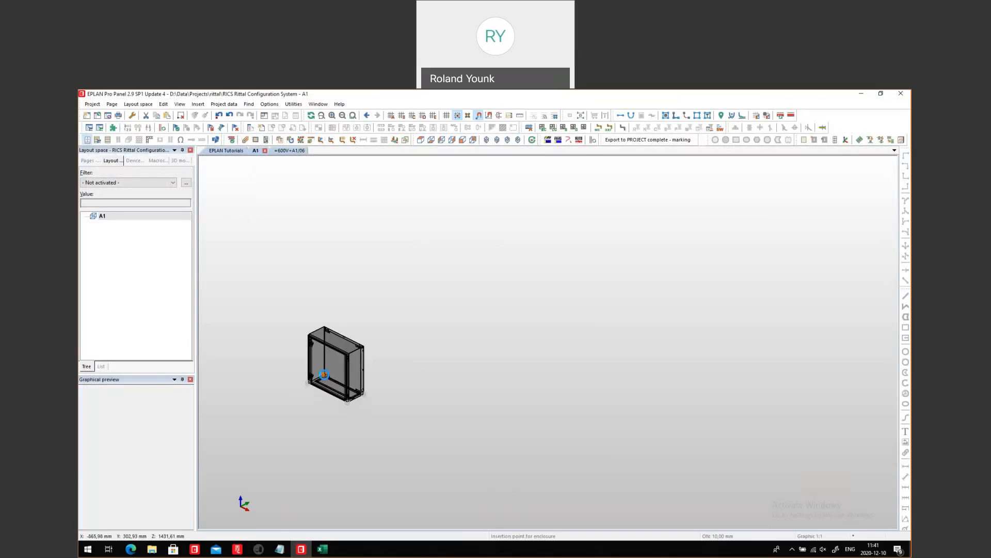
click(305, 414)
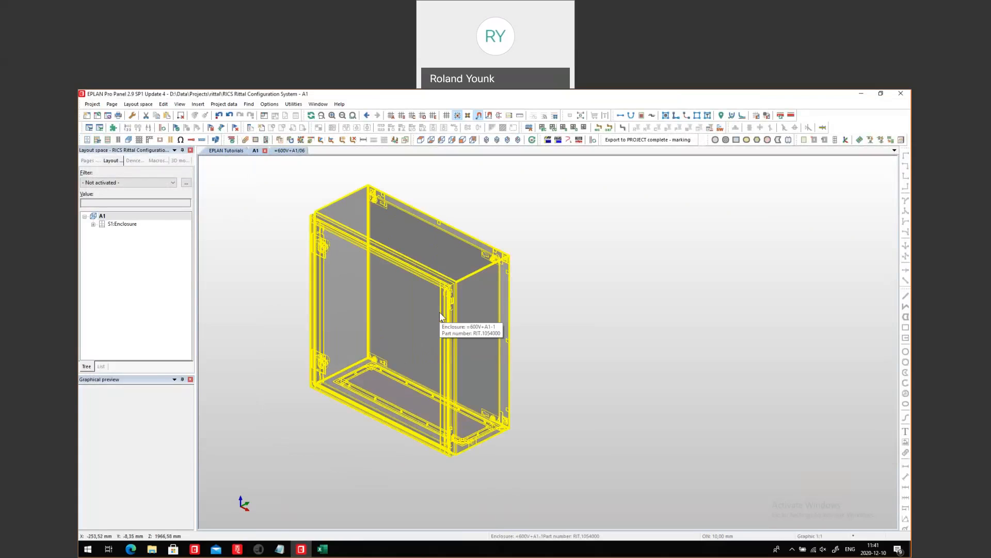
click(102, 216)
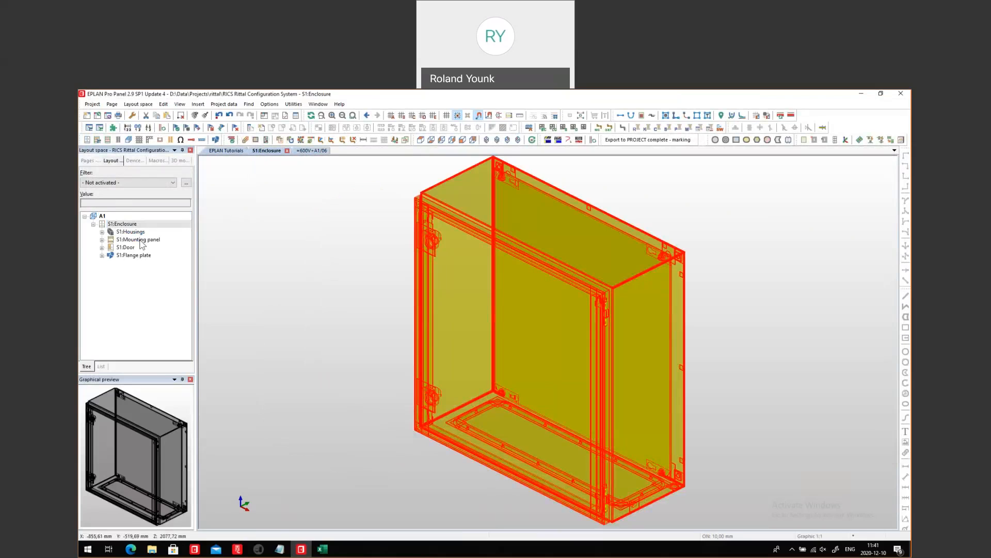
click(155, 247)
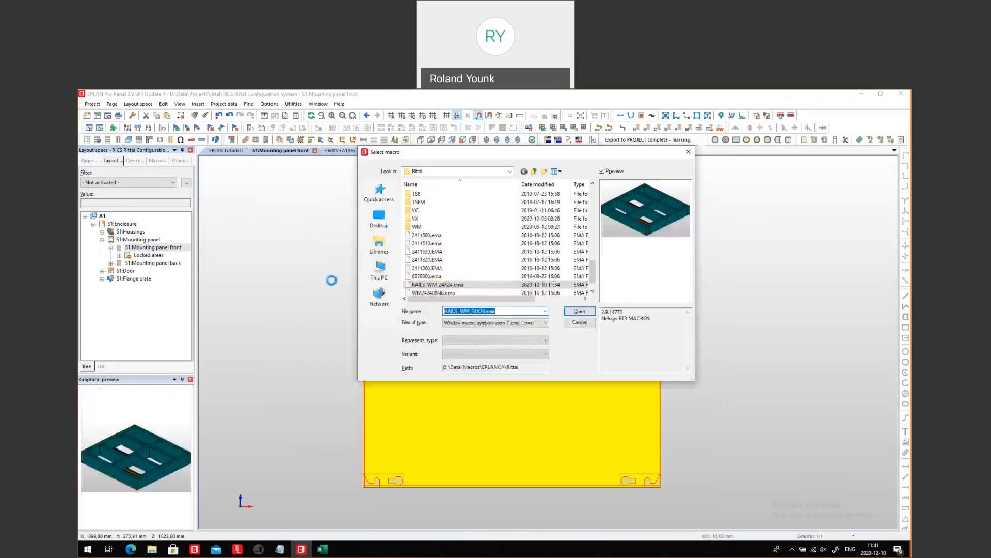
- Insert the RAILS_WM_24X24 rails-and-ducts macro on the mounting panel front with numbering
click(578, 310)
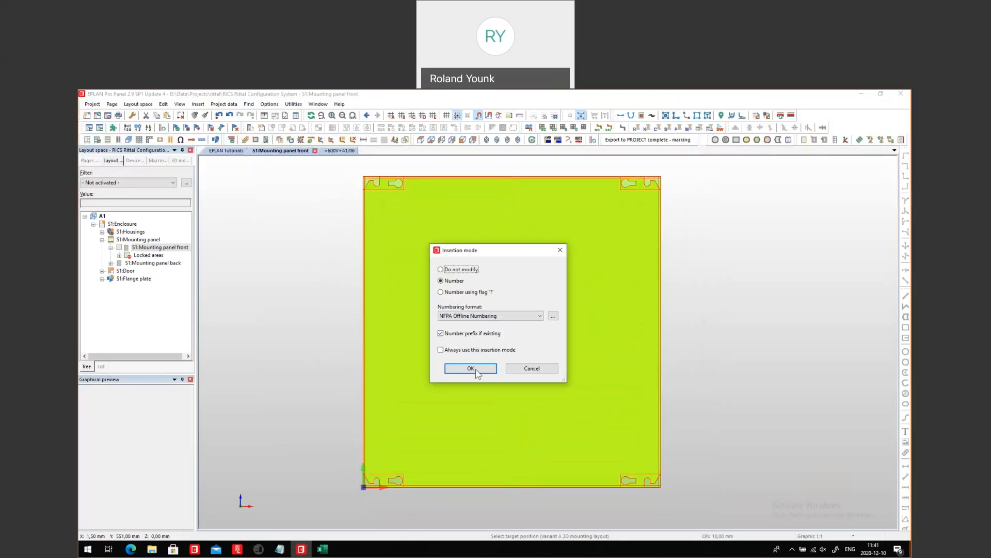
click(470, 368)
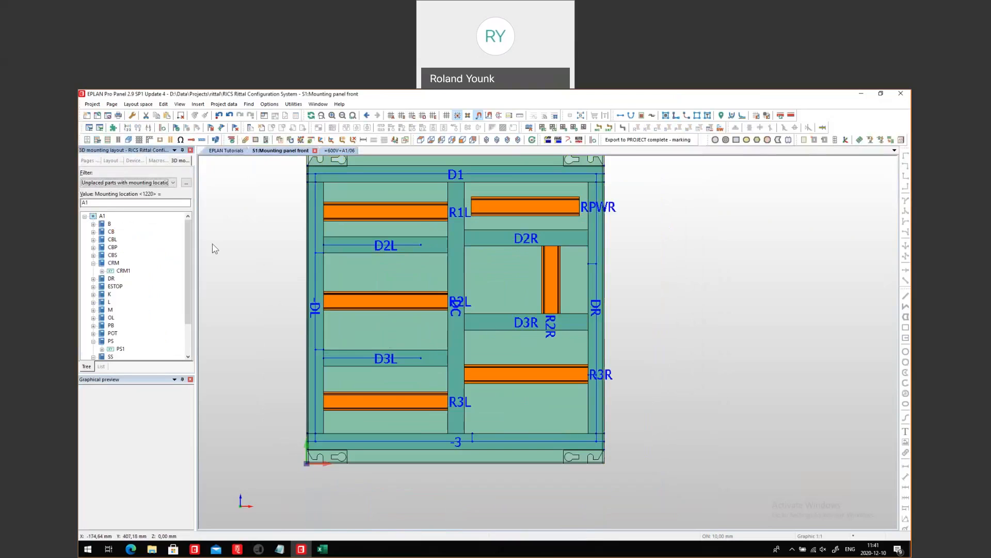
scroll(down, 3)
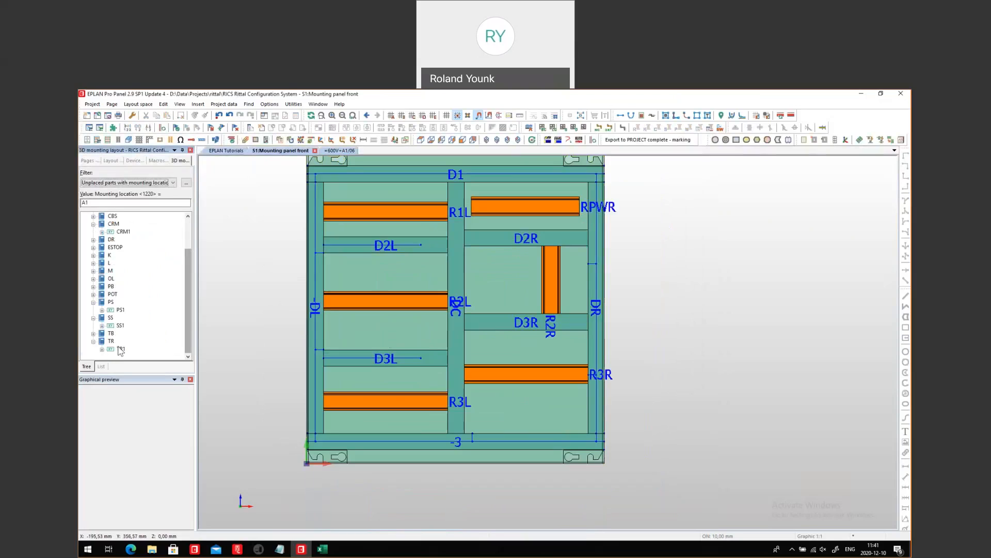
click(111, 333)
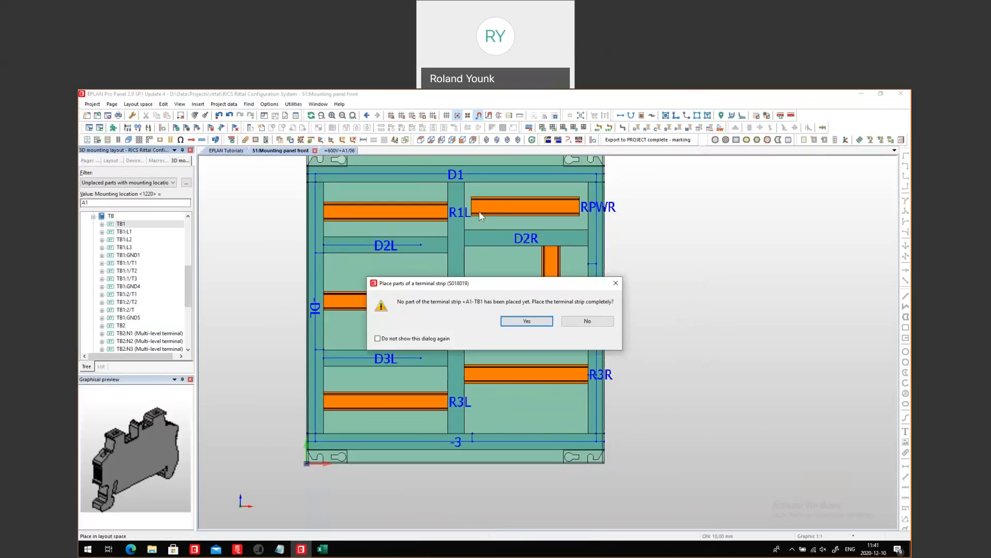
- Place terminal strip TB1 completely on rail RPWR, then place TB2 completely as well
click(526, 321)
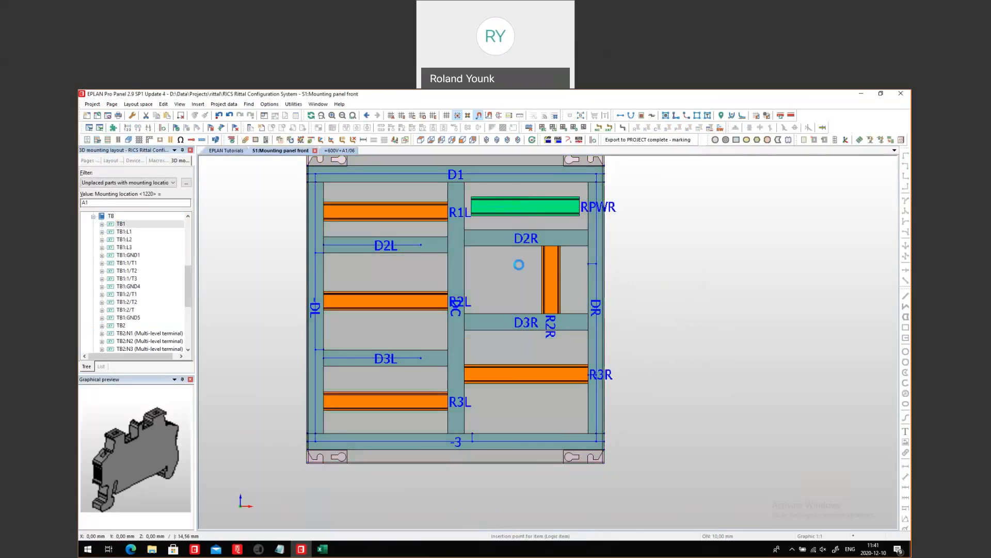
click(518, 264)
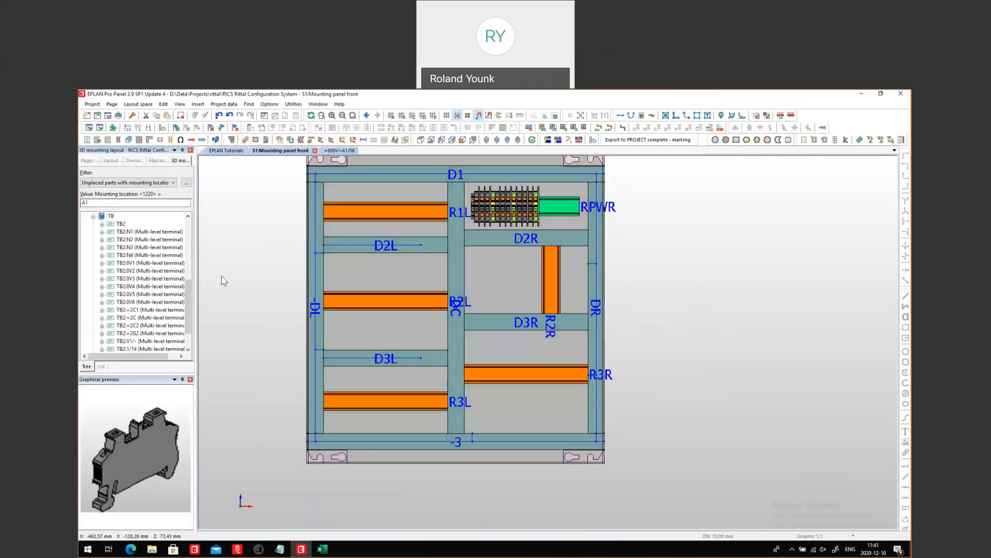
click(121, 224)
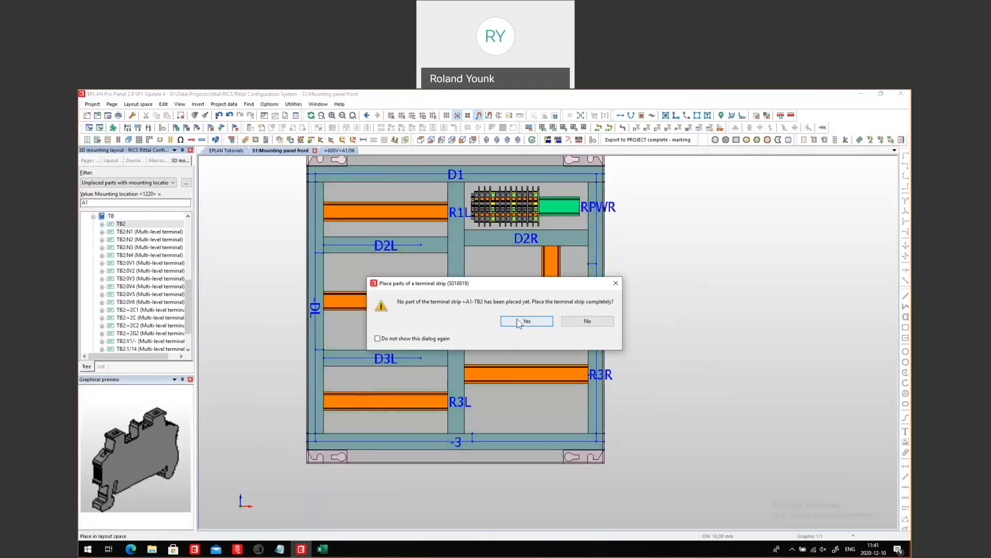
click(526, 320)
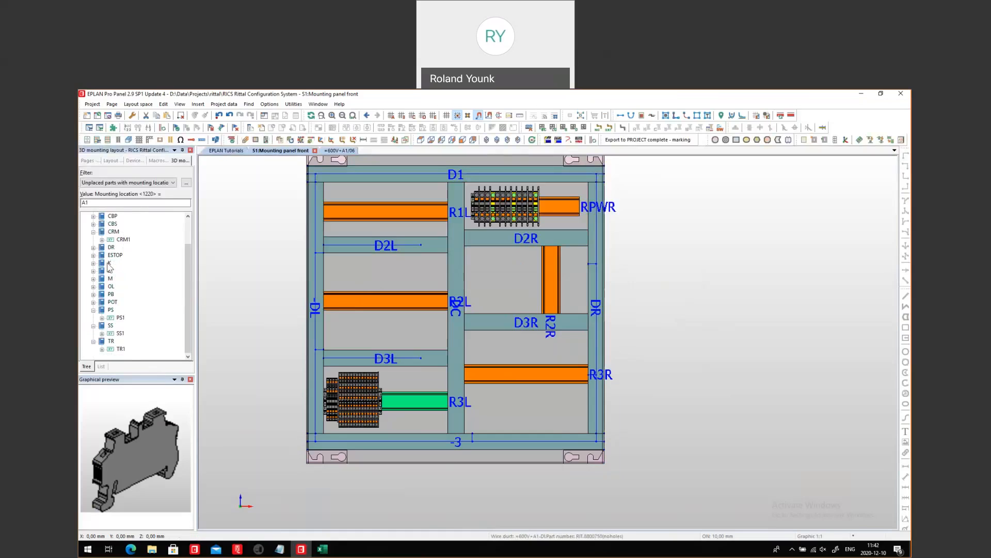
- Mount controller K1 on rail R3L, accepting its drilling pattern
click(109, 262)
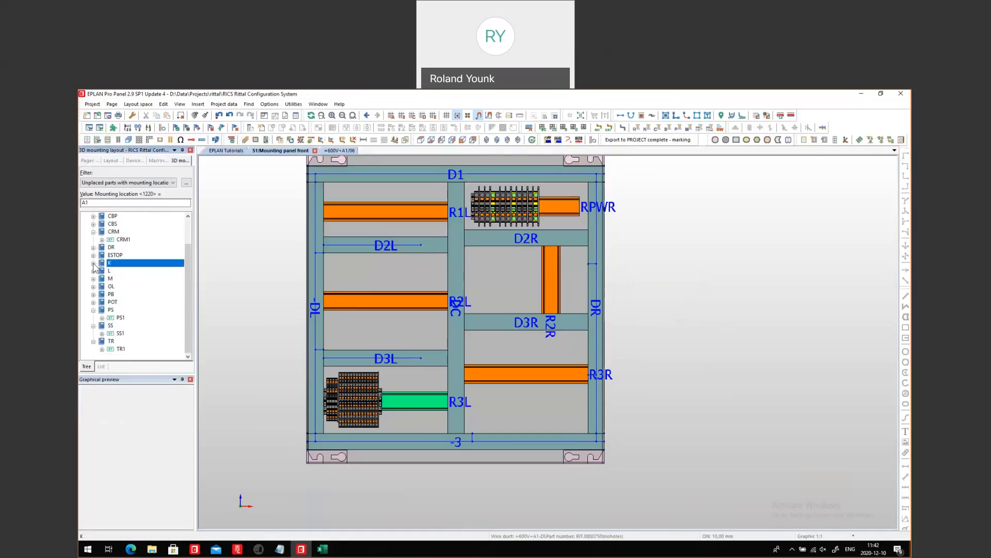
click(109, 262)
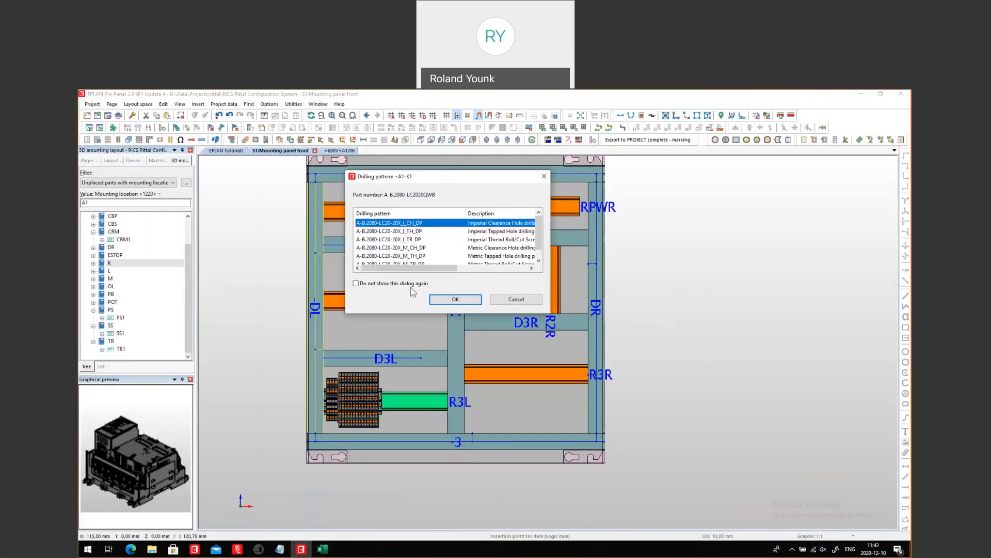
click(455, 298)
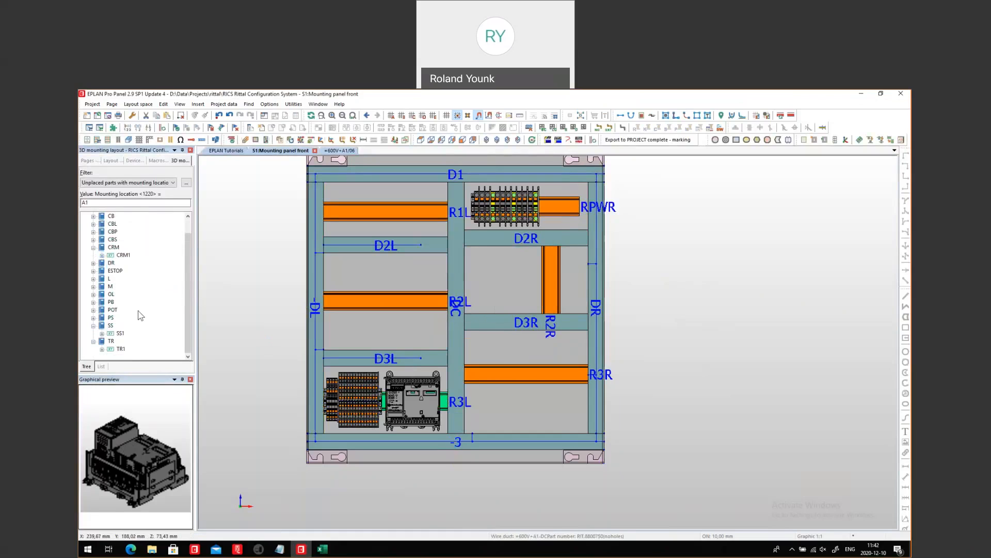
- Mount contactor M2 and overload relay OL2 side by side on rail R2R
click(110, 285)
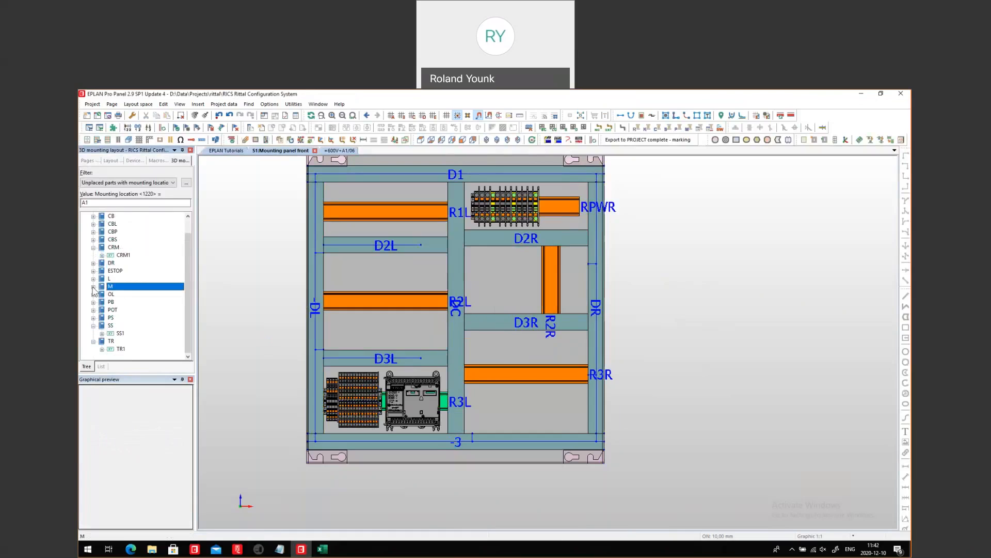
click(93, 287)
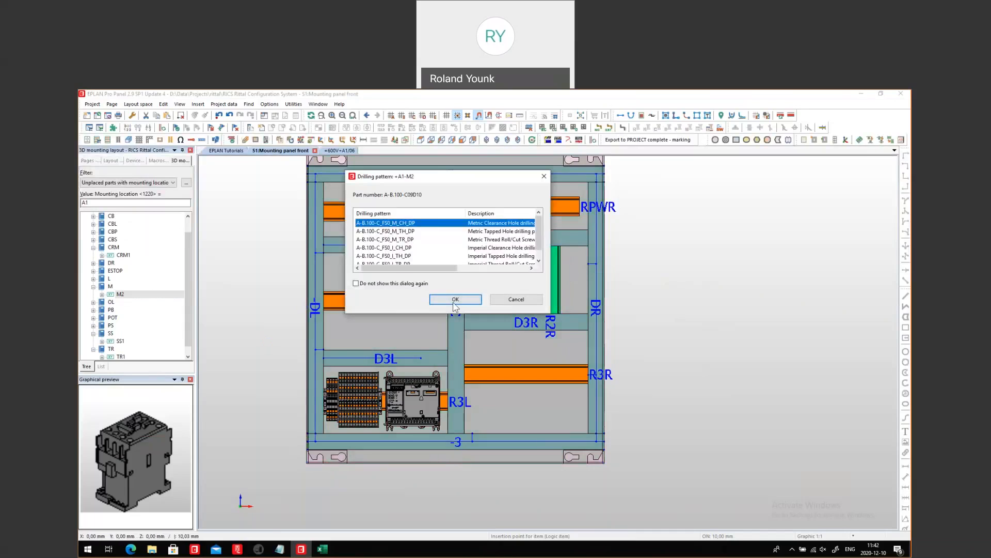
click(455, 299)
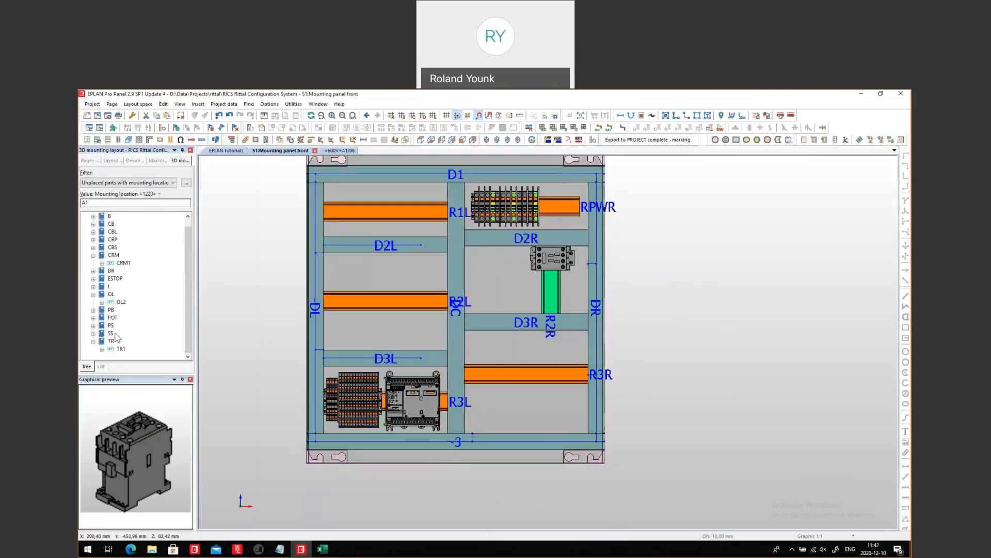
click(121, 301)
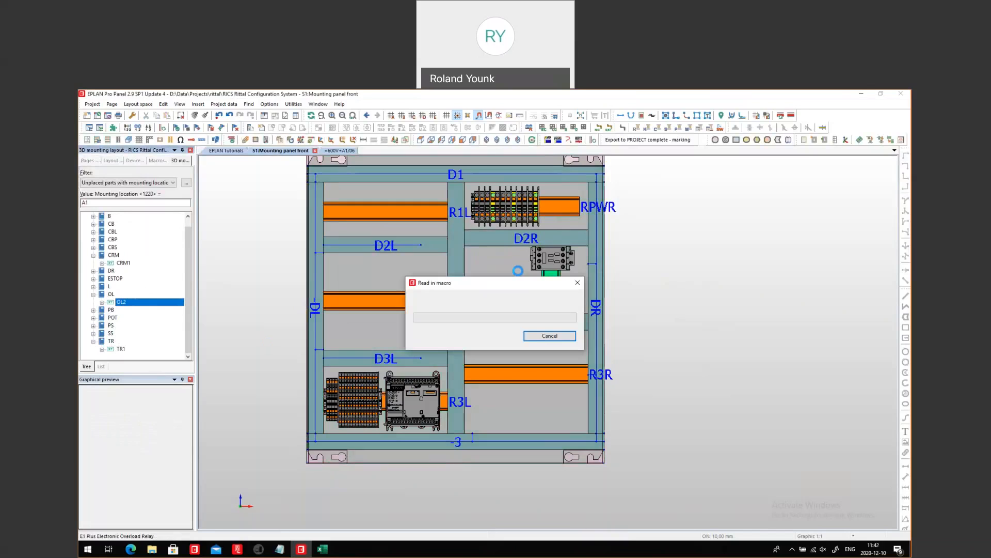
click(549, 336)
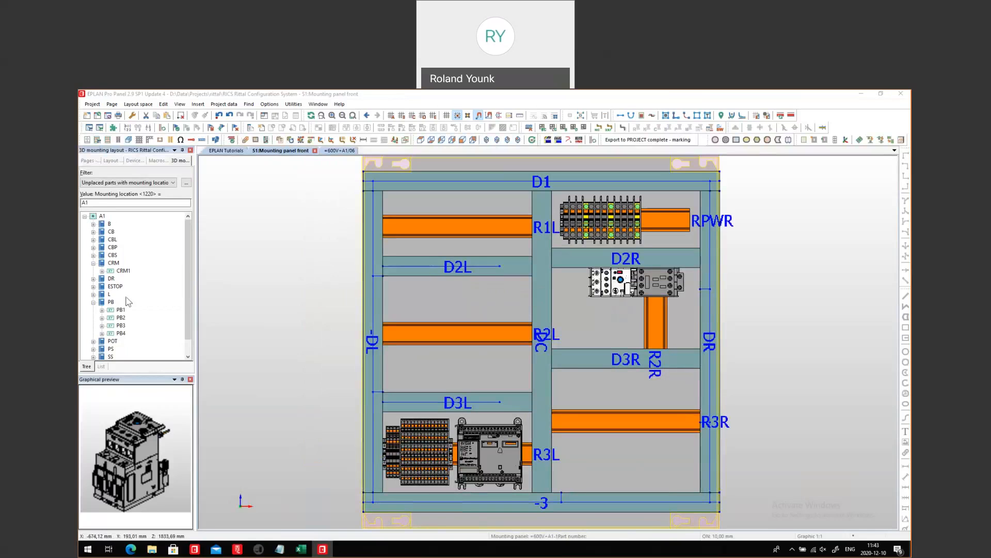
- Mount drive DR1 on rail R3R and pick circuit breaker CB1 for placement
click(112, 278)
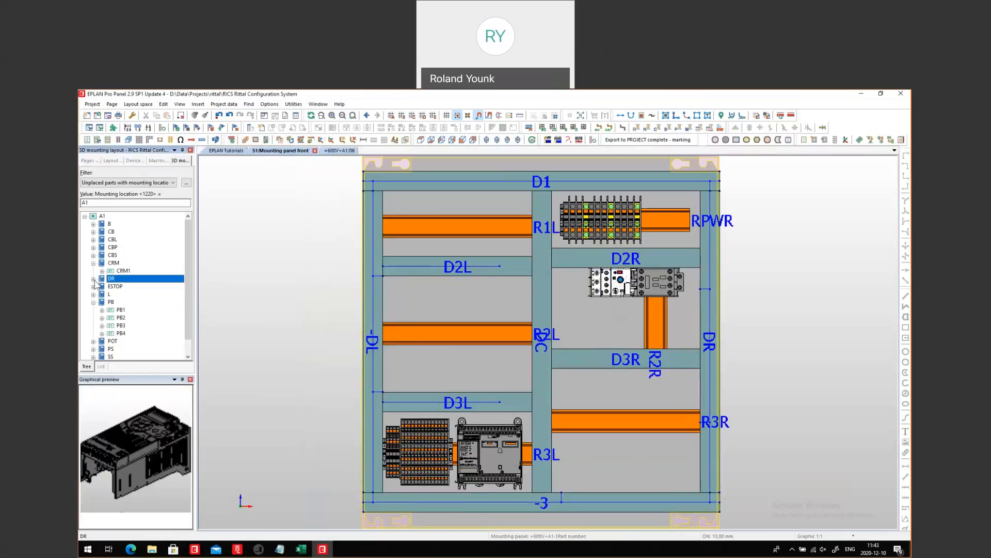
click(120, 285)
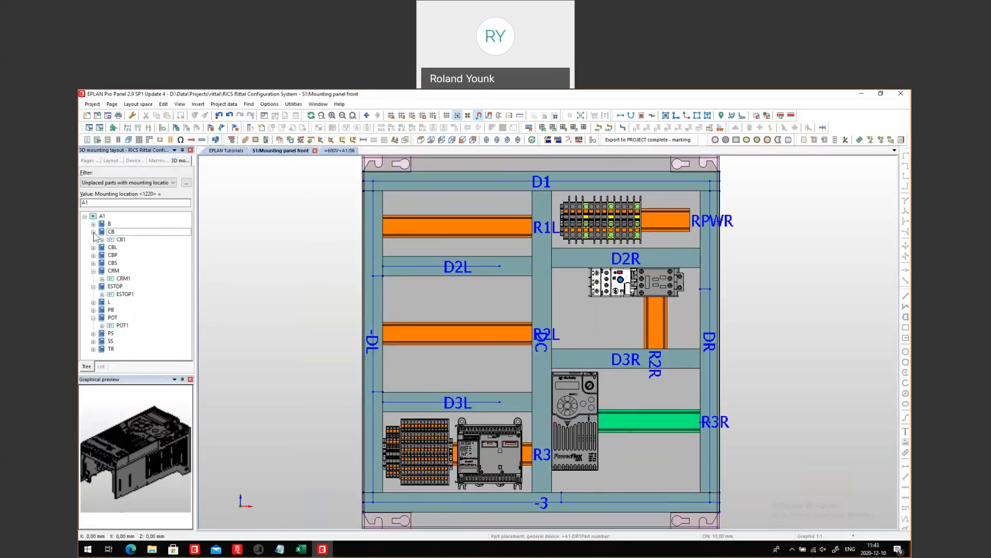
click(120, 239)
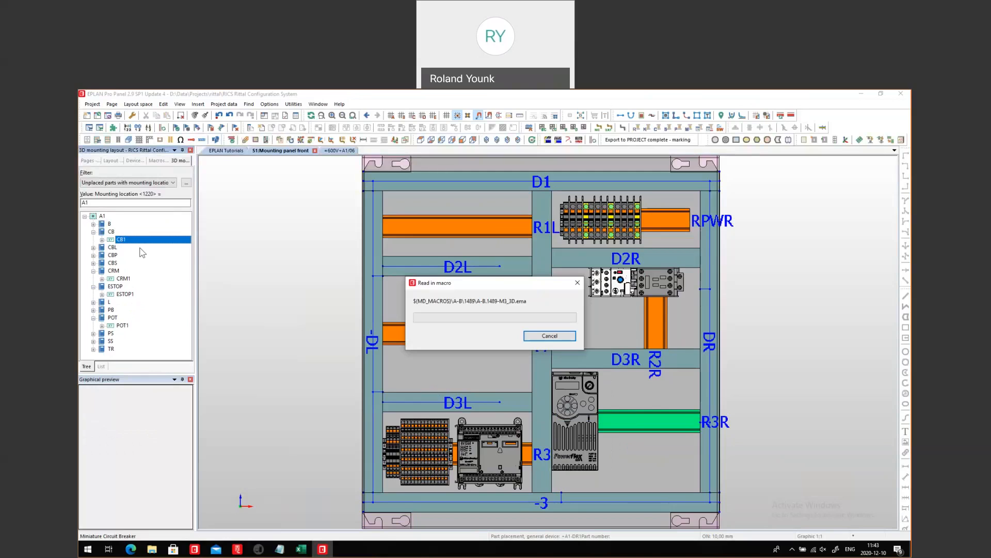
click(548, 336)
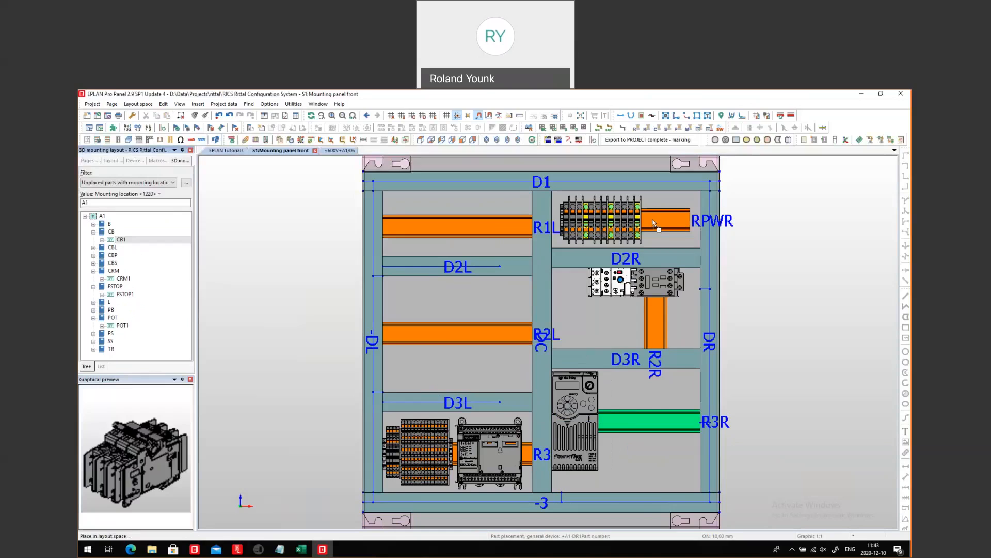
mouse_move(657, 225)
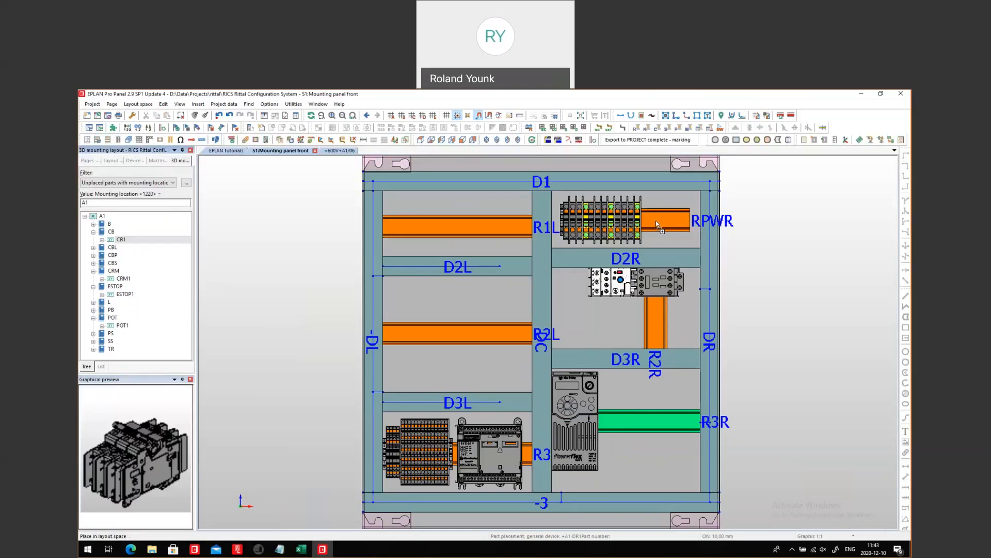
mouse_move(655, 228)
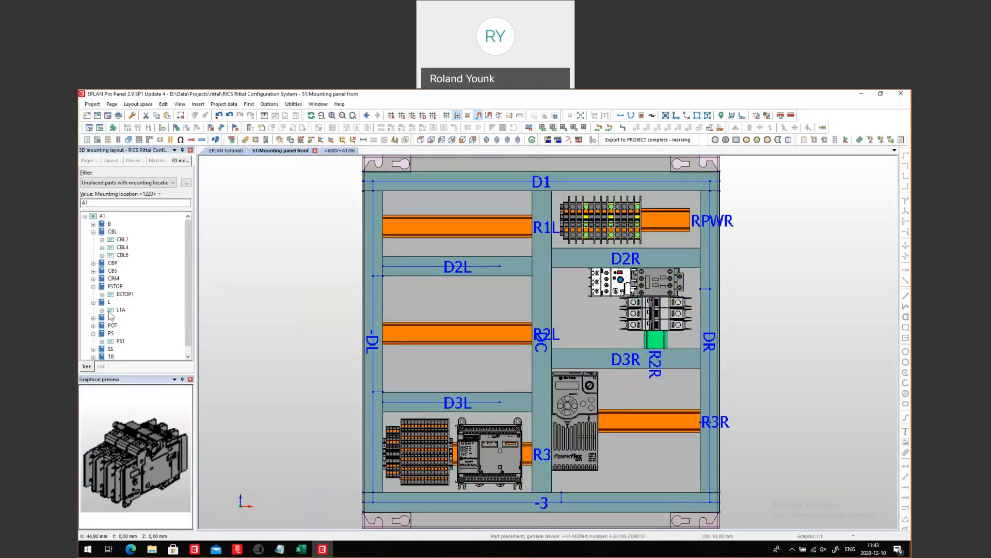
- Select the CBP, CBS, CRM, PB and PS device groups for placement on rail R1L
click(113, 263)
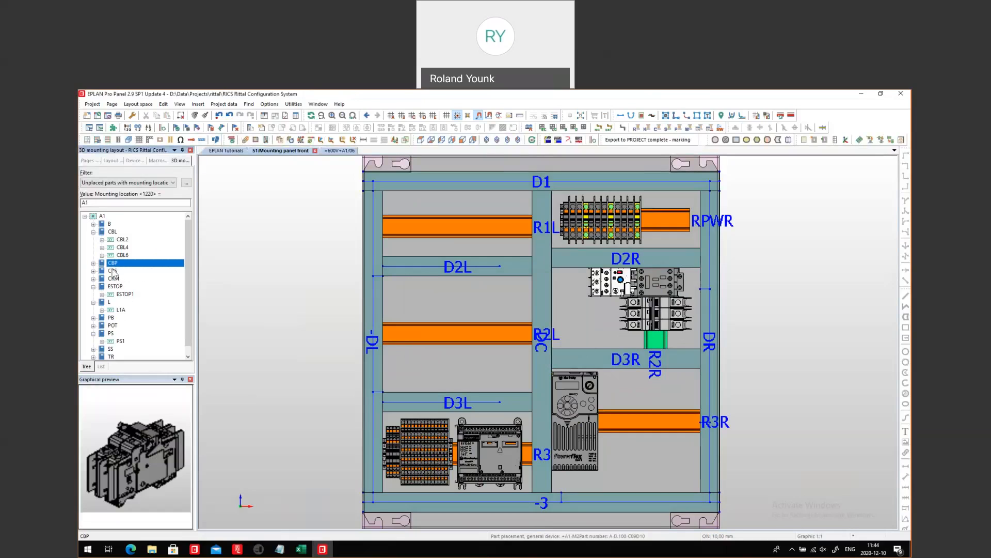
click(113, 270)
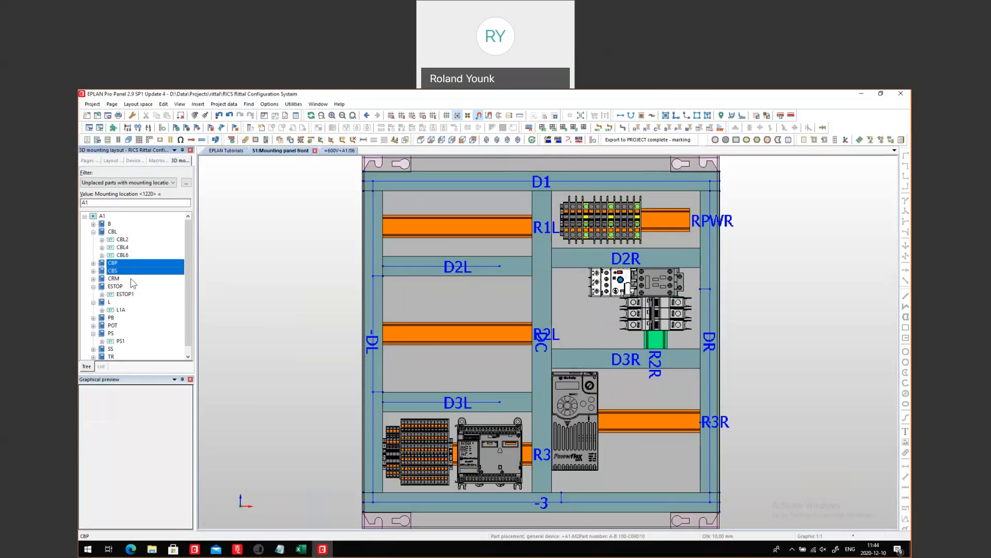
click(112, 316)
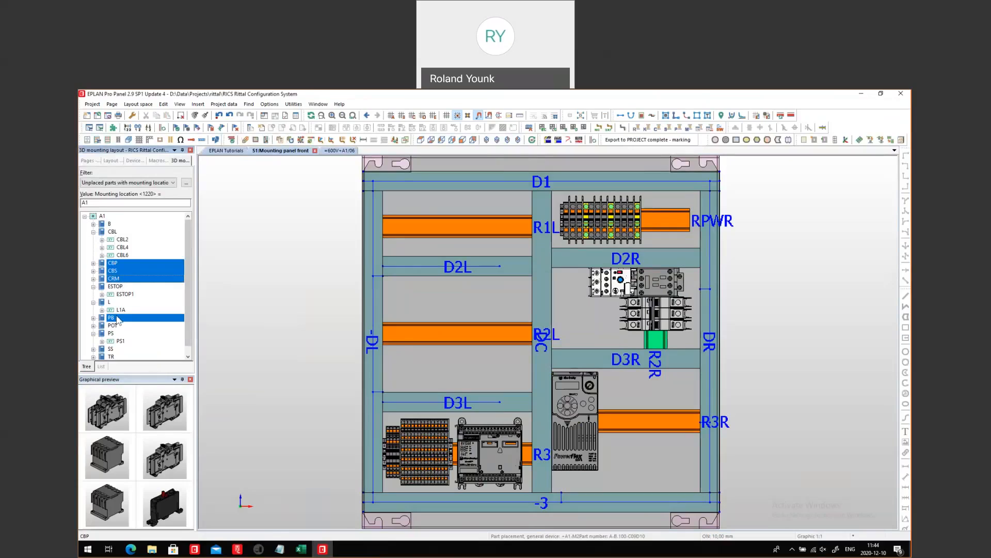
click(111, 333)
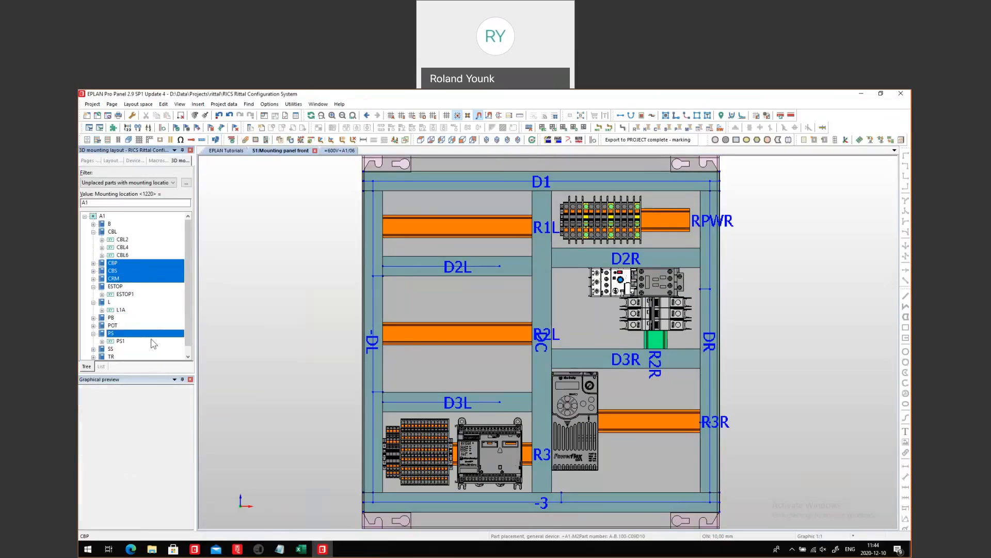
click(113, 263)
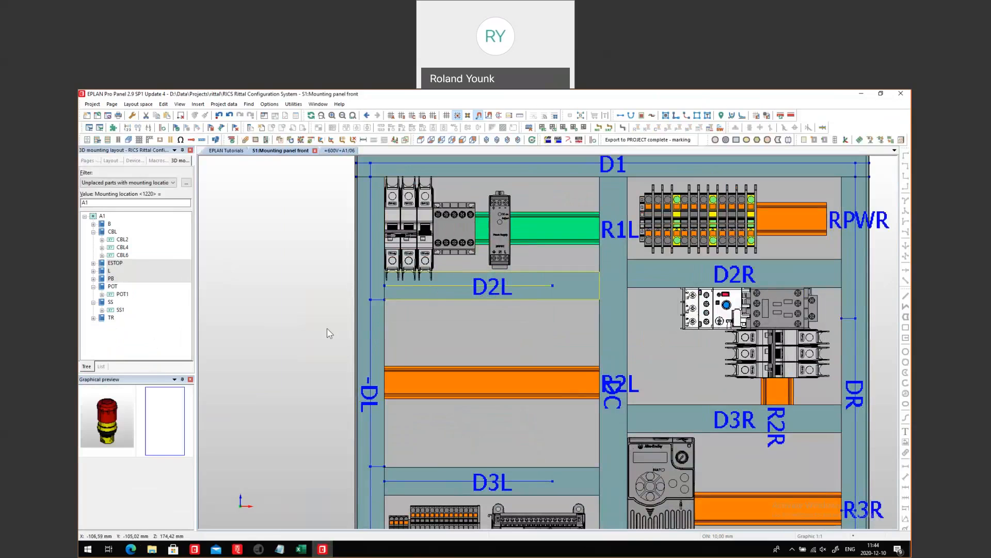
mouse_move(408, 239)
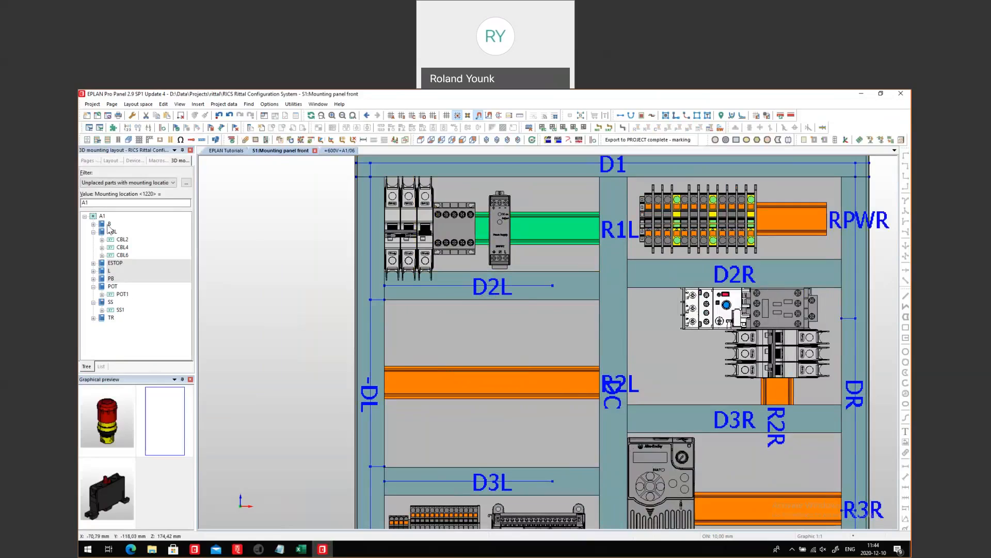
- Pick the unplaced L device and mount L1A on rail R3R beside the drive
click(109, 223)
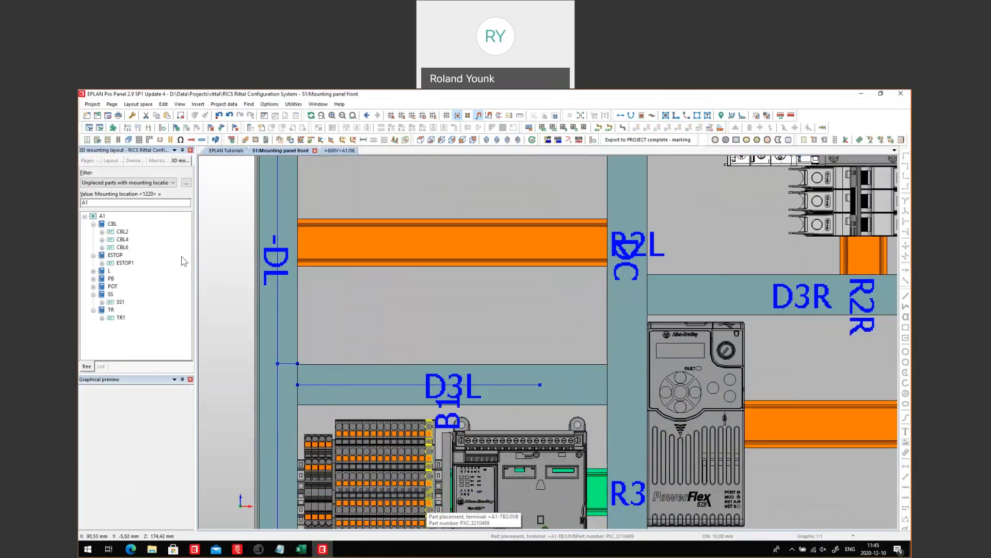
click(110, 270)
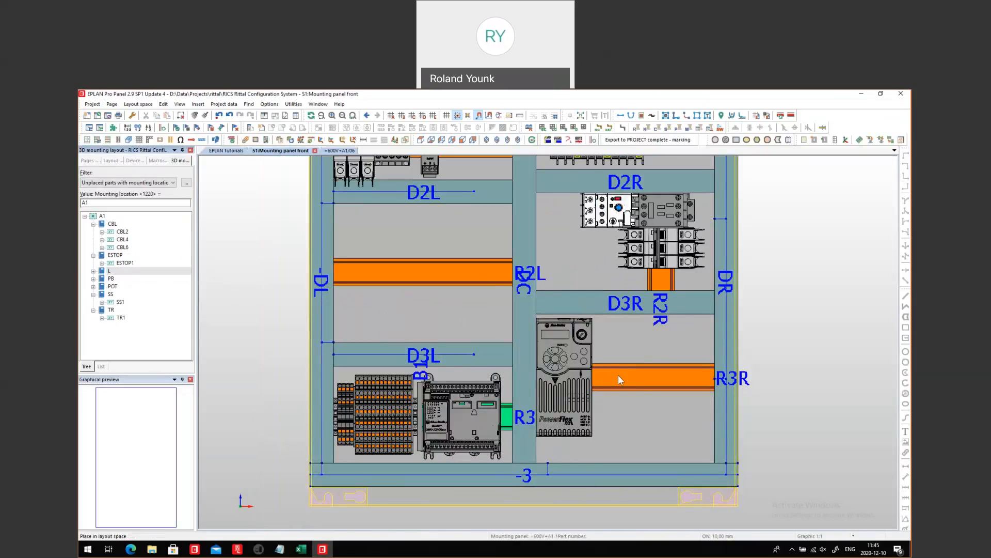
click(653, 379)
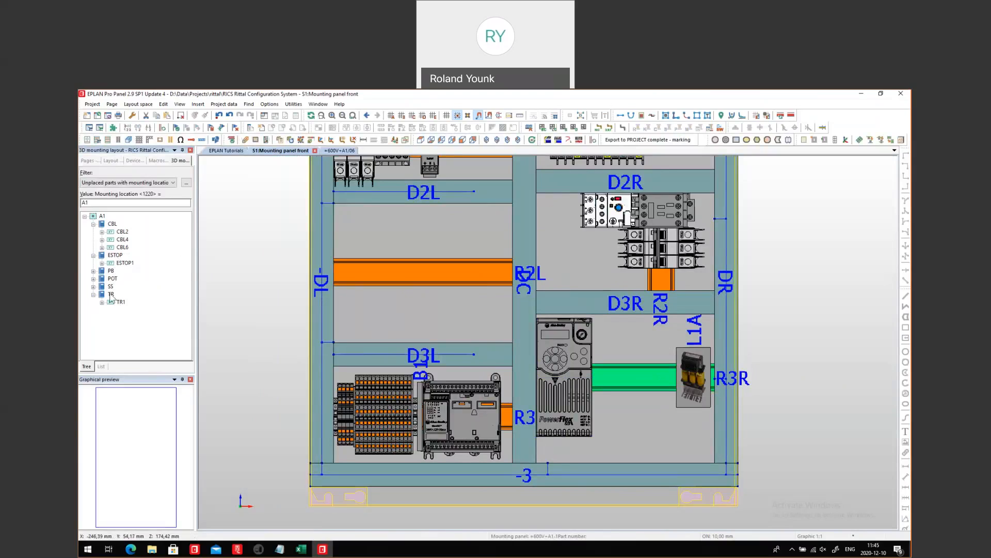
- Place transformer TR1 on rail R2L and pick up relay CRM1 to shift it along R1L
click(110, 293)
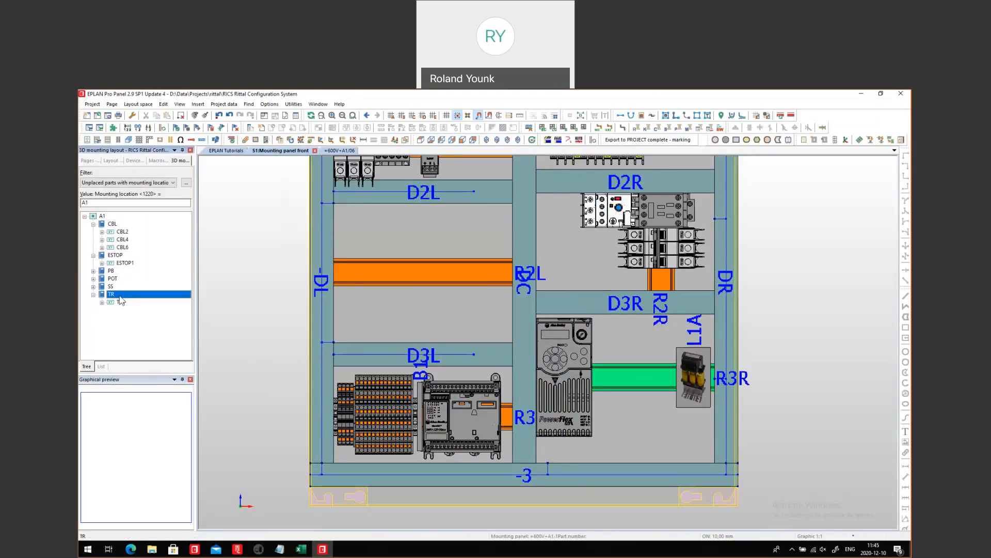
click(102, 293)
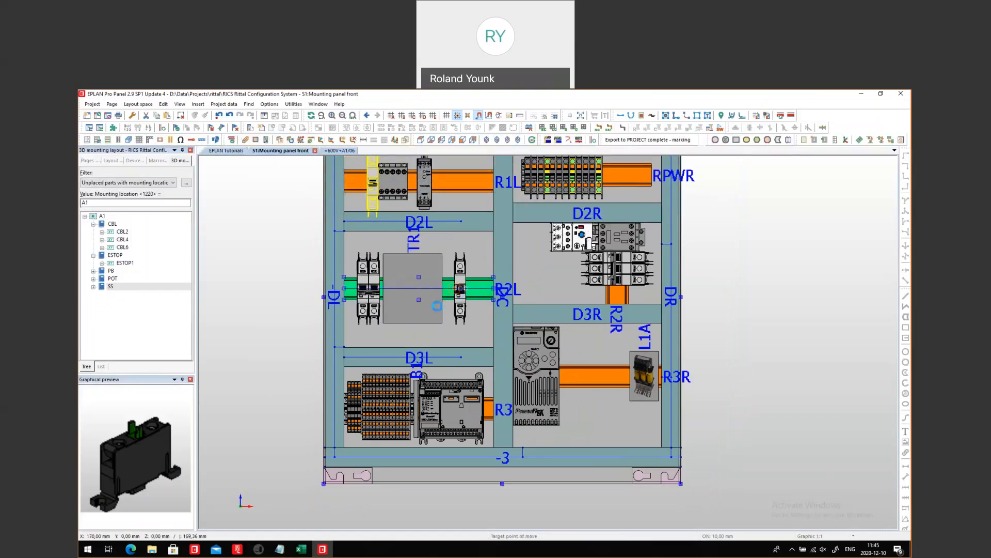
mouse_move(365, 166)
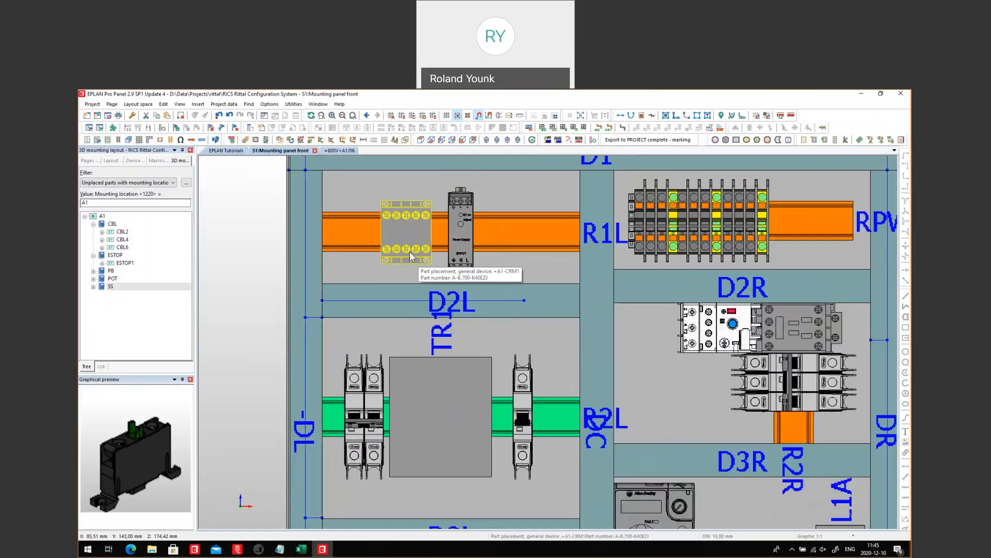
click(405, 232)
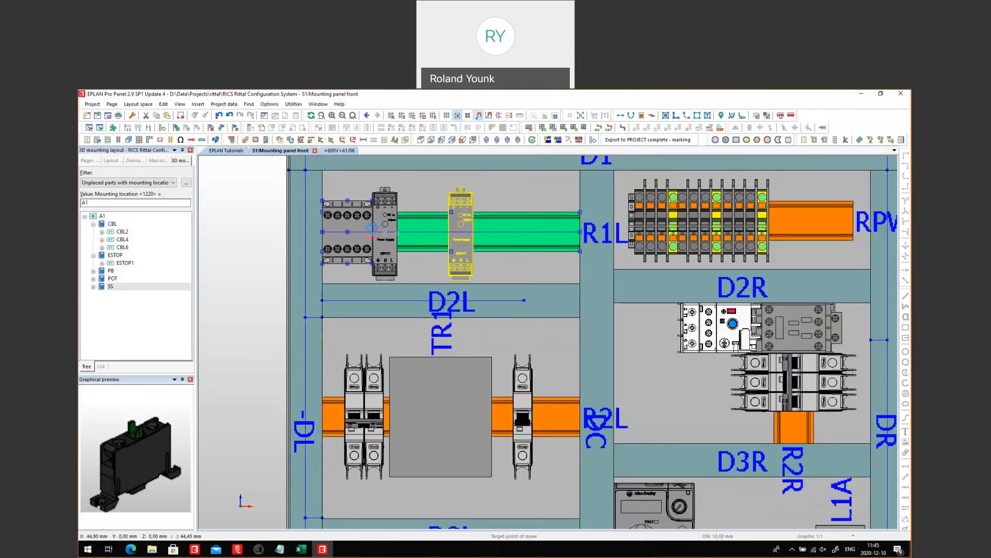
mouse_move(329, 229)
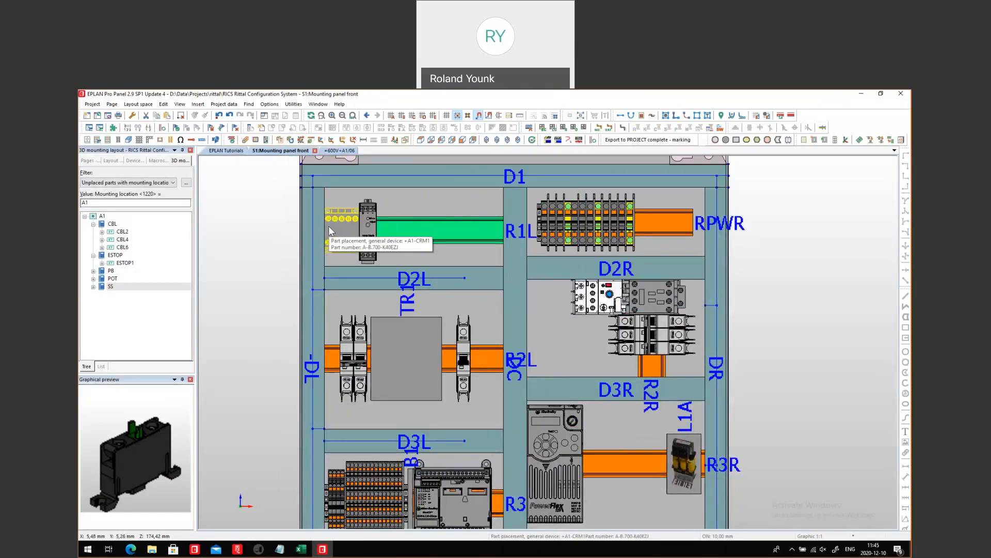
mouse_move(257, 205)
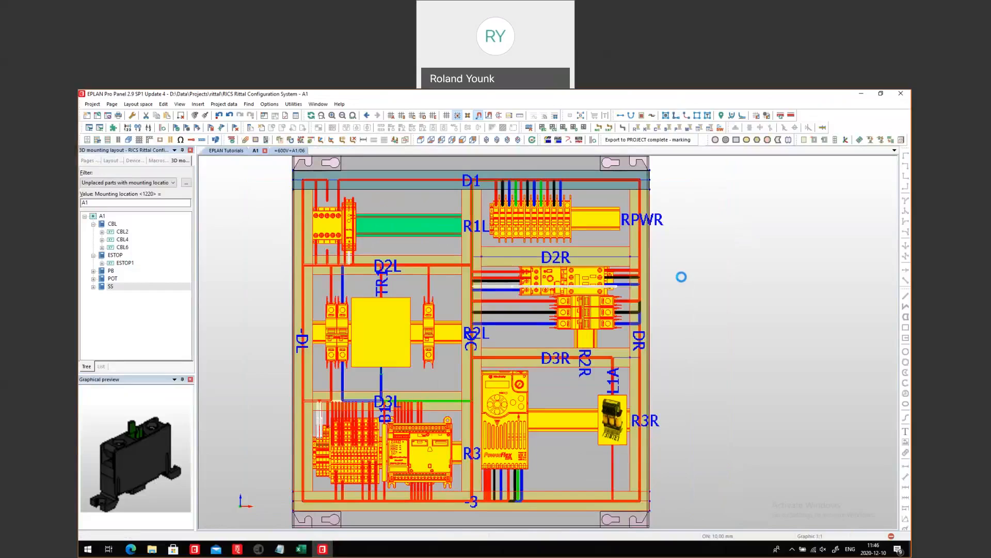
mouse_move(682, 281)
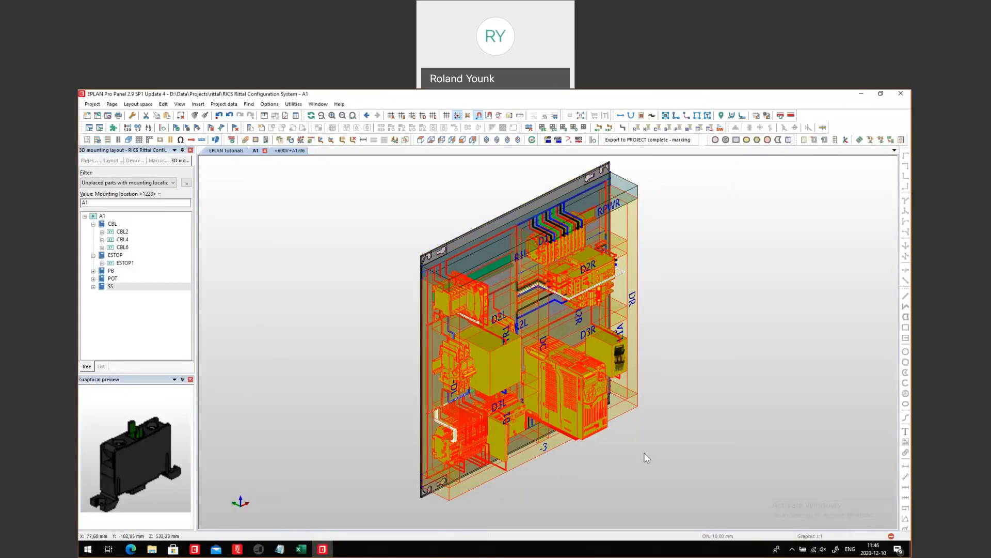
mouse_move(329, 194)
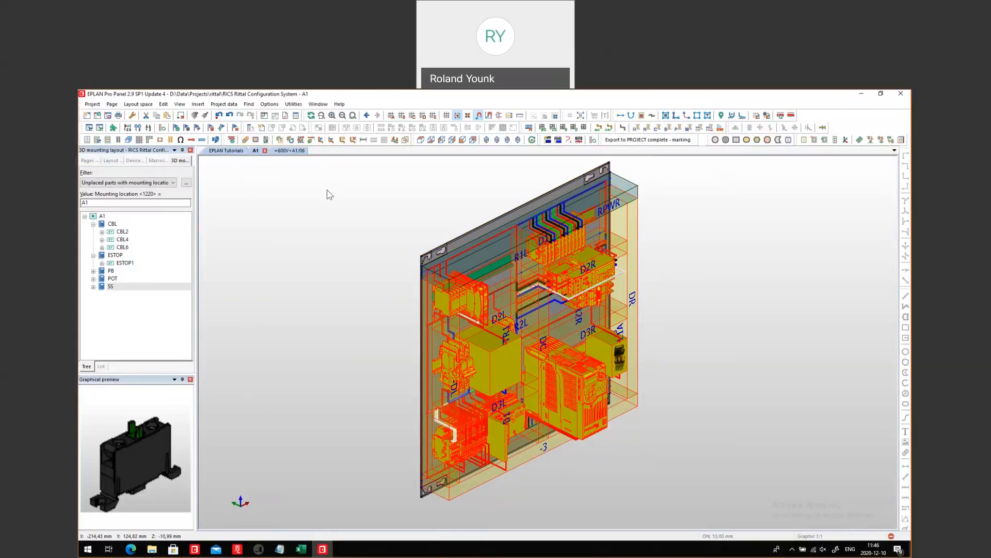
mouse_move(135, 201)
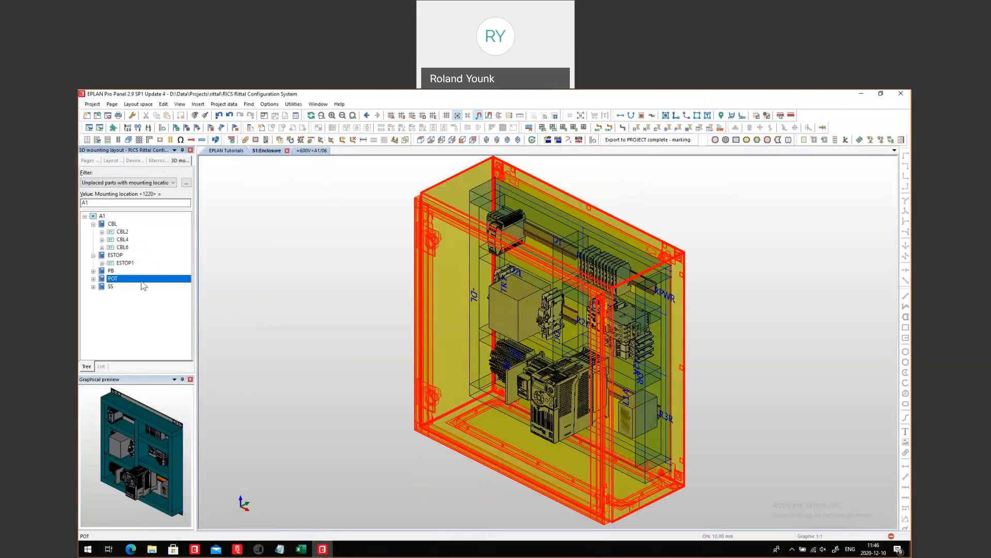
- Start placing potentiometer POT and turn on collision checking for placed parts
click(112, 270)
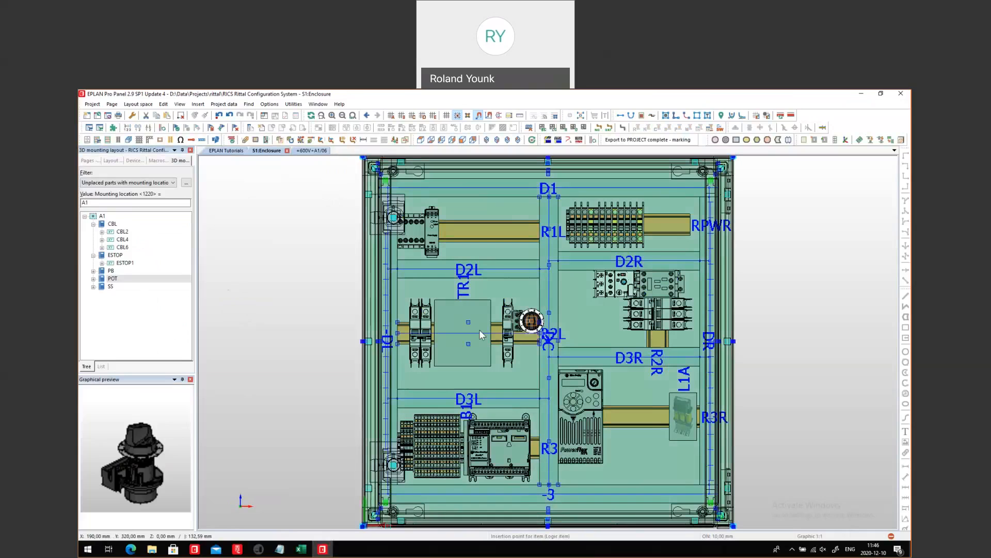
drag(532, 322, 311, 166)
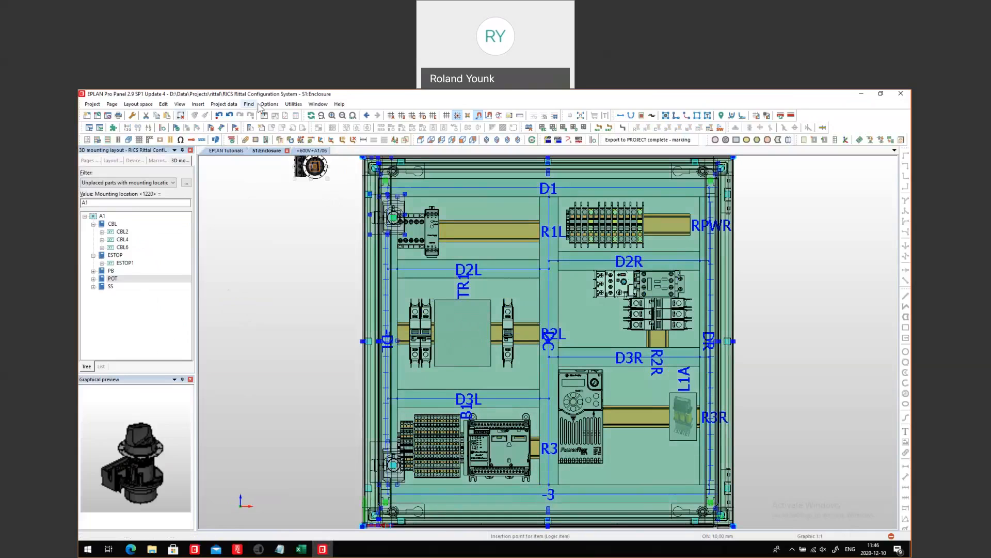
click(268, 104)
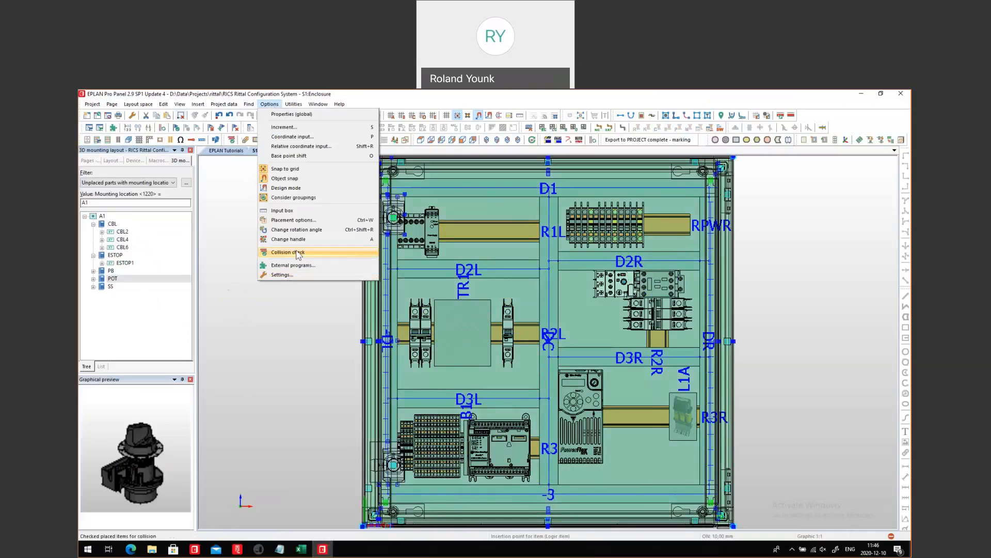
click(287, 252)
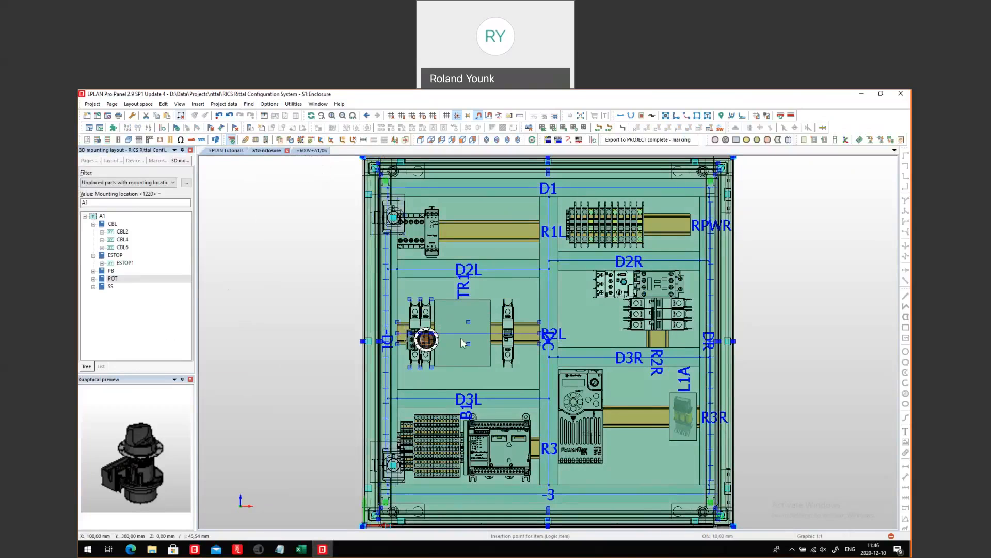
- Place potentiometer POT1 on the enclosure door in front of the transformer
drag(426, 340, 461, 339)
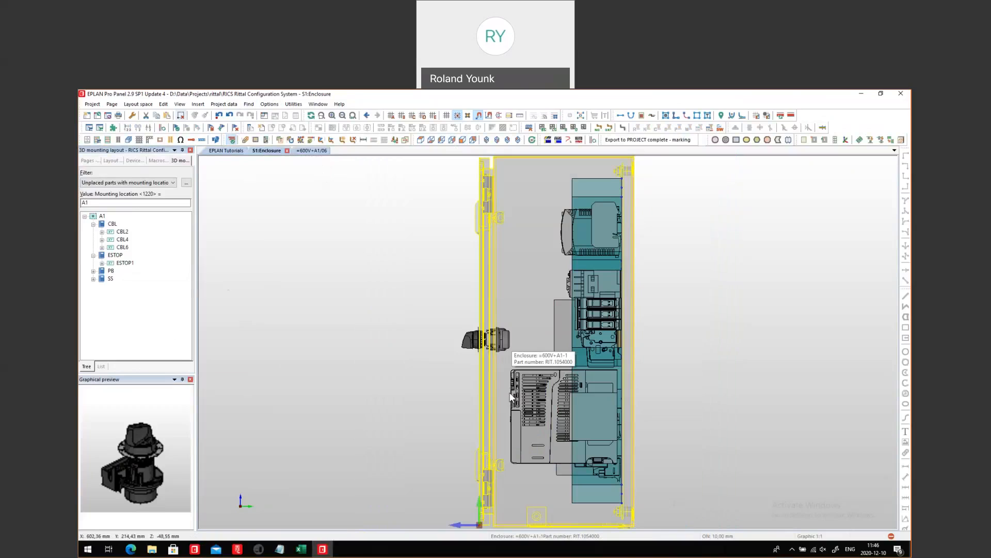
mouse_move(513, 354)
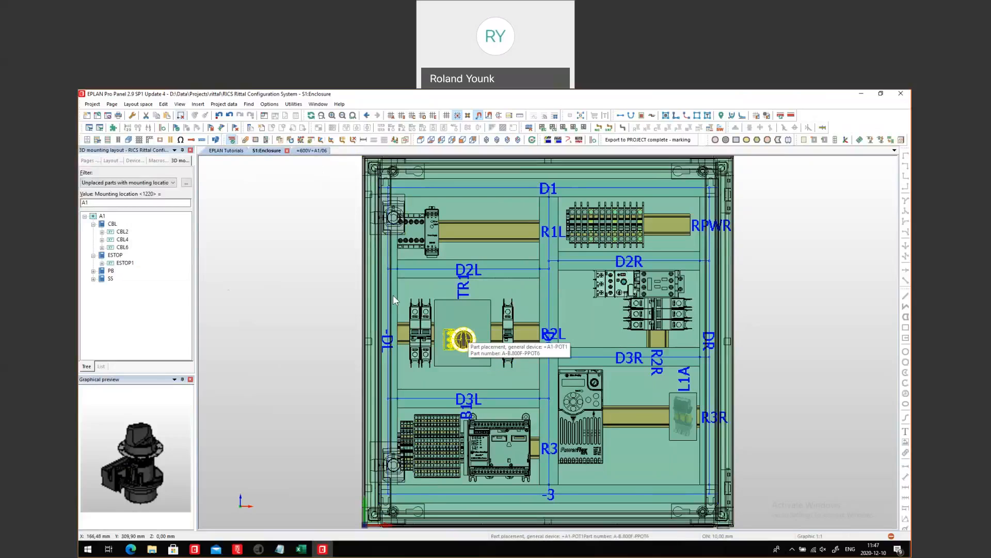
click(180, 103)
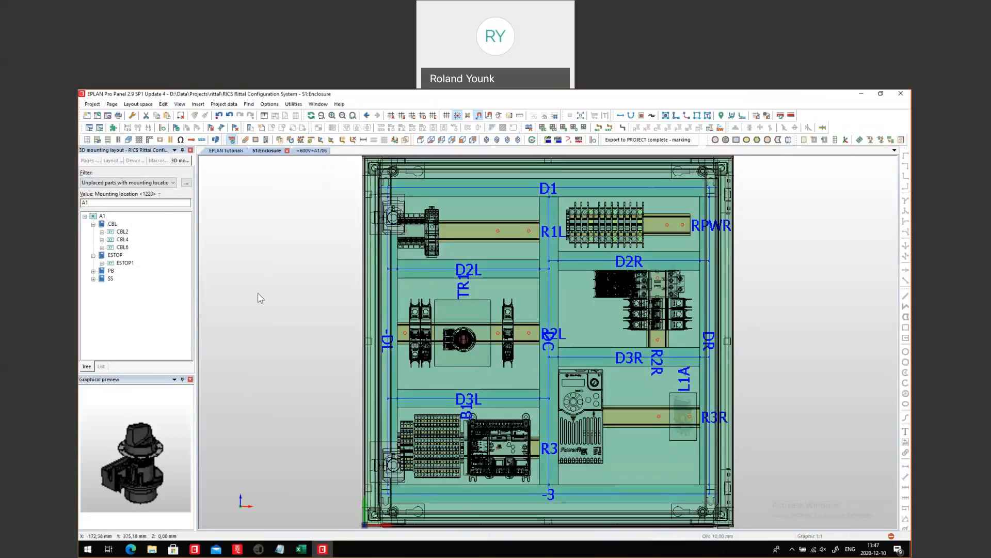
click(180, 103)
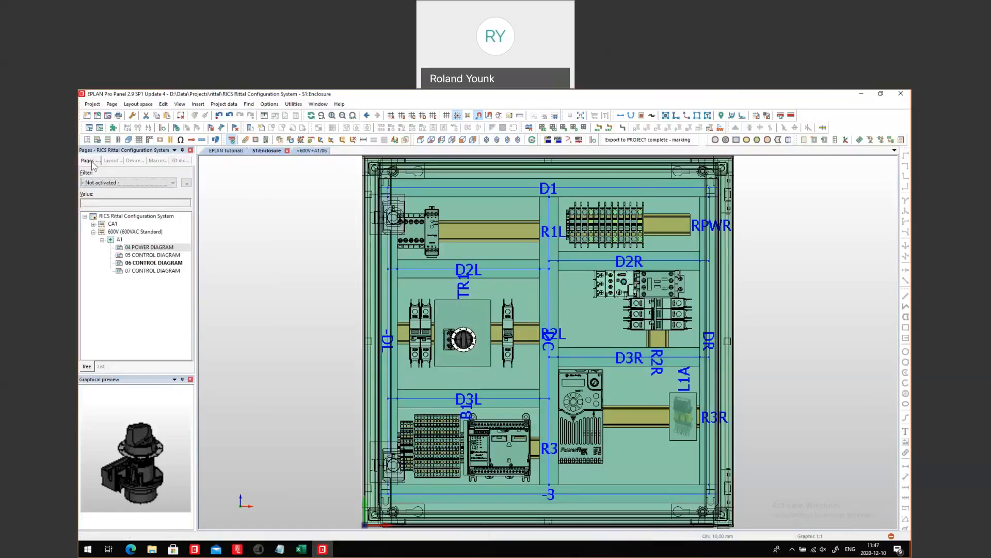
- Select the whole project in the Pages navigator, open Utilities, and expand the page tree
click(135, 216)
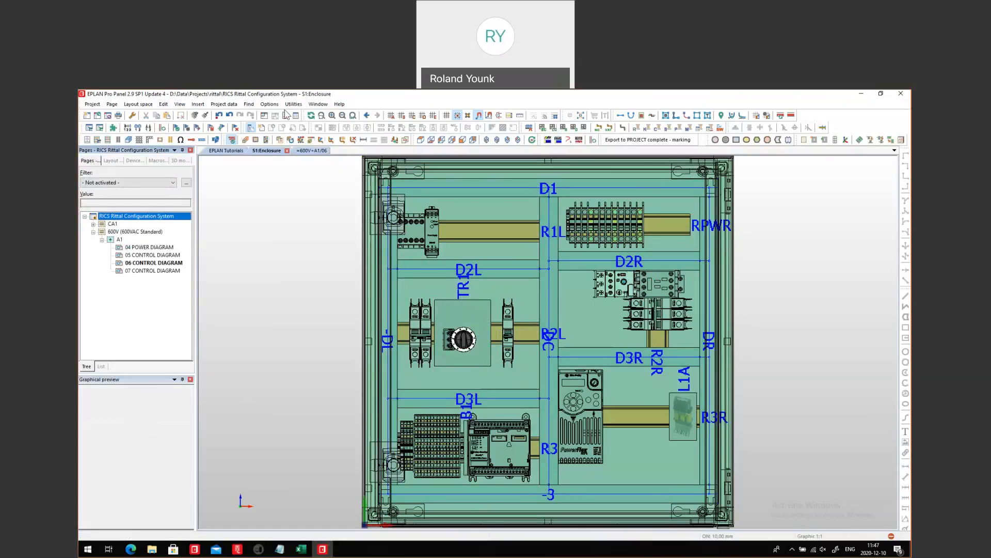
click(293, 103)
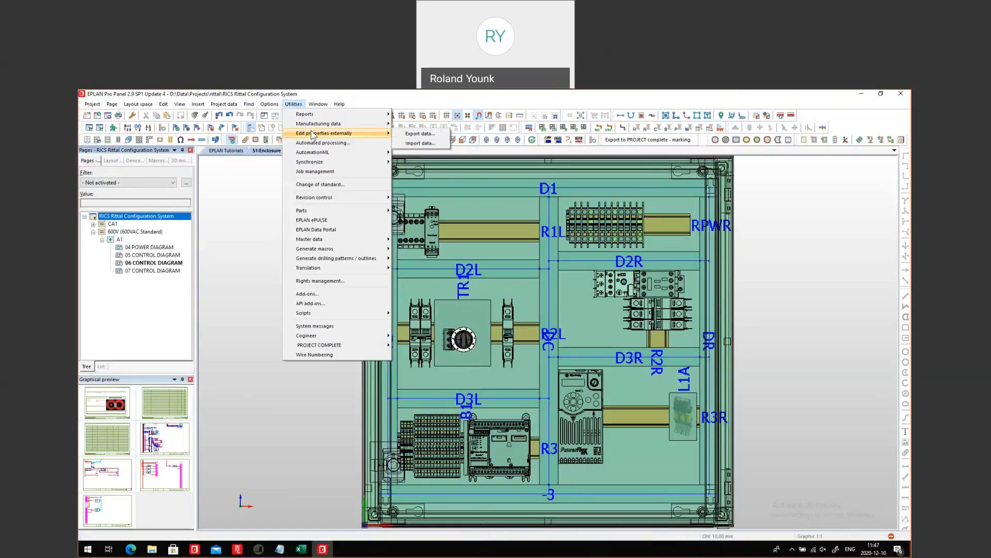
click(112, 223)
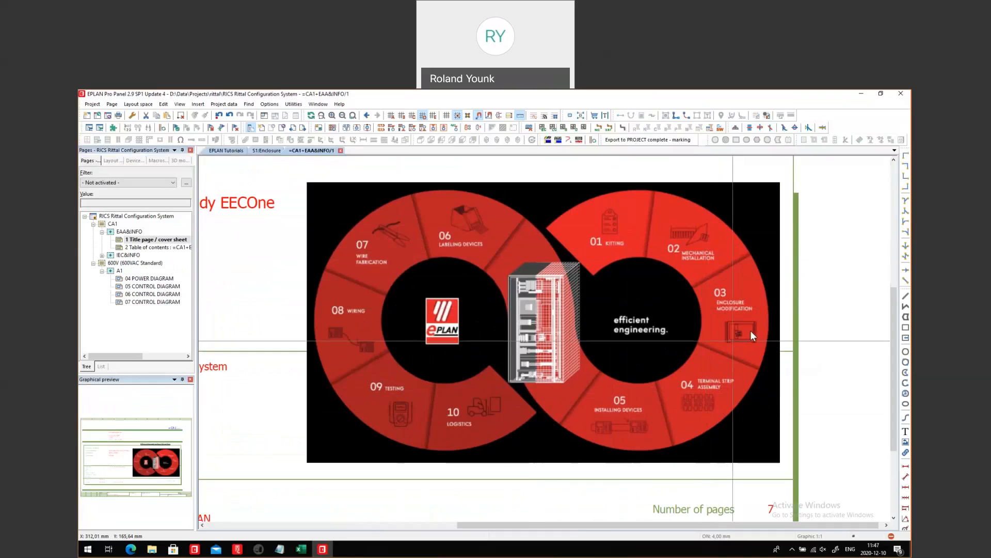
mouse_move(695, 419)
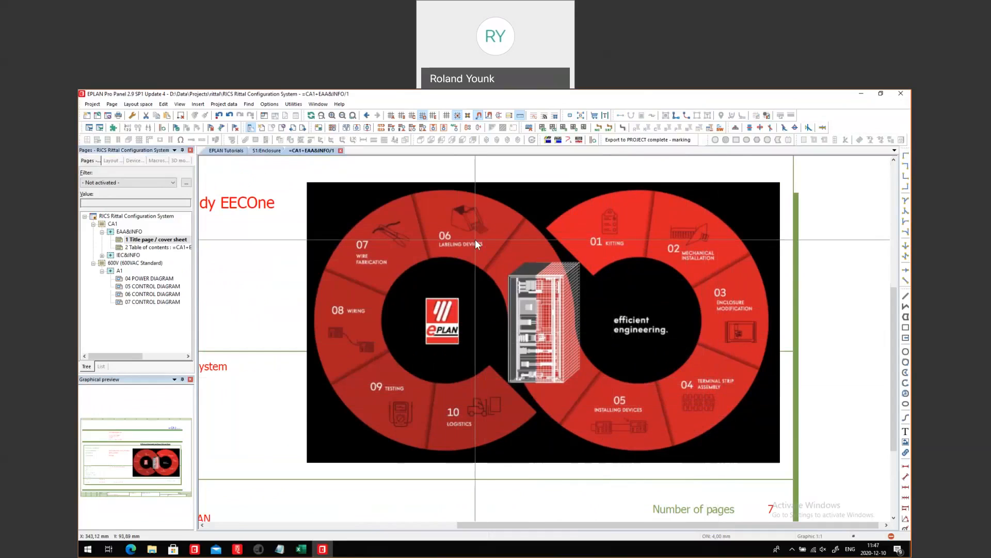
mouse_move(740, 390)
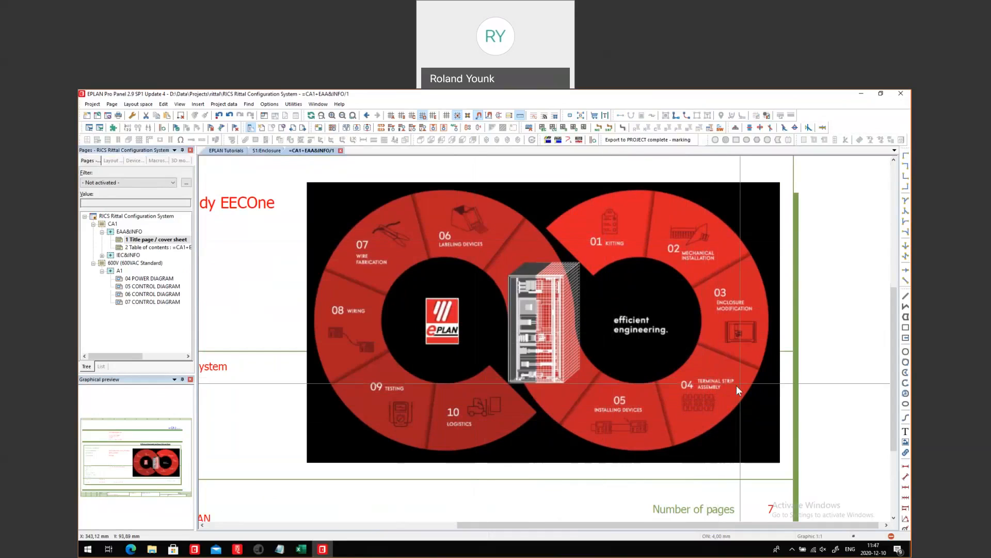
mouse_move(476, 250)
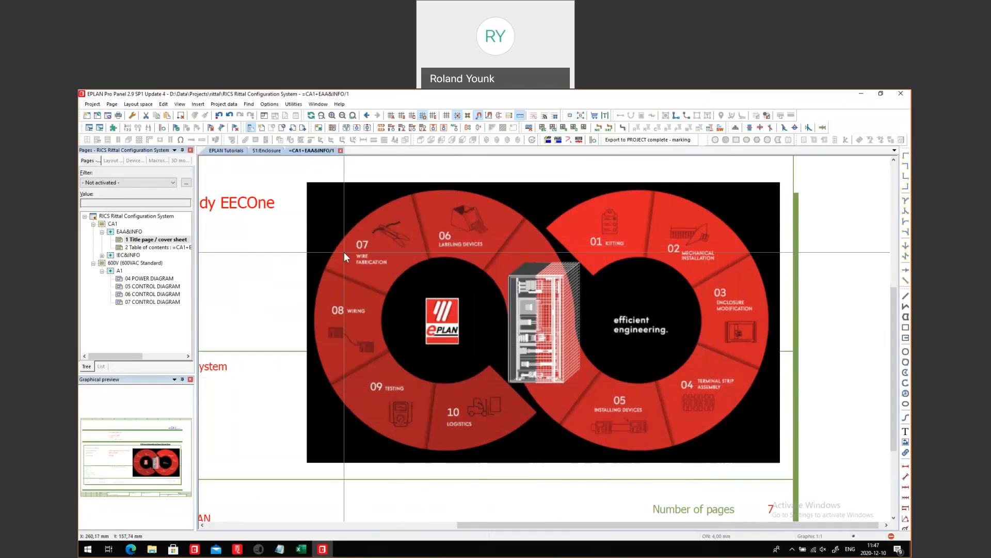
mouse_move(397, 237)
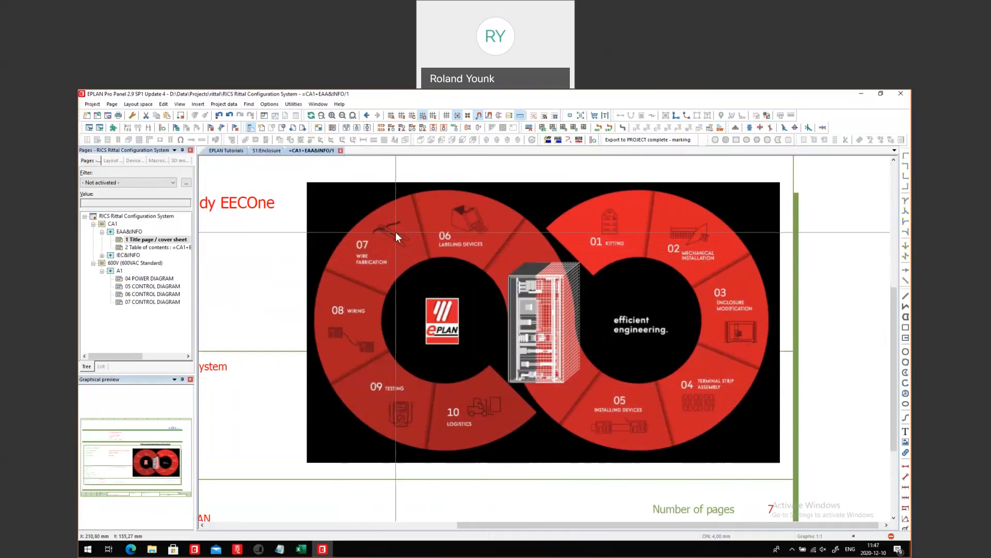
mouse_move(377, 325)
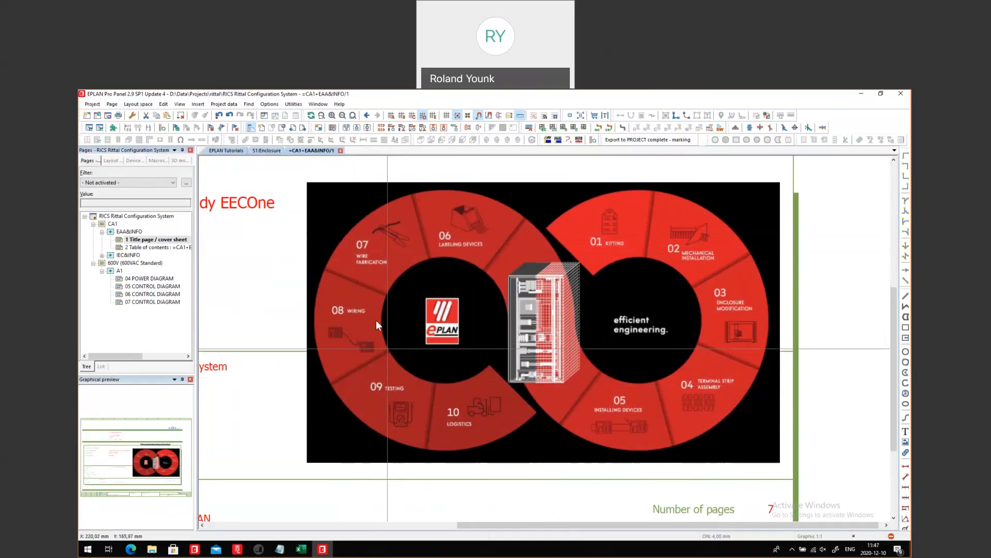
mouse_move(423, 409)
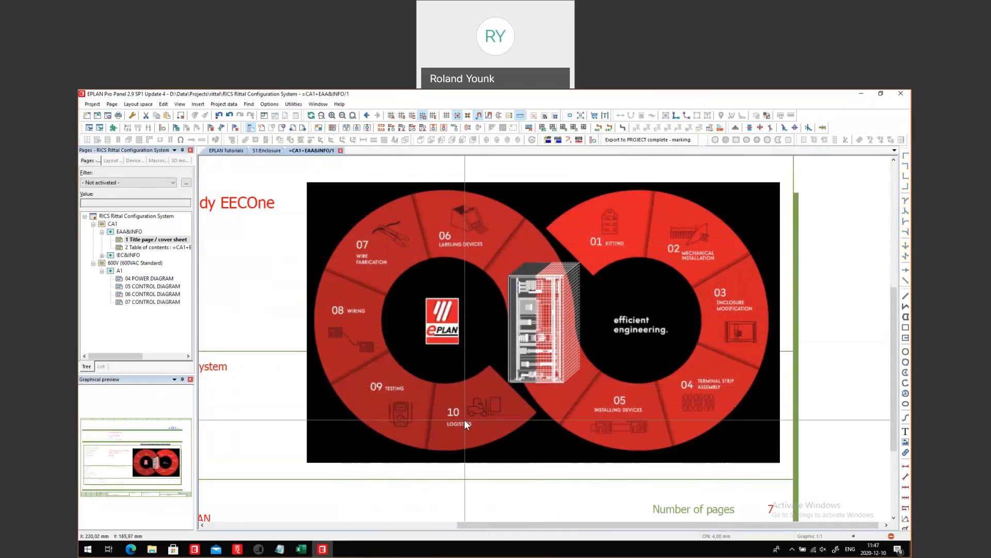
- Select the whole project and run Utilities > Reports > Generate project reports
click(136, 216)
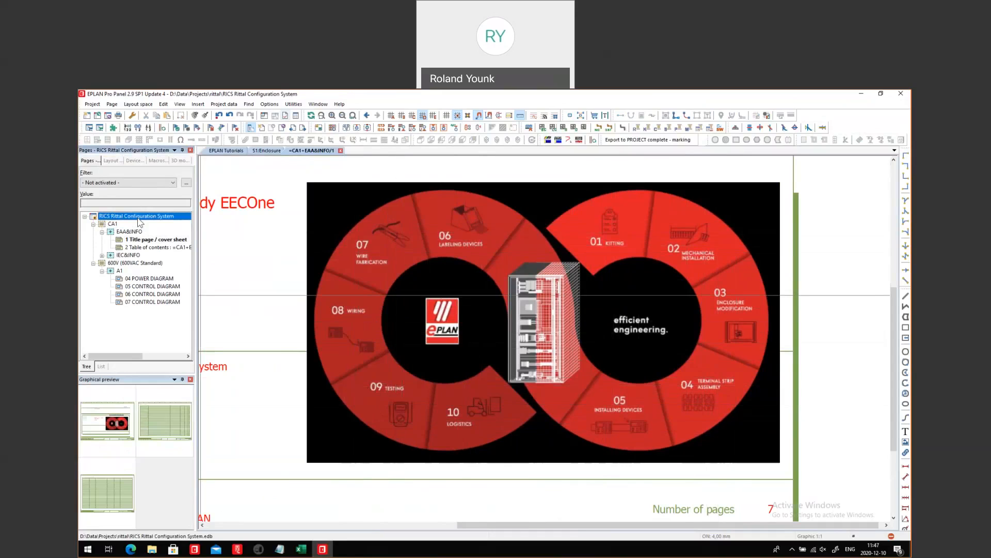
click(293, 103)
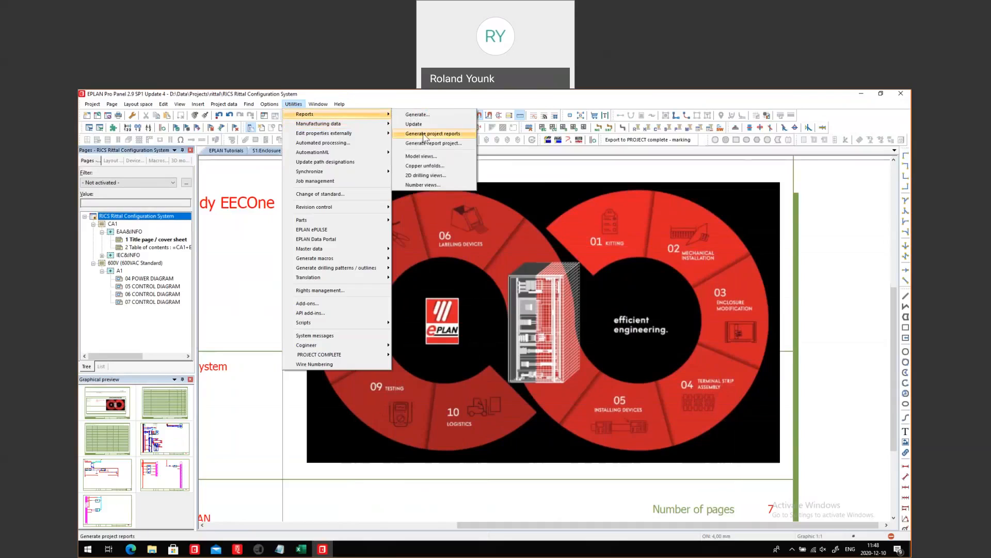
click(433, 133)
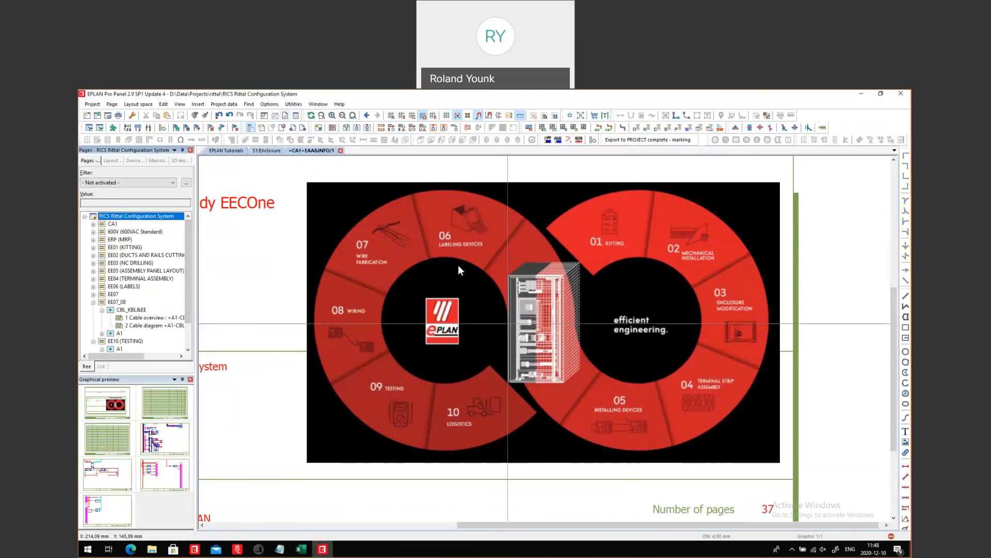
- Open the EE01 KITTING parts list page, then preview the TERMINAL ASSEMBLY report pages
click(124, 247)
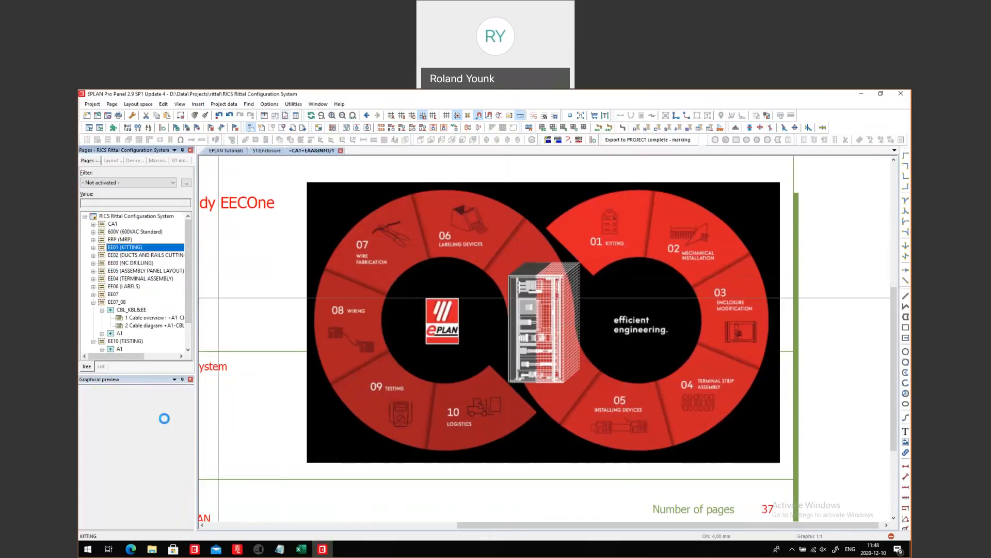
click(93, 247)
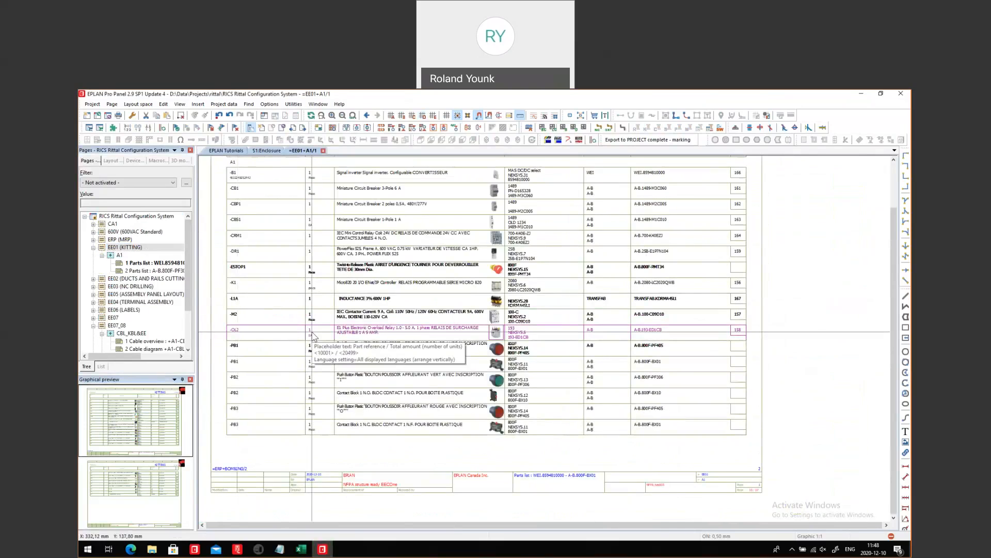
click(140, 302)
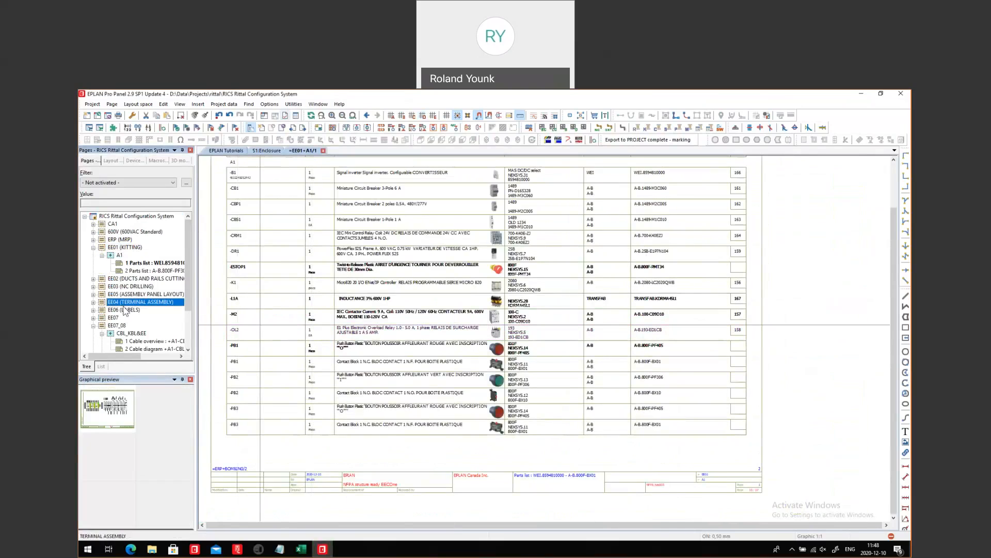
click(124, 309)
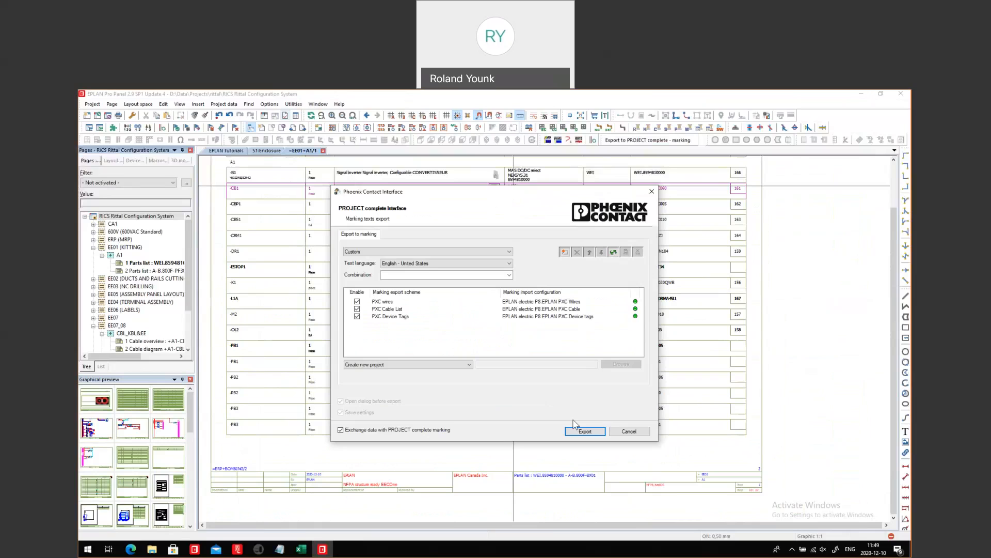
- Export PXC wire, cable list and device tag markings to PROJECT complete - marking
click(584, 431)
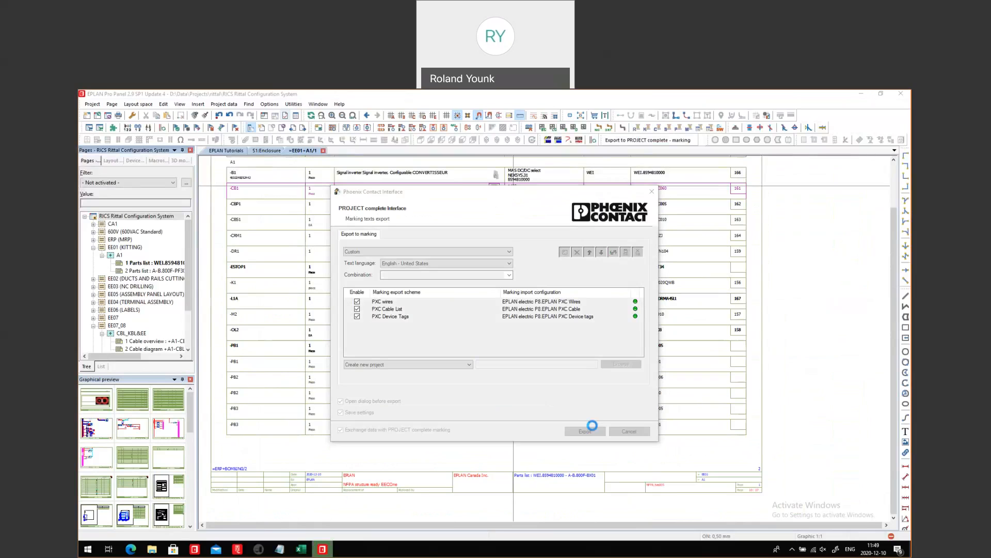
click(583, 431)
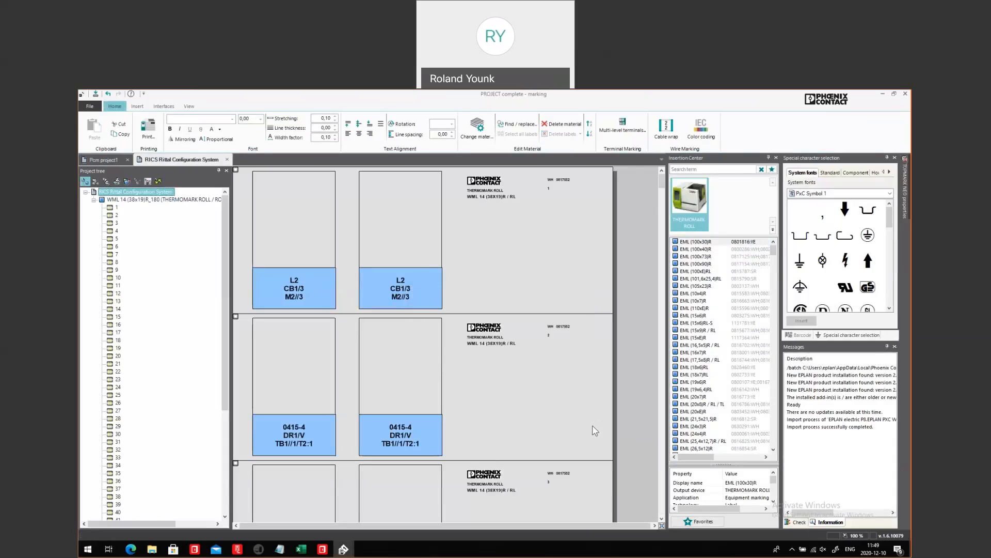
- Review the imported WML and EML THERMOMARK label rolls, then return to EPLAN
scroll(down, 3)
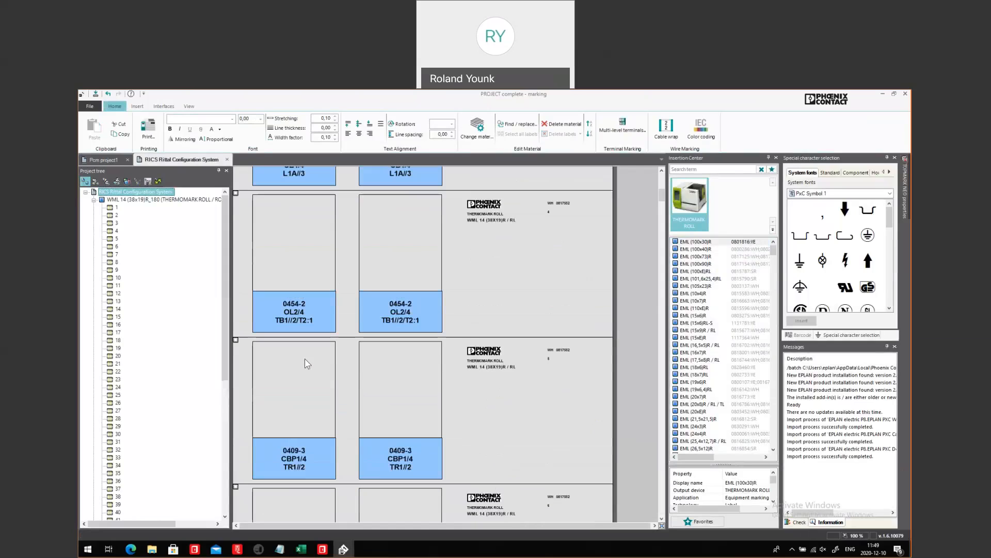
scroll(down, 3)
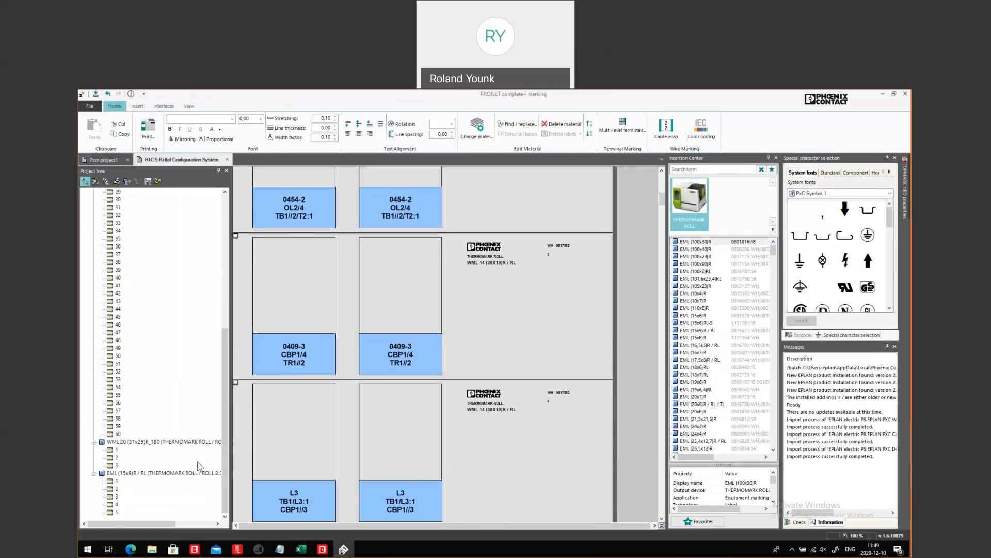
click(161, 441)
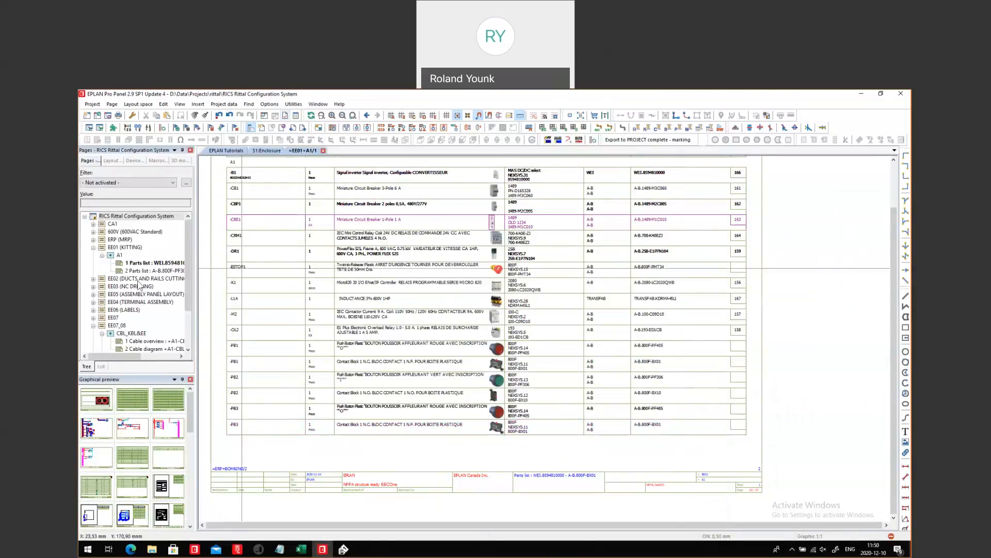
- Review the full EE02 ducts and rails cutting page, then open EE03 NC drilling
click(114, 279)
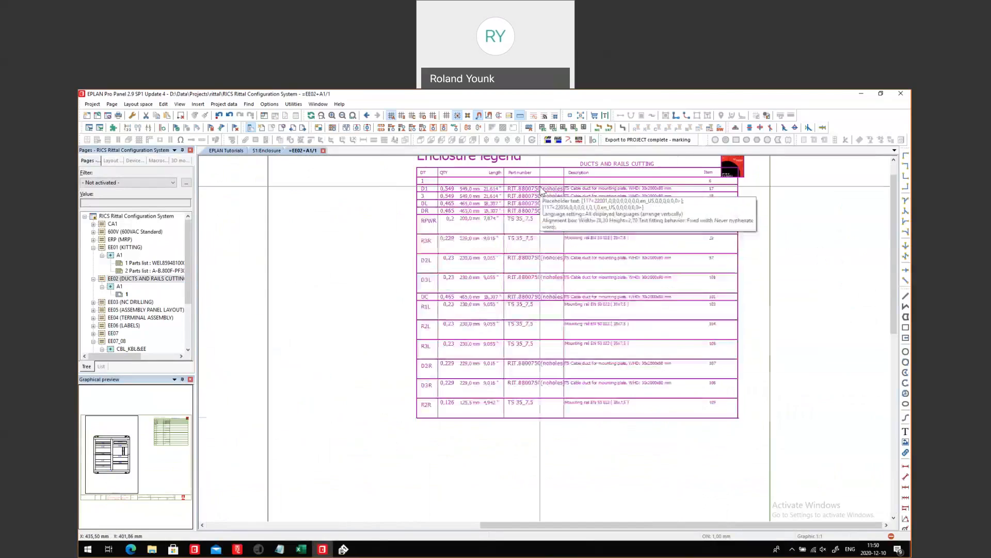
mouse_move(620, 473)
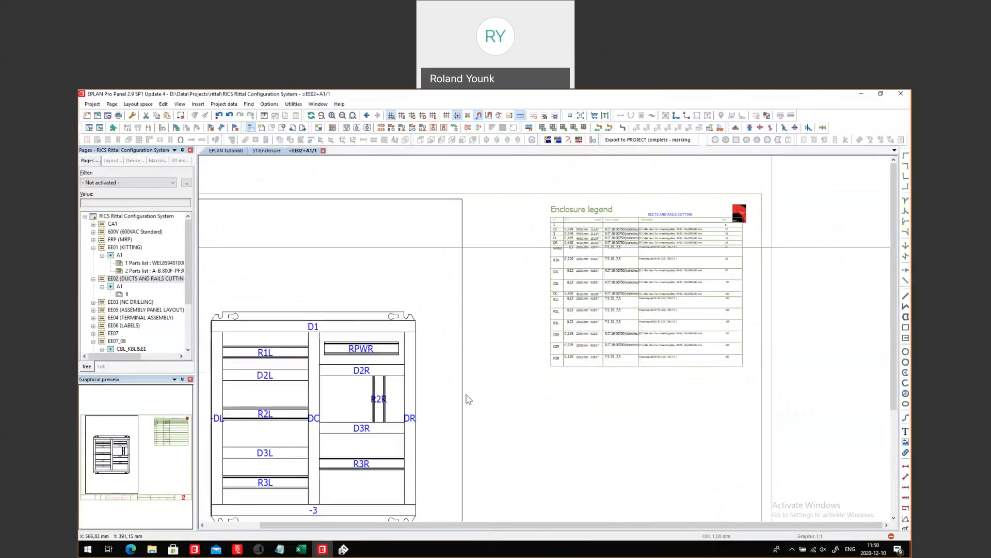
mouse_move(676, 308)
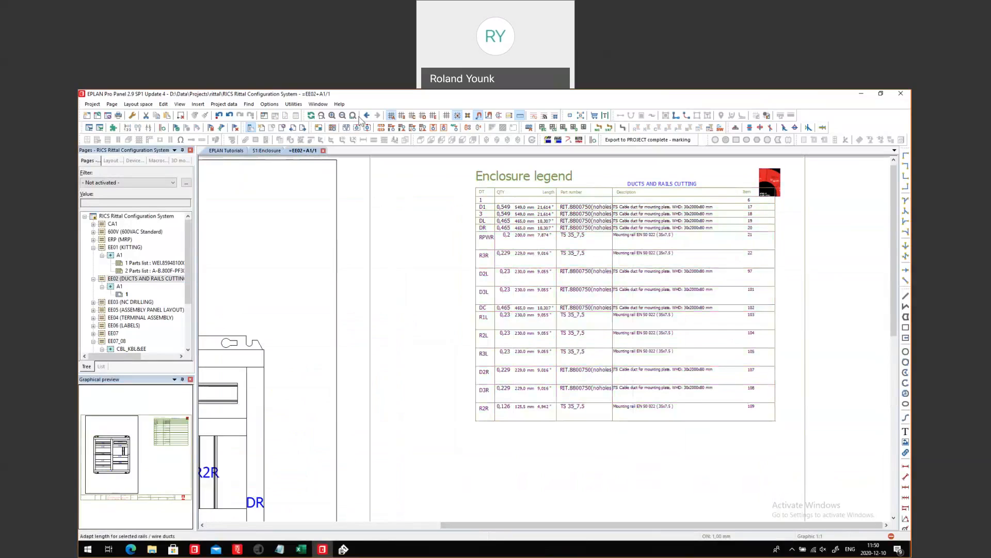
click(352, 115)
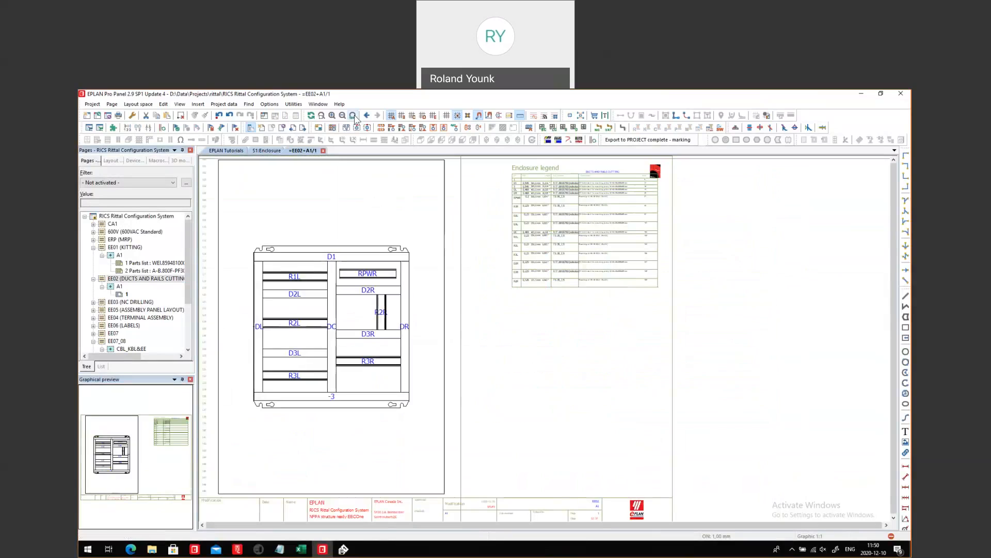
click(131, 301)
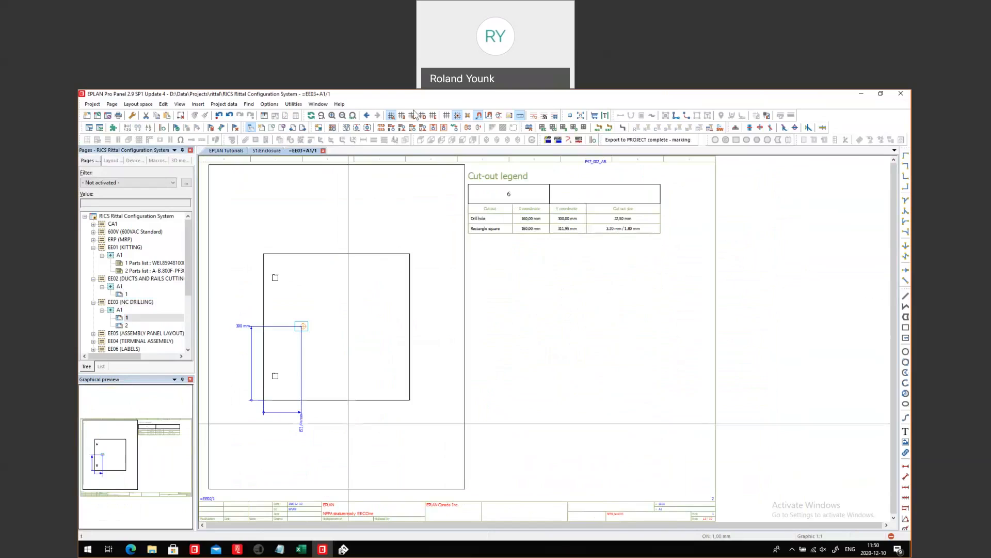
click(293, 104)
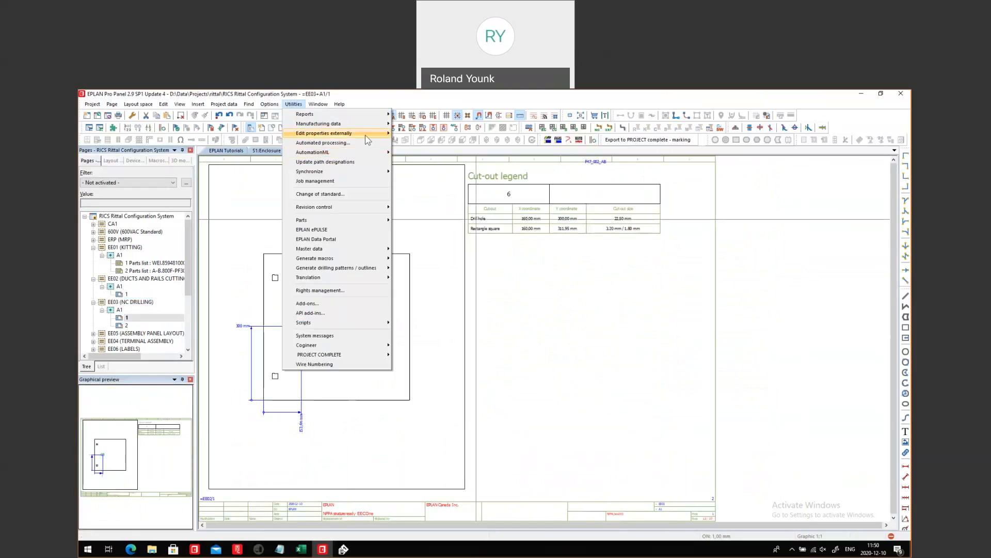
mouse_move(318, 123)
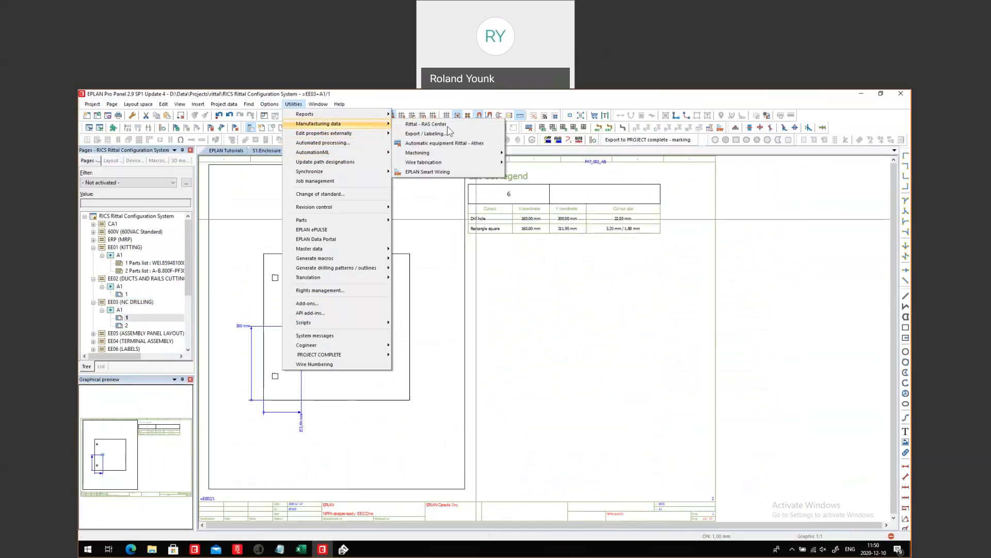
mouse_move(417, 153)
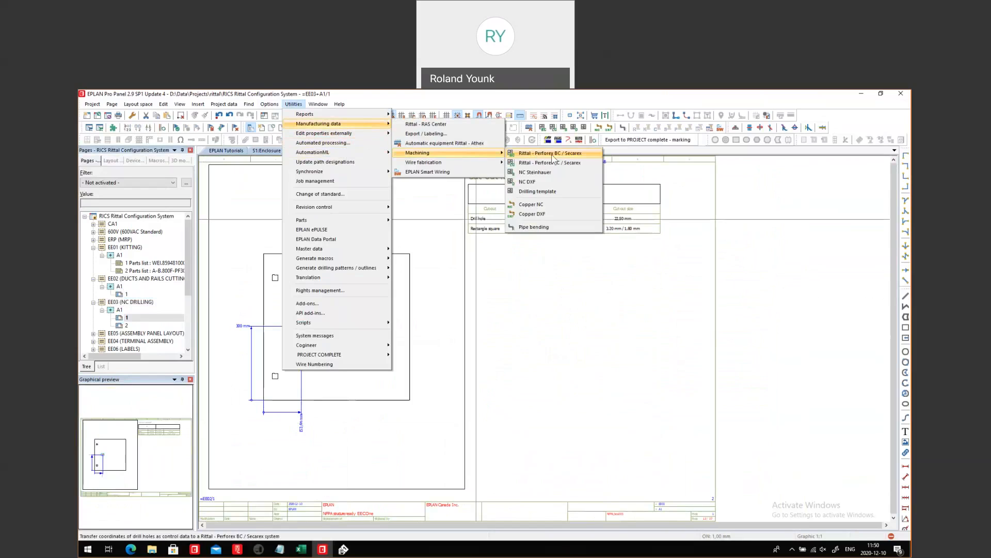
mouse_move(551, 158)
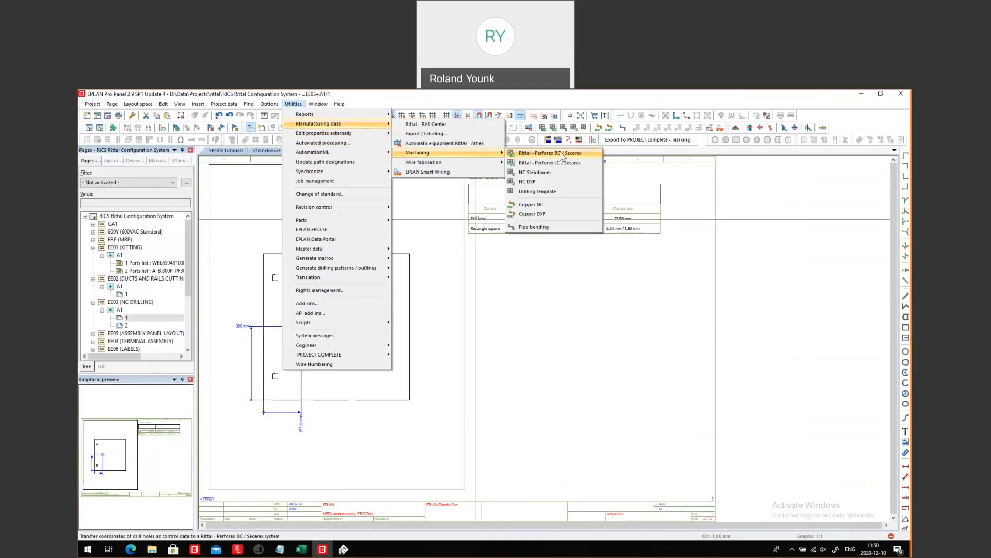
click(551, 153)
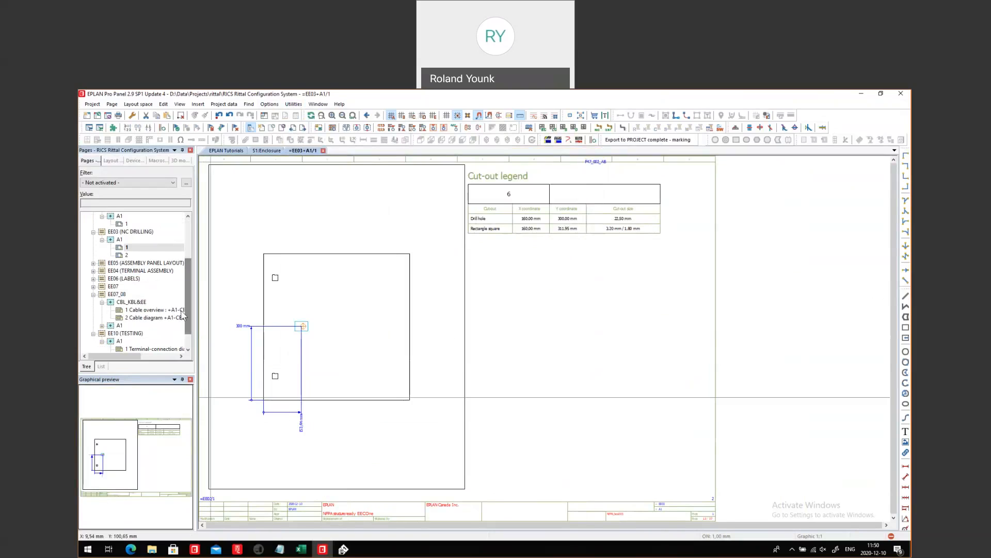
- Open the EE07 connection list and browse Utilities > Manufacturing data > Wire fabrication
click(114, 285)
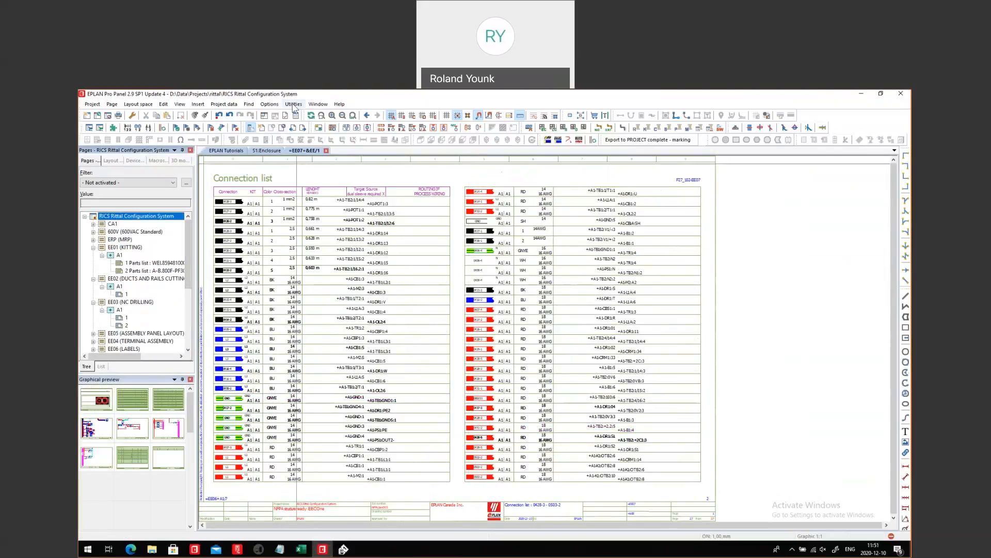
click(293, 104)
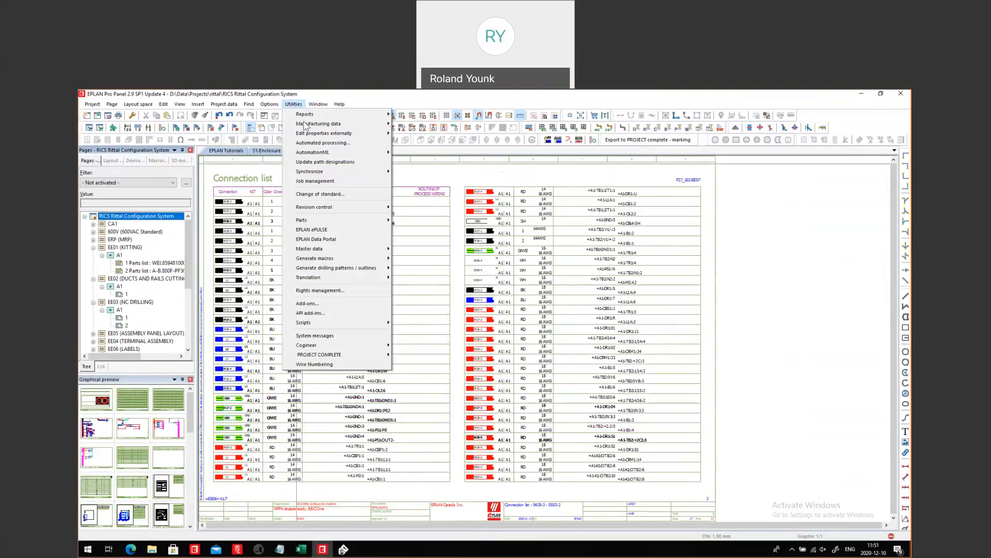
mouse_move(319, 124)
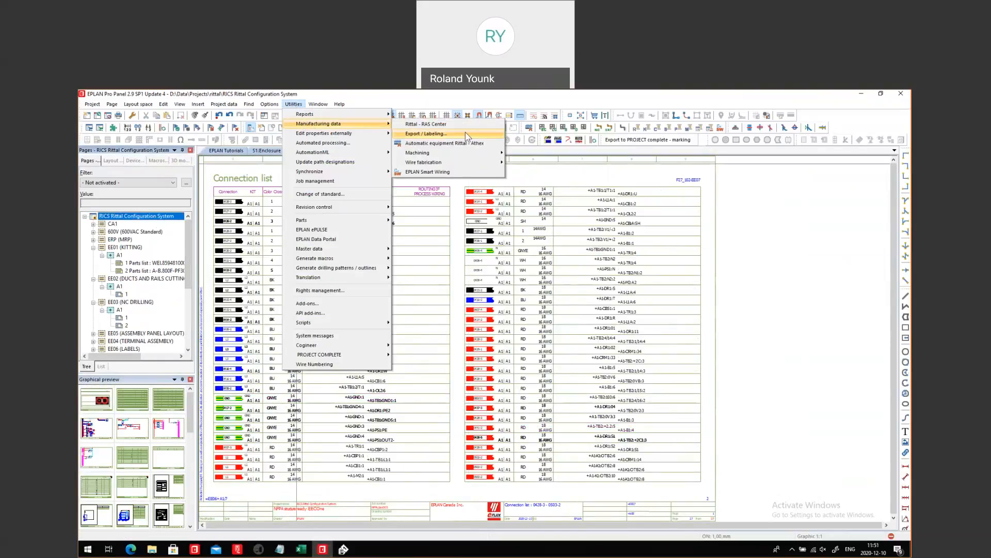
mouse_move(426, 162)
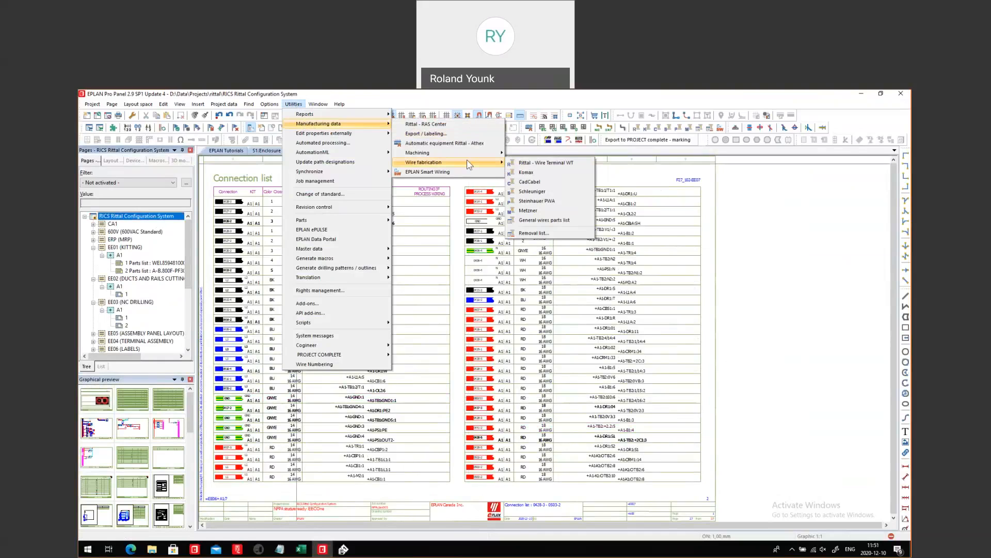
mouse_move(547, 162)
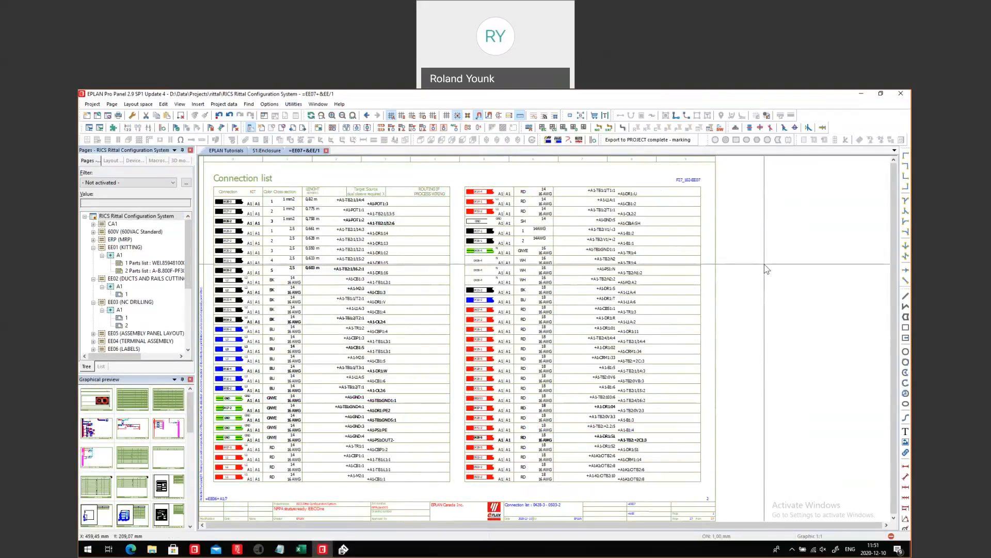
- Open CA1 > EAA&INFO > 1 Title page / cover sheet
click(113, 223)
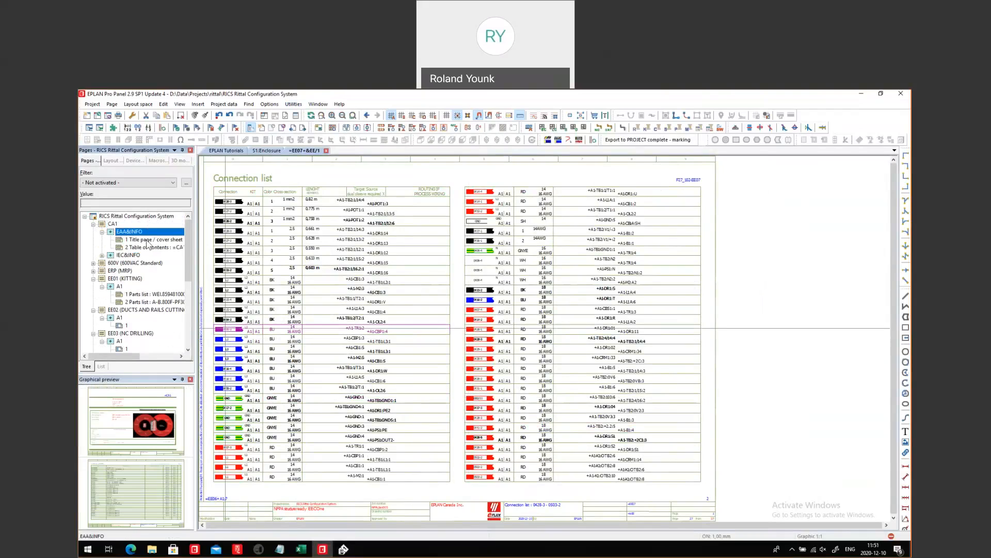
double_click(154, 239)
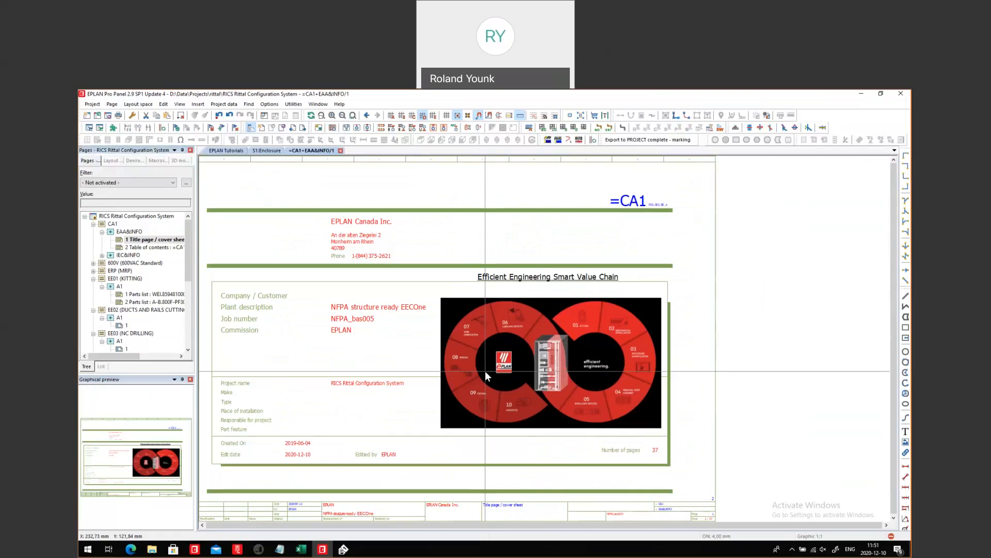
mouse_move(330, 264)
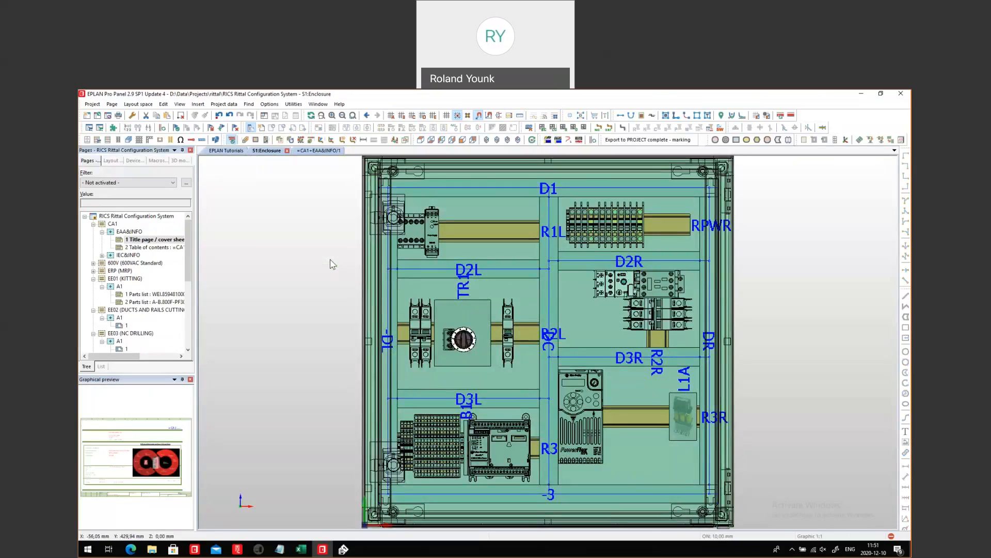
mouse_move(549, 105)
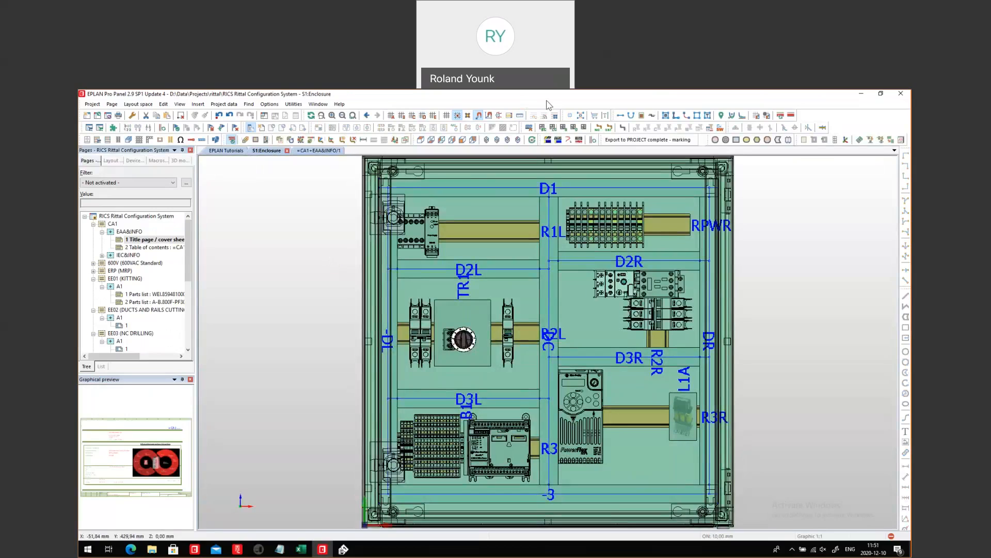